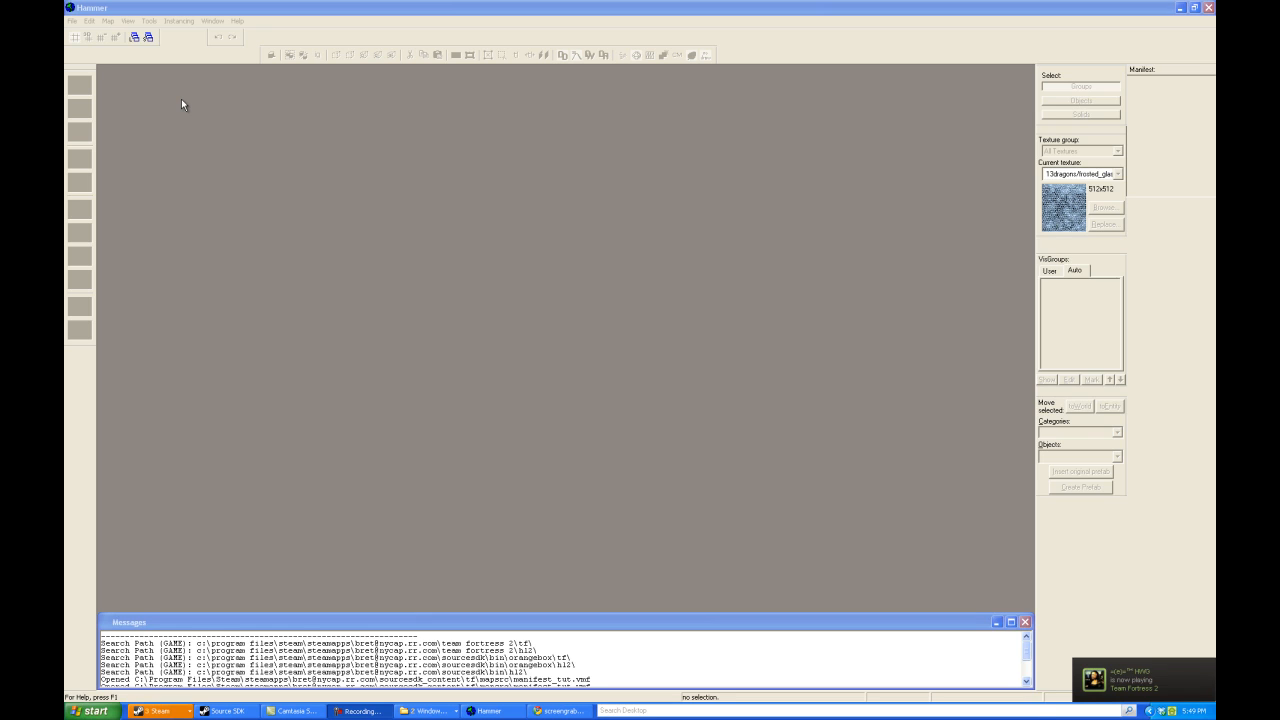
Create a blank map with empty camera and grid viewports from File > New
left_click(72, 20)
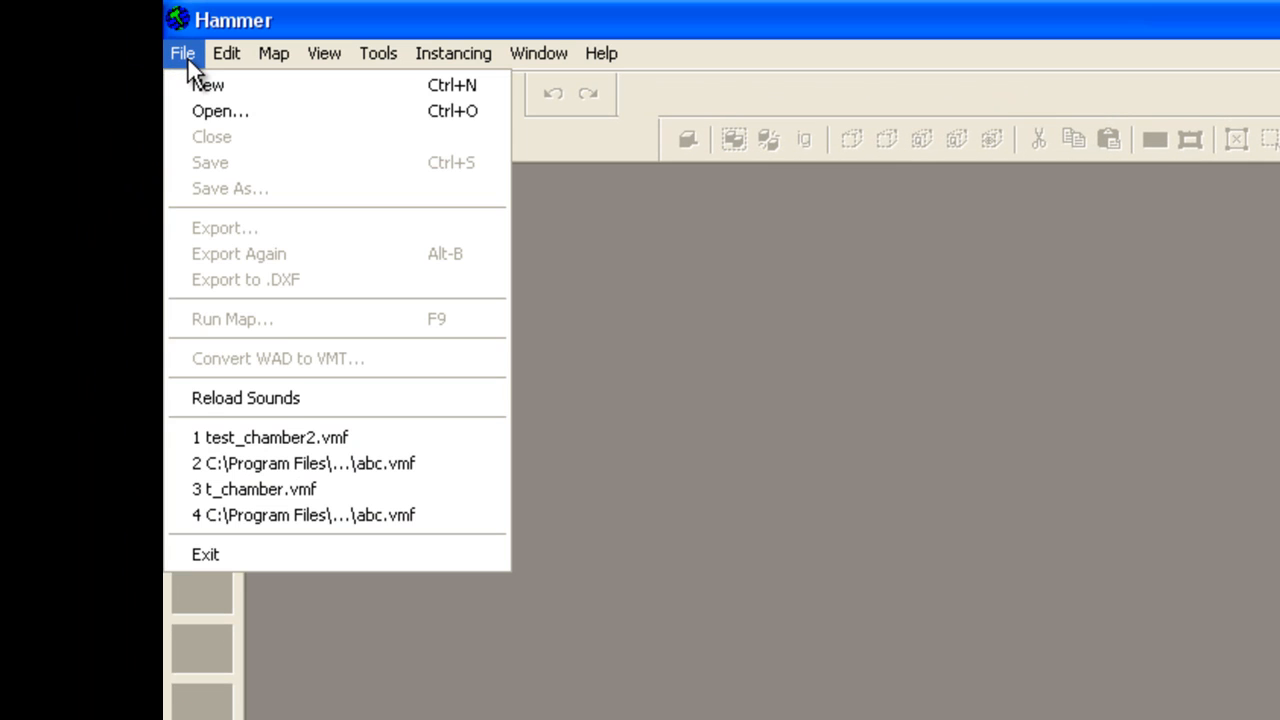
mouse_move(207, 85)
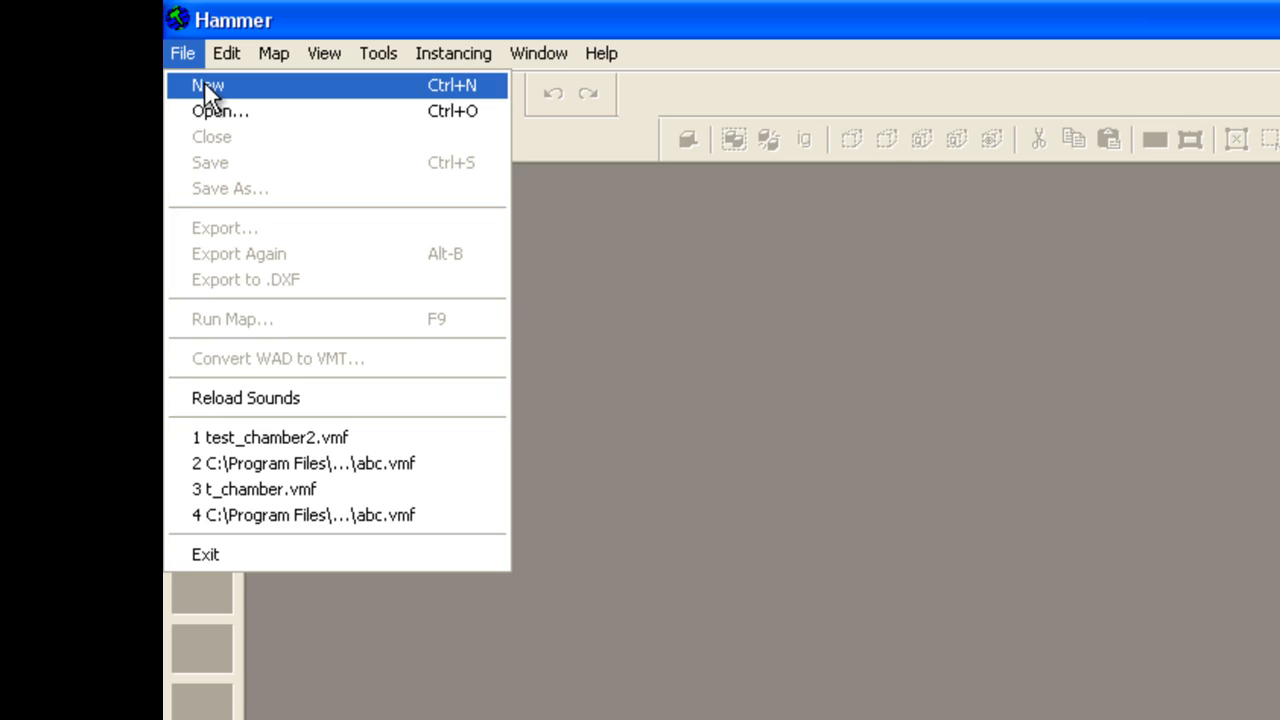
left_click(208, 85)
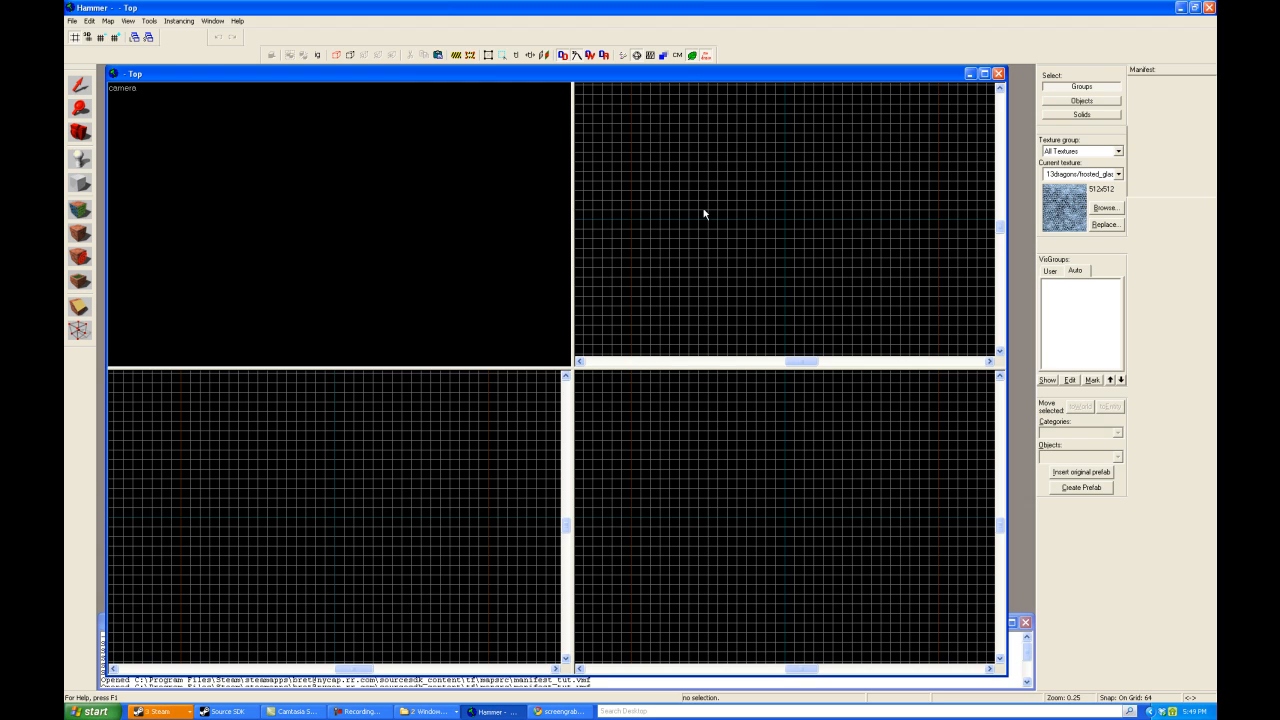
mouse_move(689, 201)
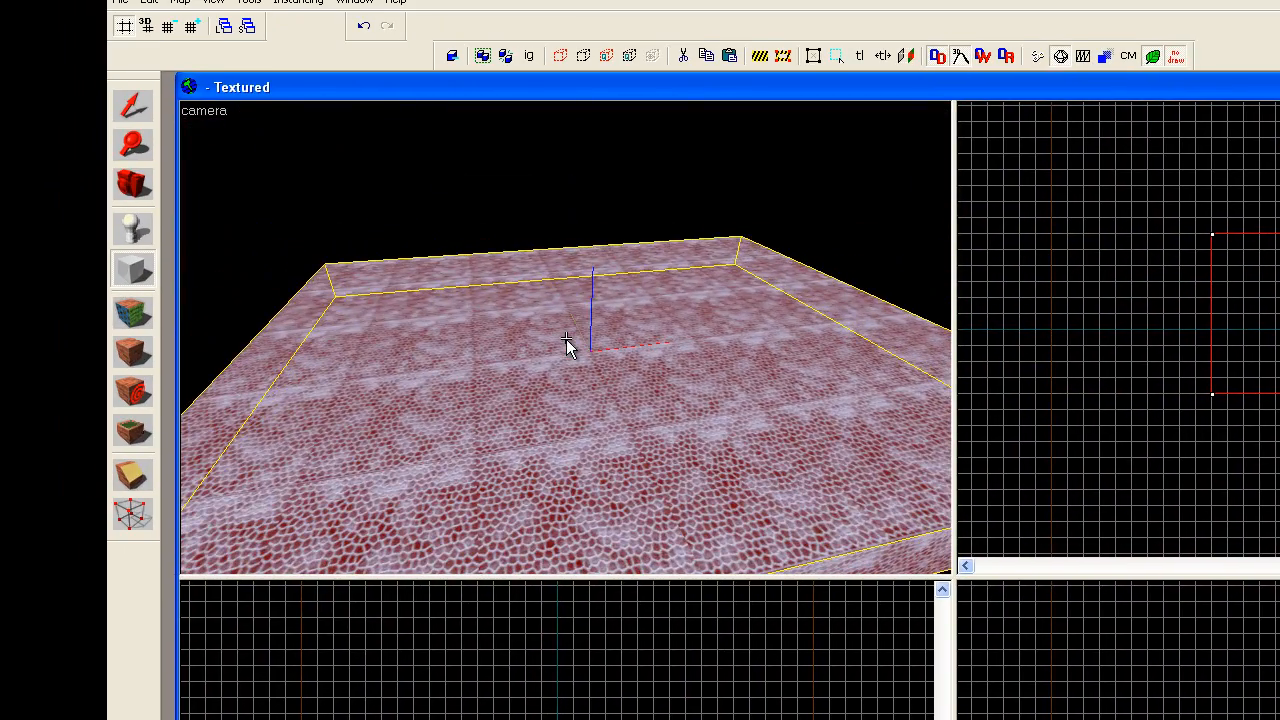
mouse_move(611, 335)
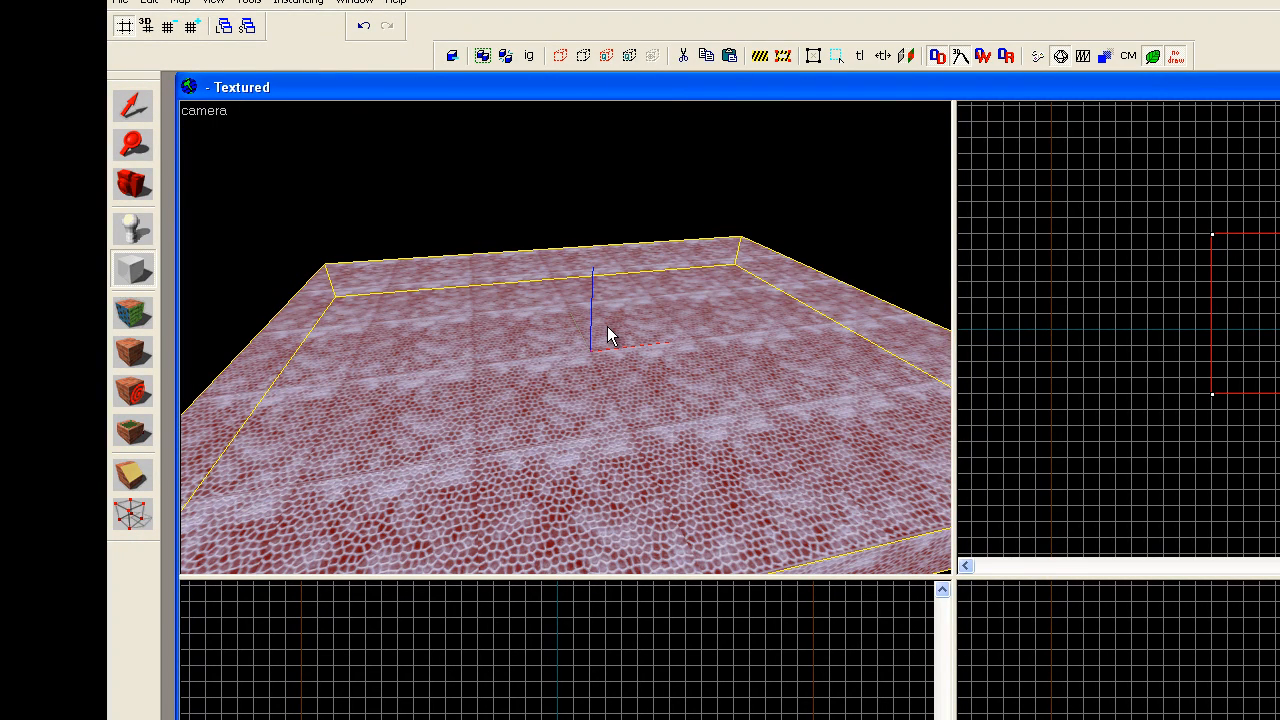
mouse_move(647, 132)
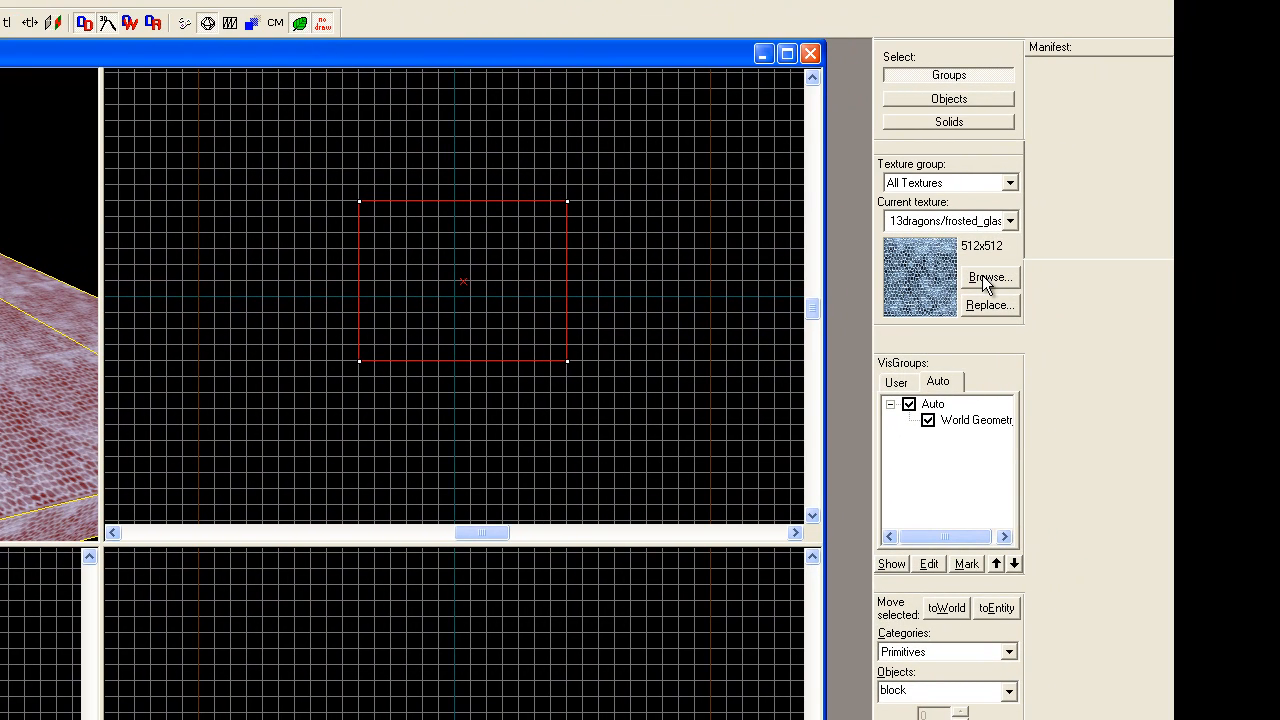
Choose the brick/brickwall001 texture and draw a 192x64x192 wall block on the floor
left_click(989, 277)
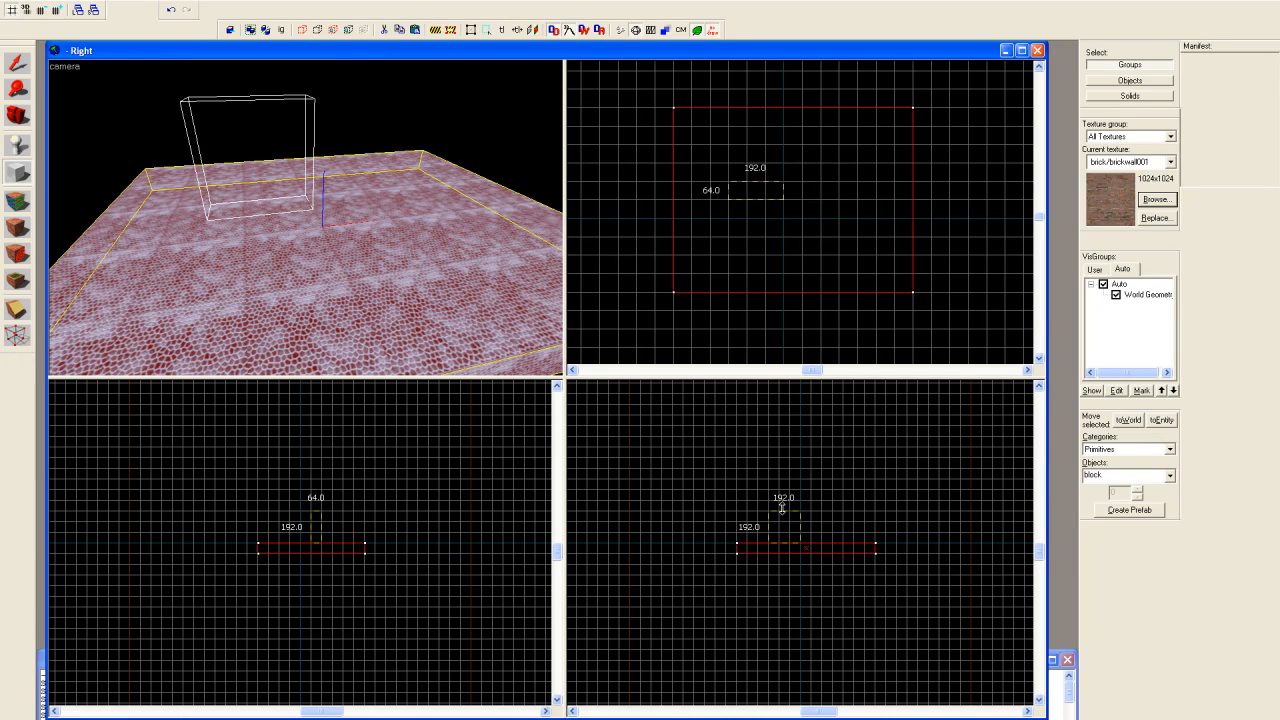
left_click(250, 140)
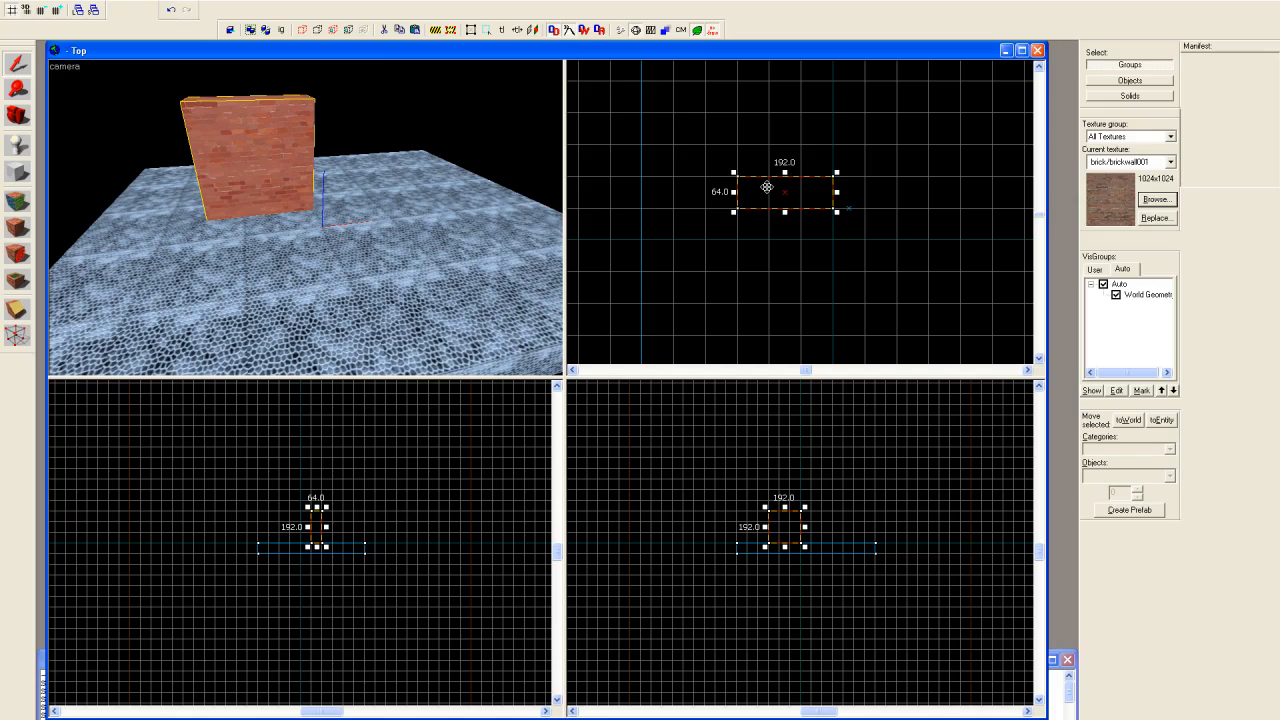
Tie the brick block to a func_door entity and select its Delay Before Reset property
right_click(767, 188)
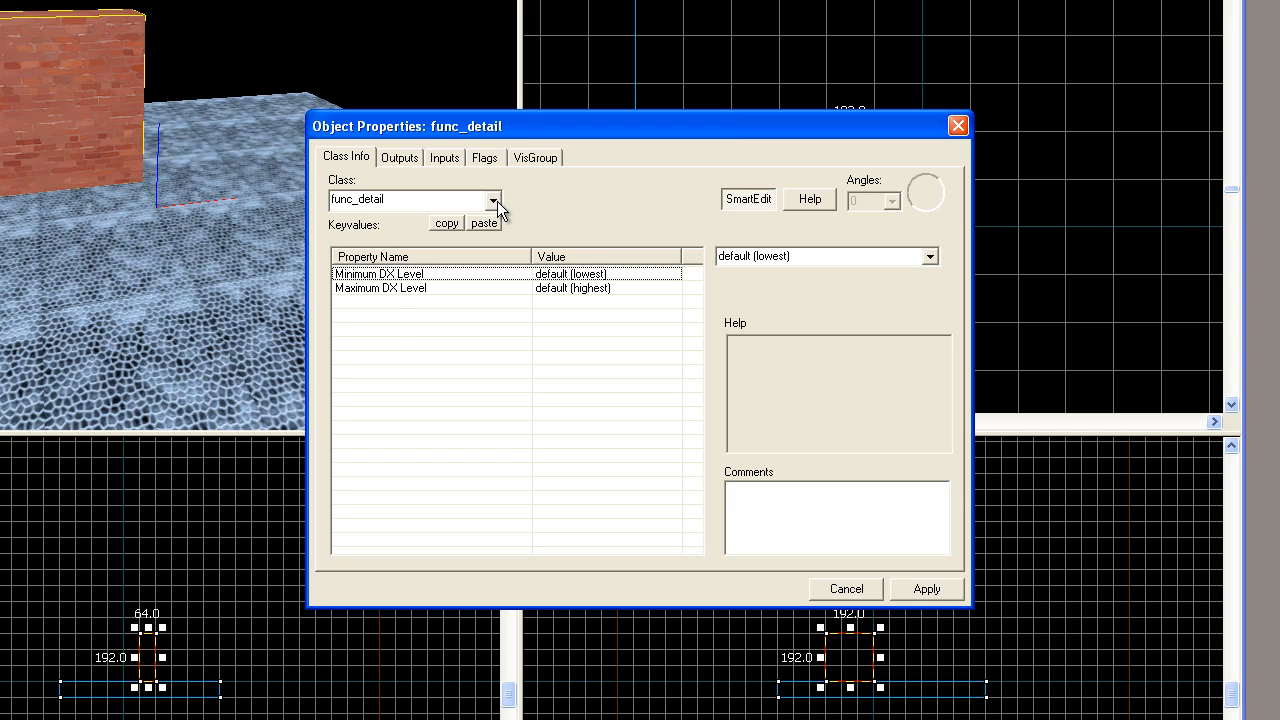
left_click(490, 199)
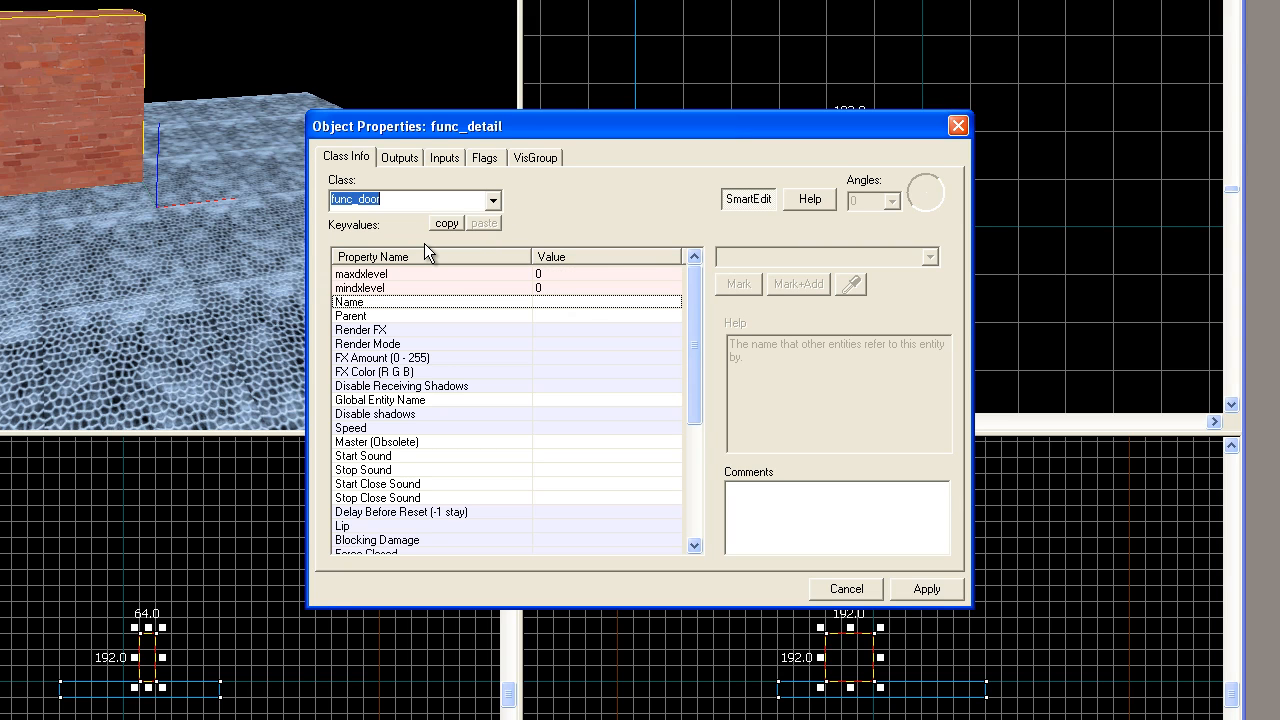
left_click(925, 588)
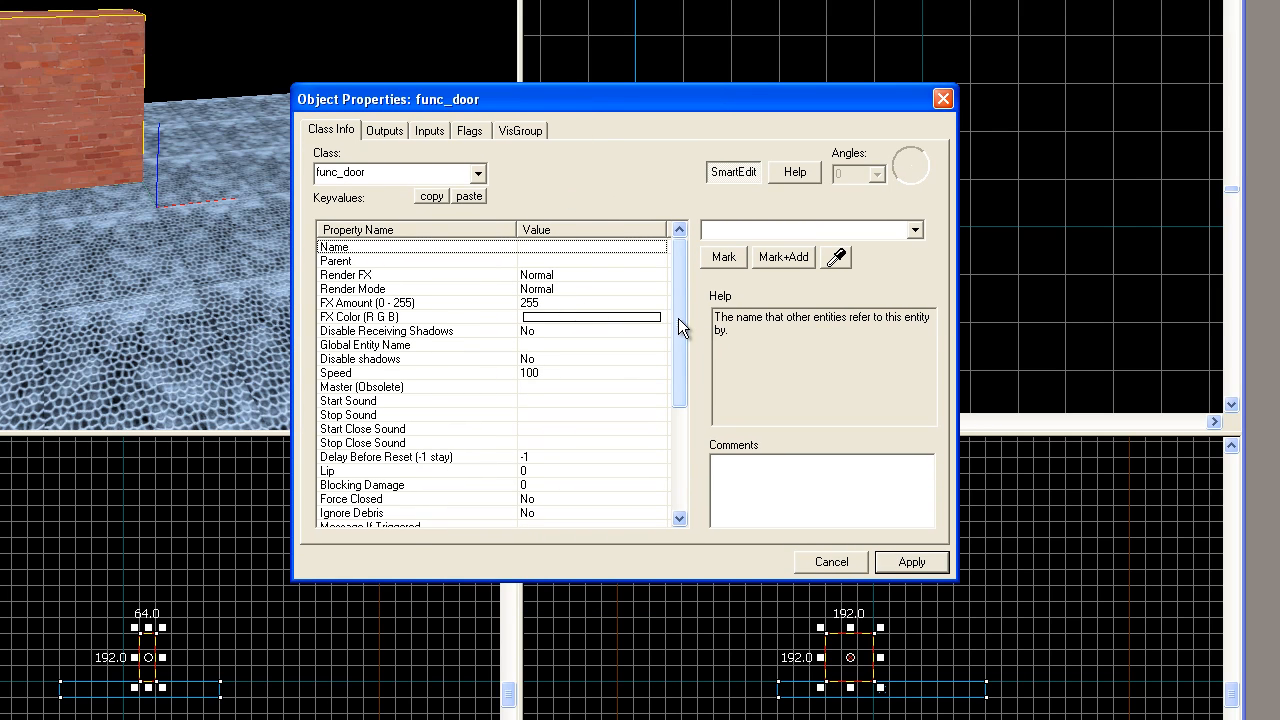
scroll("down", 3)
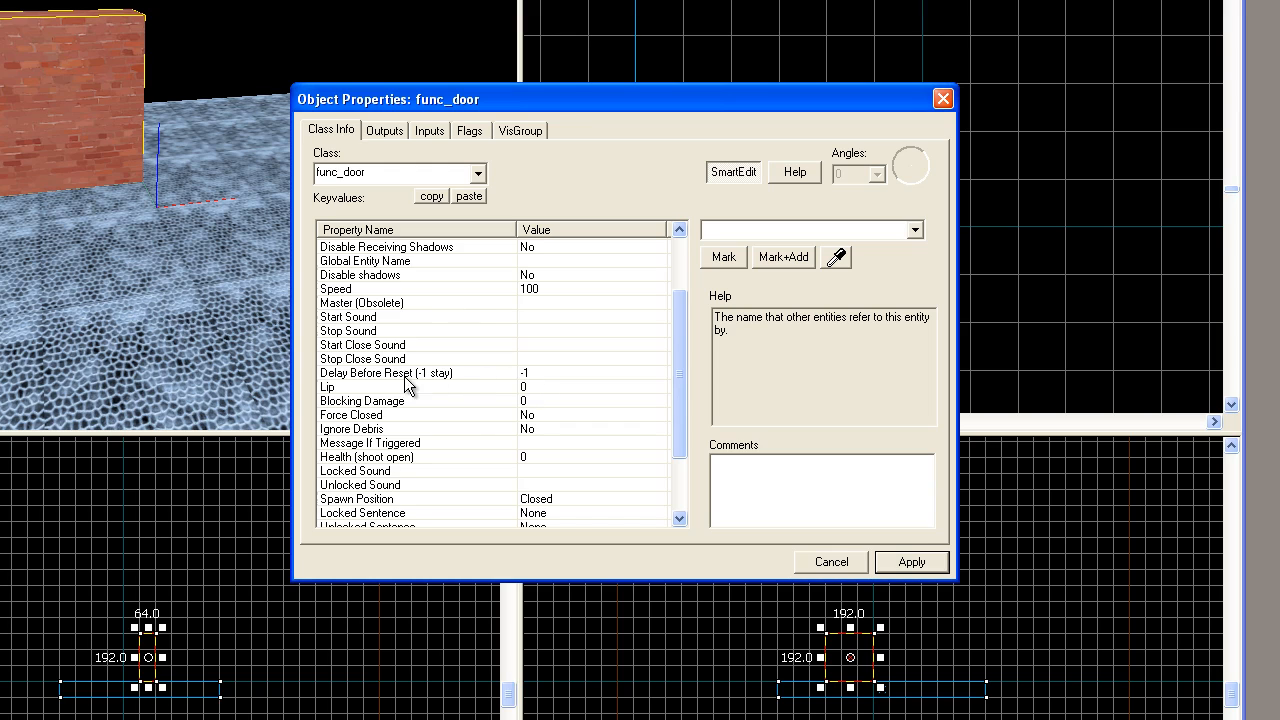
left_click(386, 372)
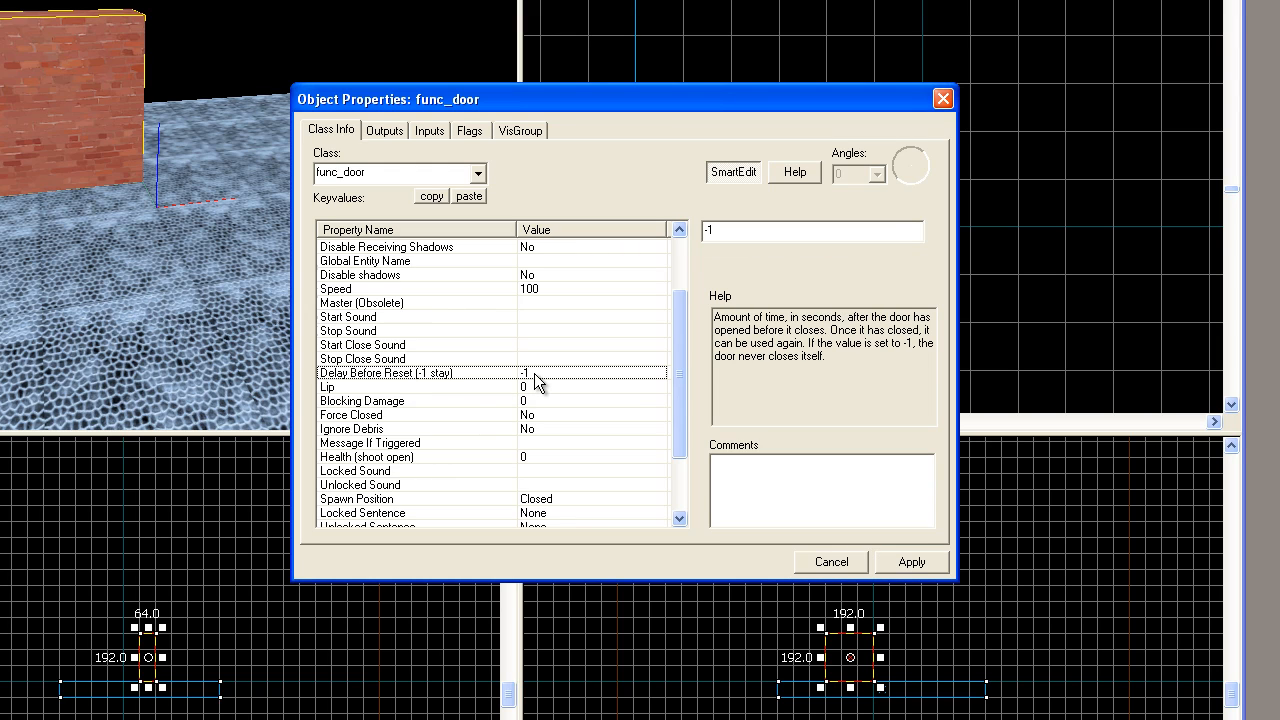
mouse_move(547, 382)
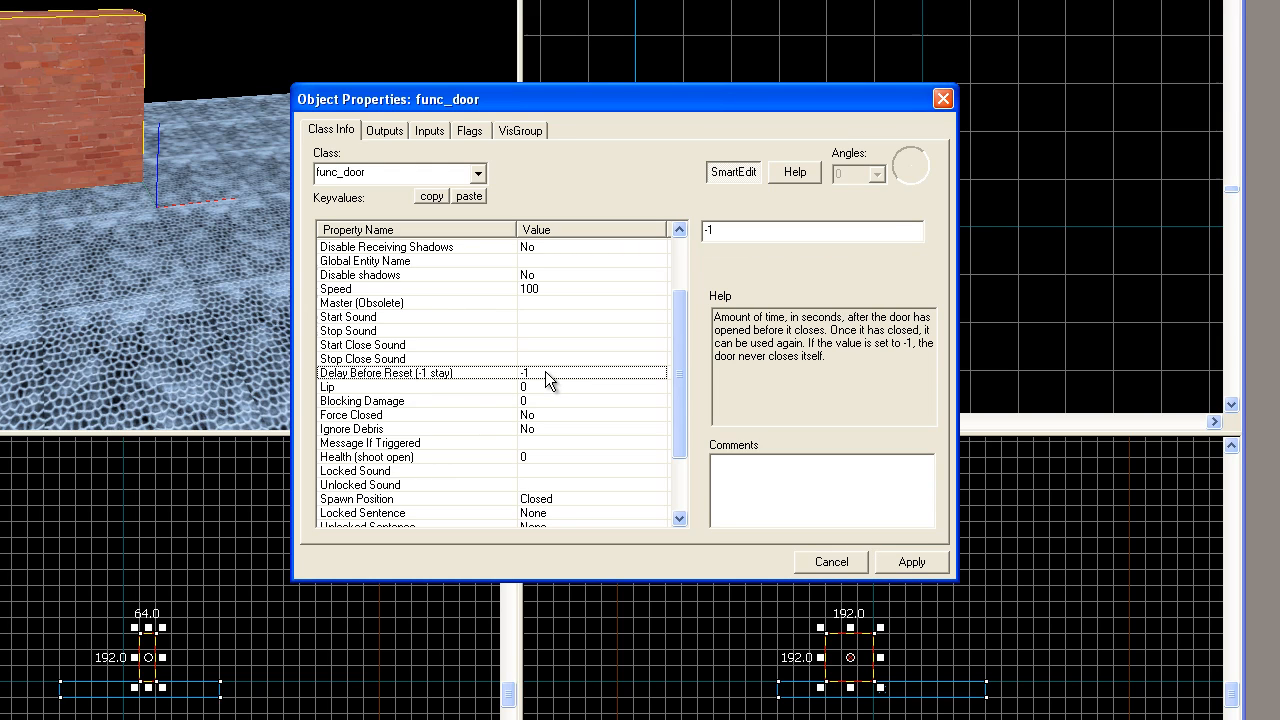
mouse_move(555, 388)
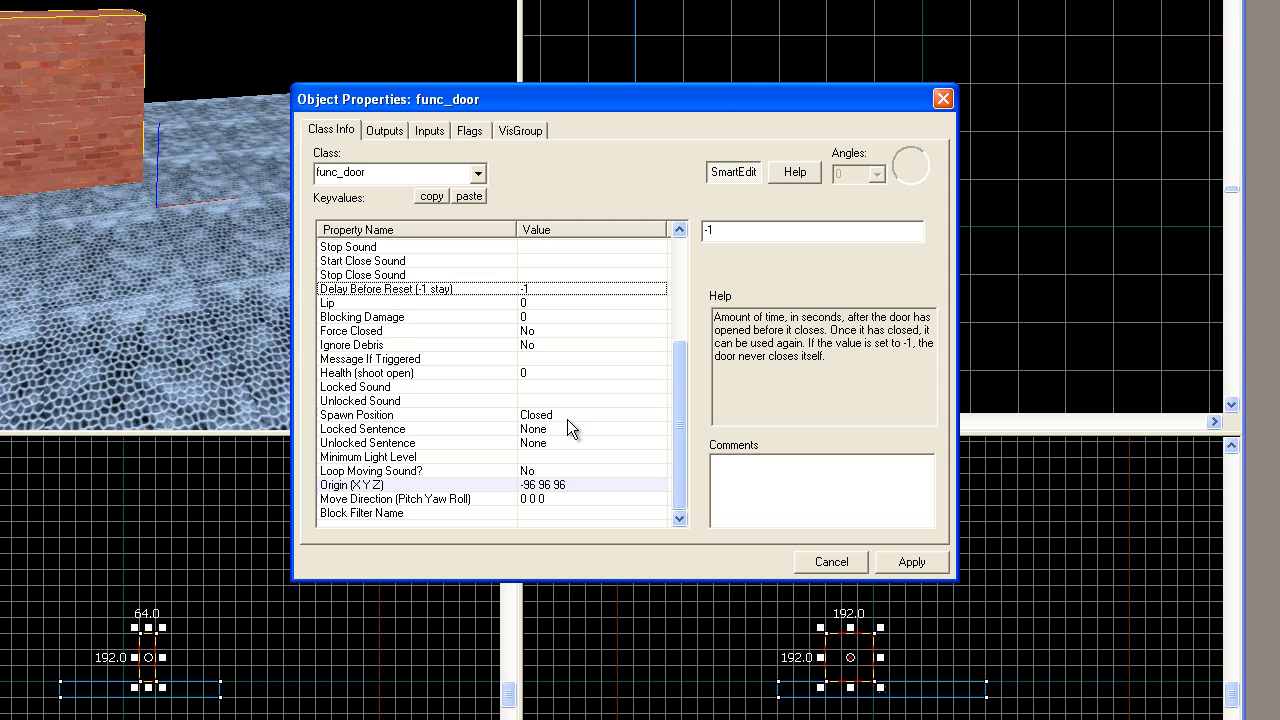
mouse_move(595, 432)
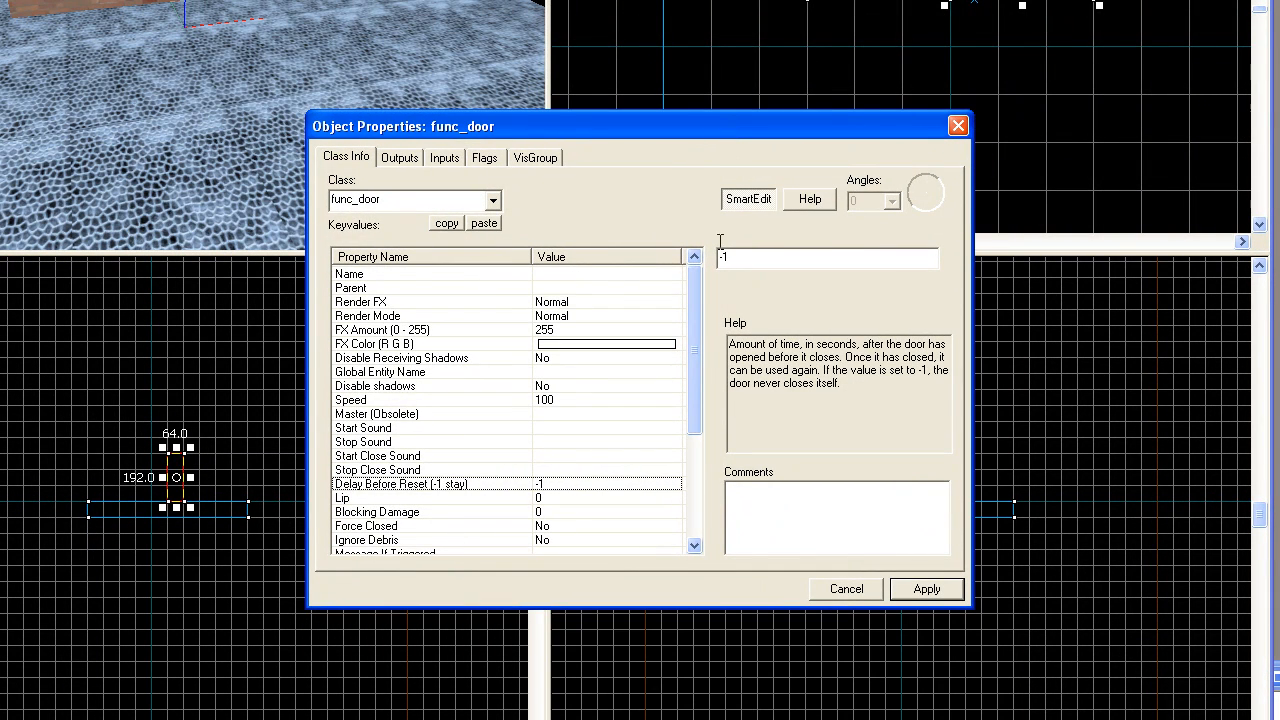
Select the copied door's Move Direction property to set its yaw to 180
scroll("down", 3)
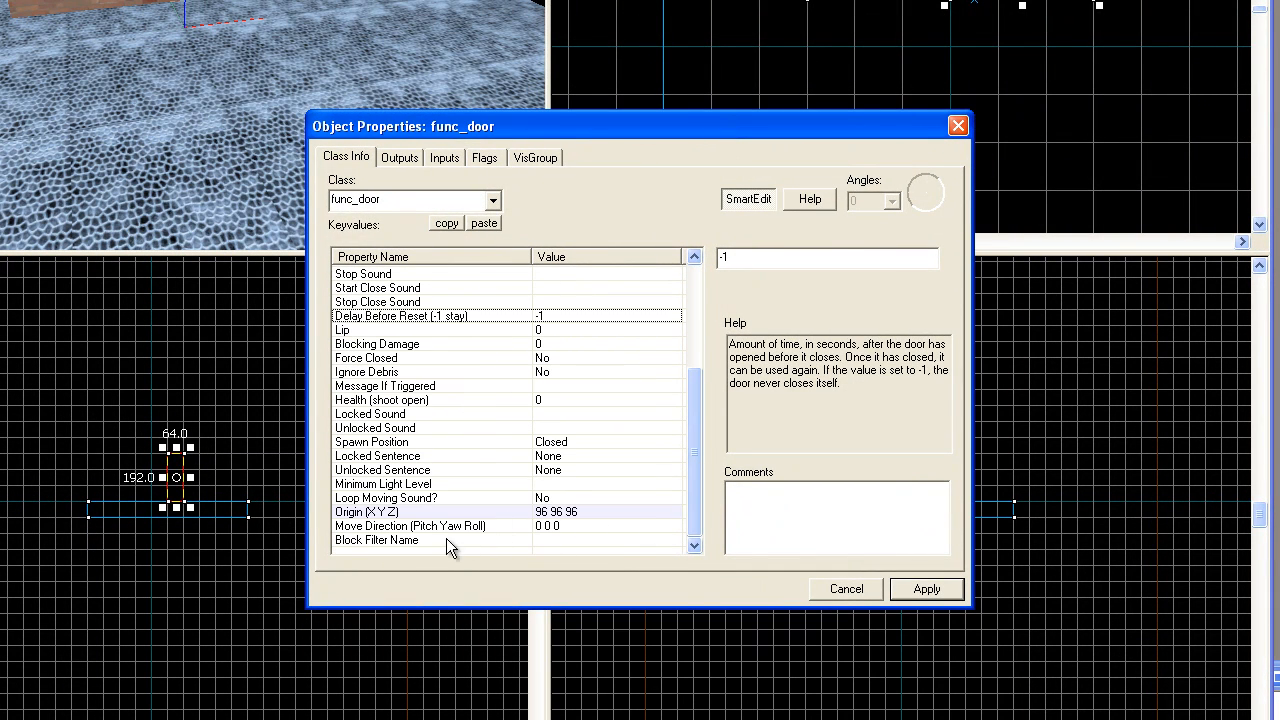
left_click(410, 525)
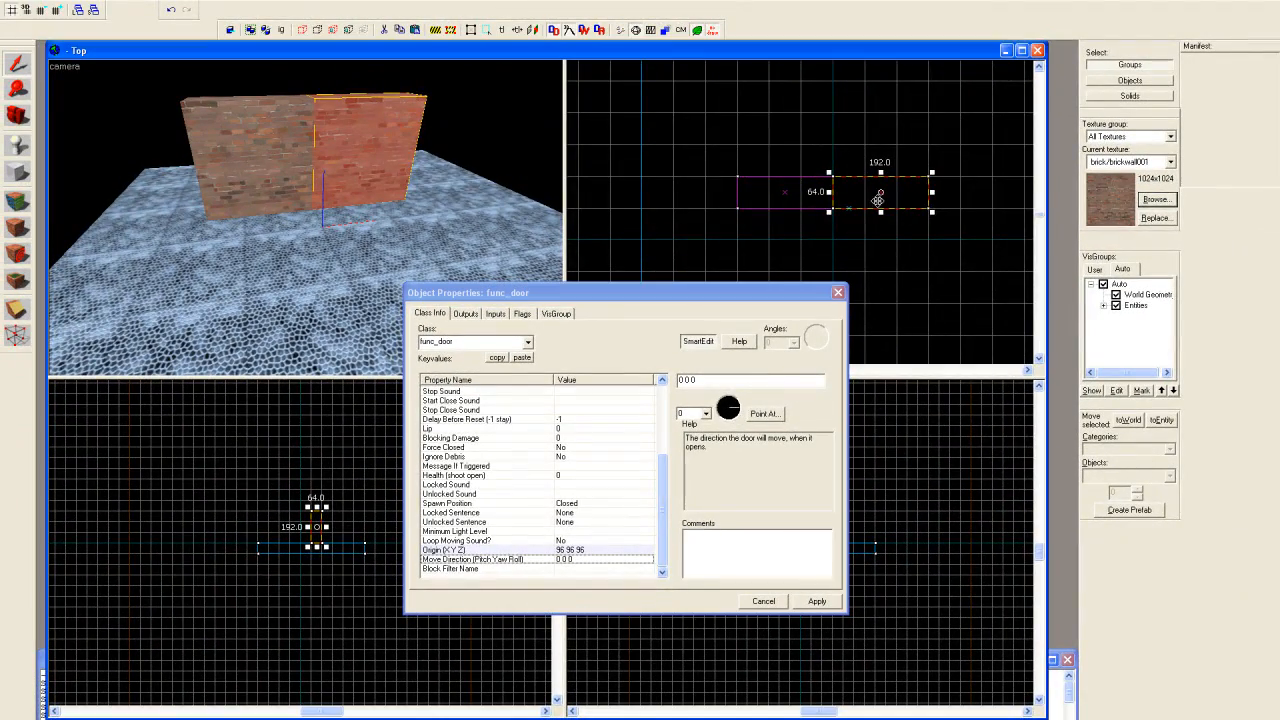
mouse_move(1050, 198)
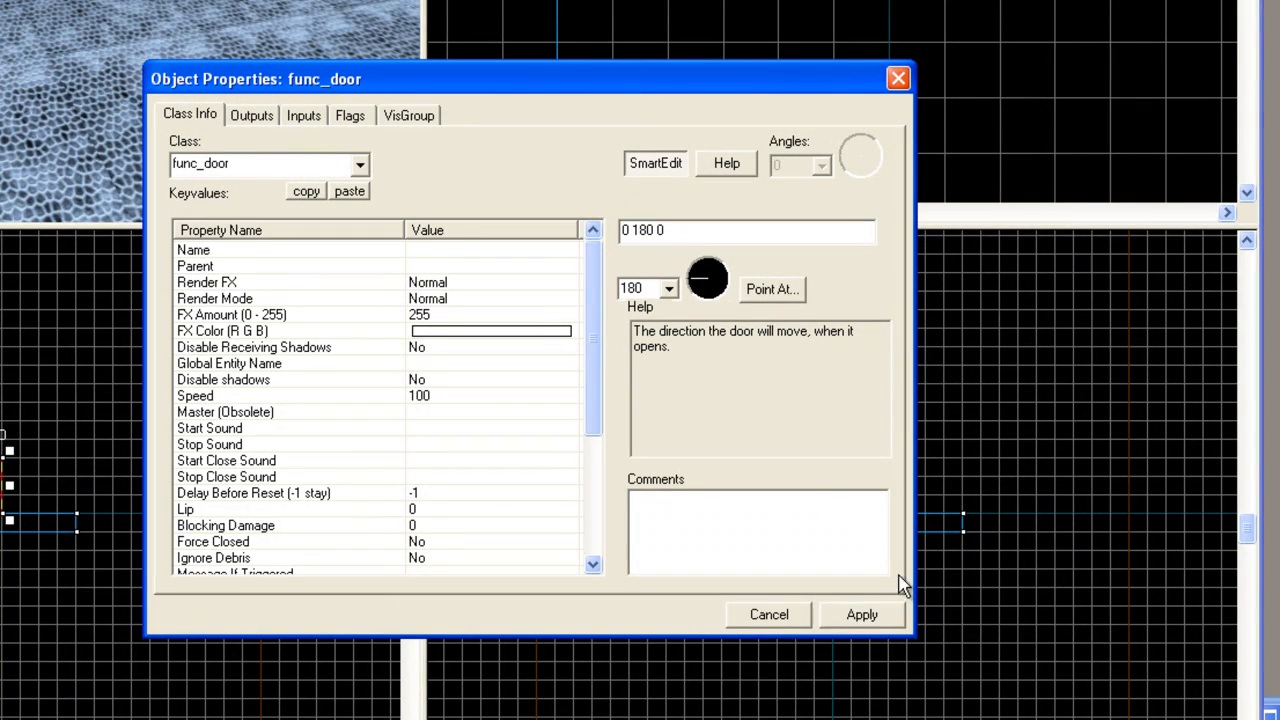
mouse_move(490, 238)
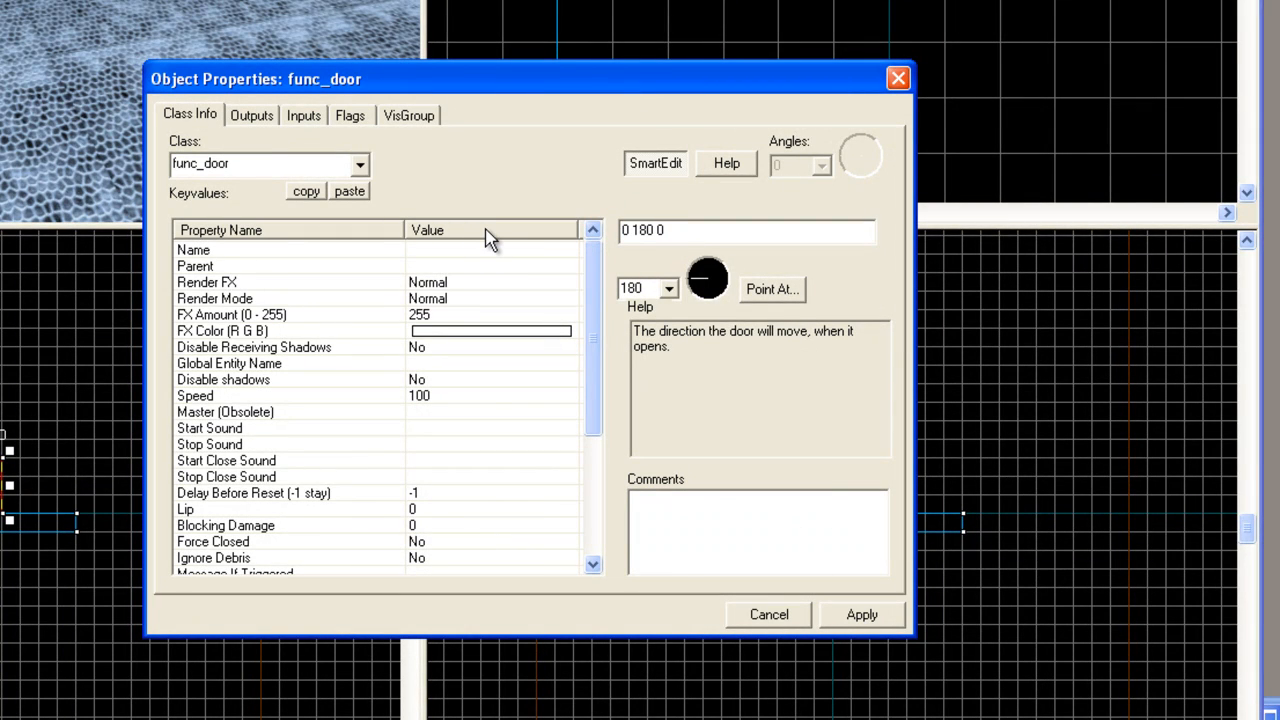
mouse_move(485, 263)
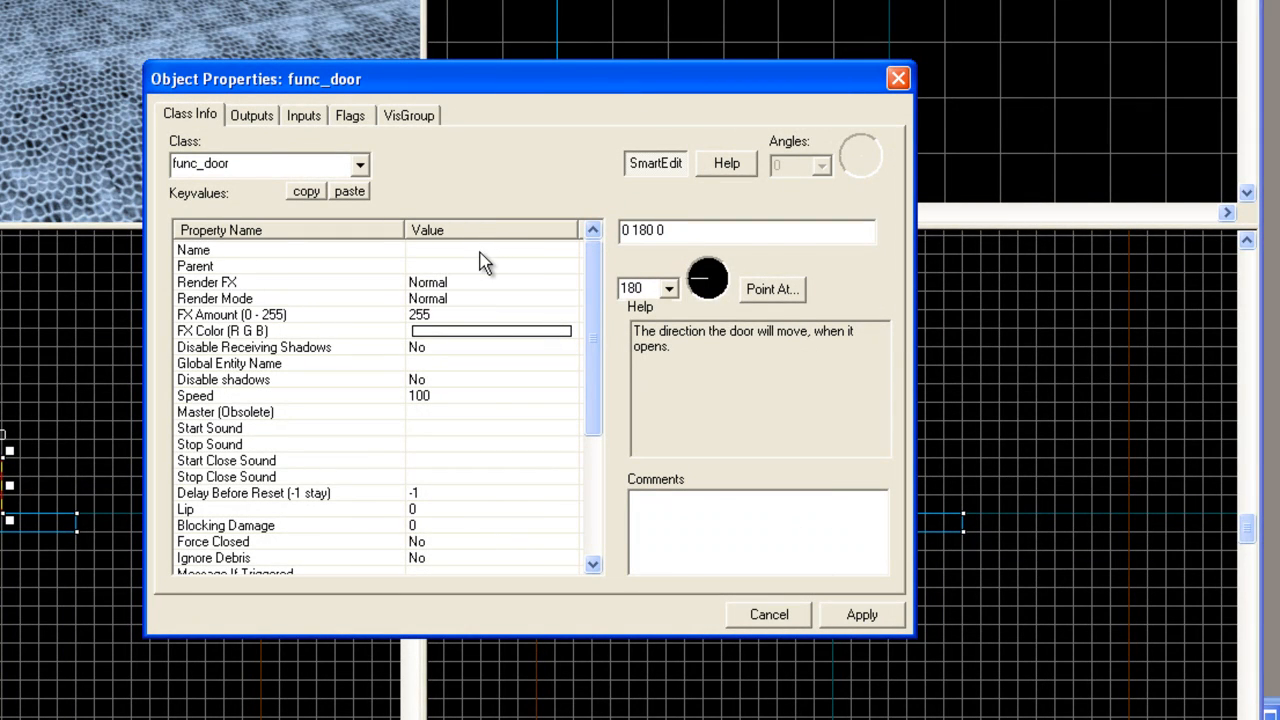
Enter door1 as the first func_door's Name and apply it
left_click(192, 249)
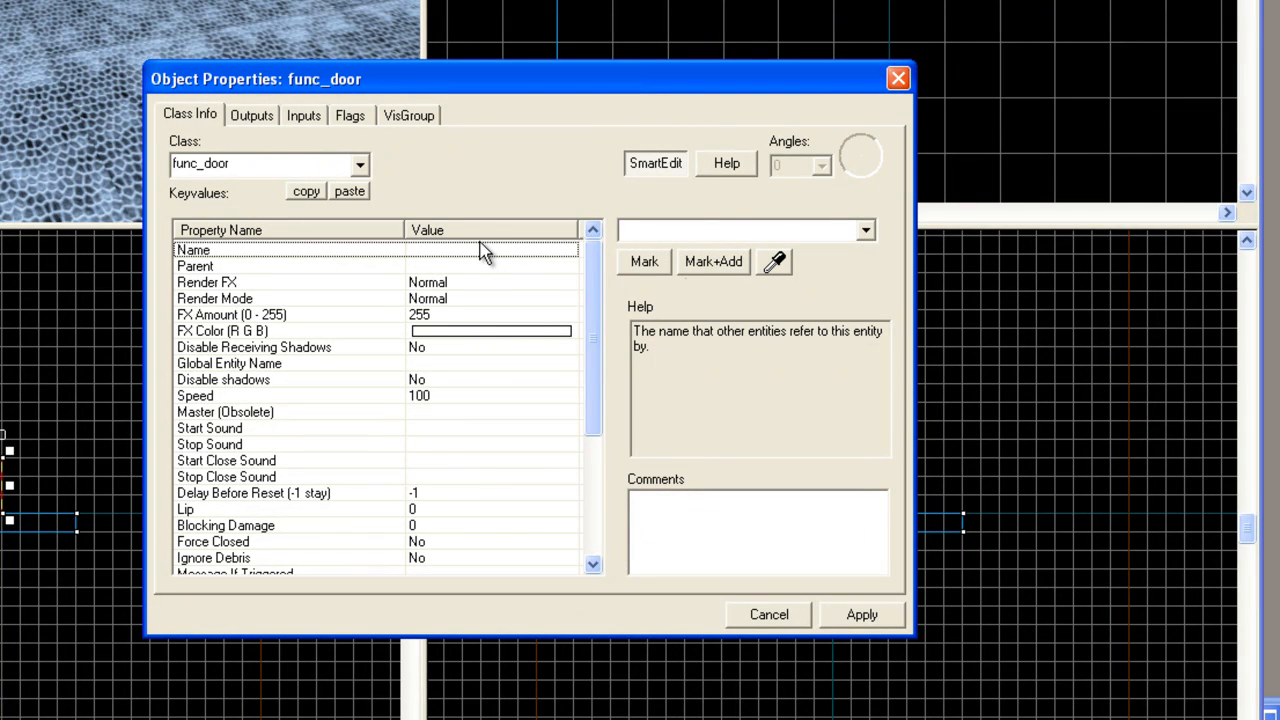
mouse_move(490, 258)
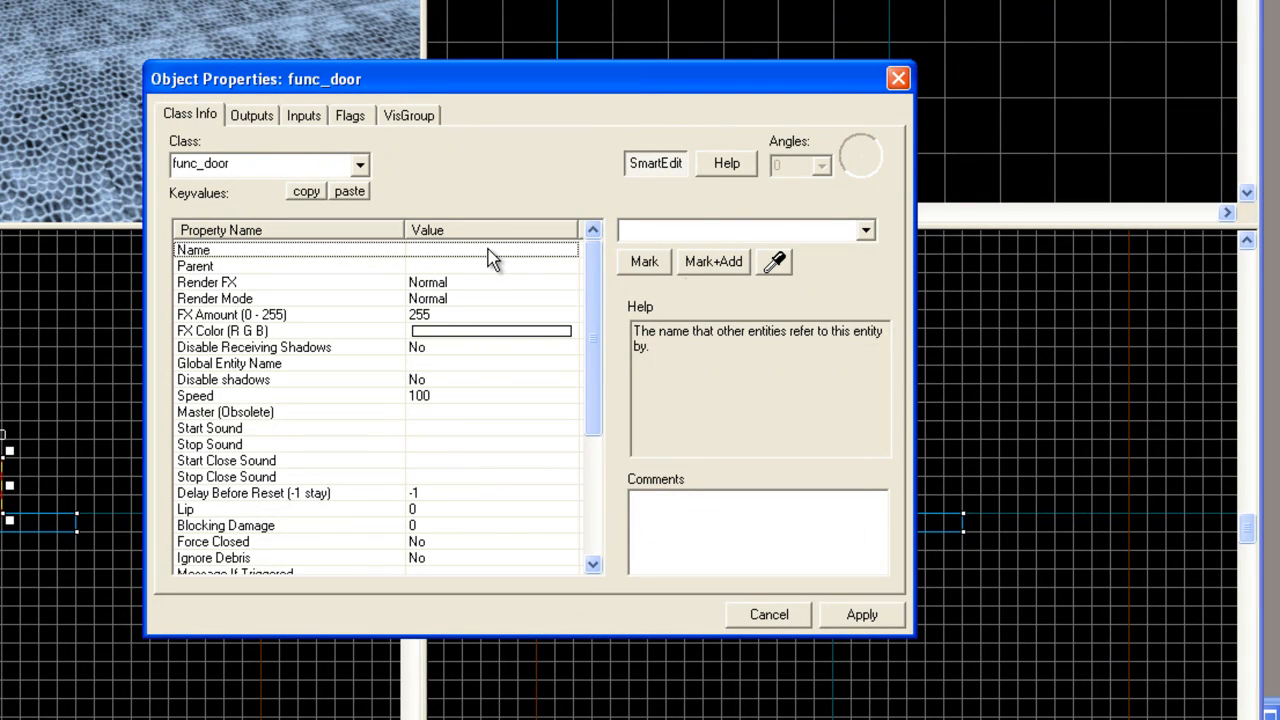
mouse_move(640, 243)
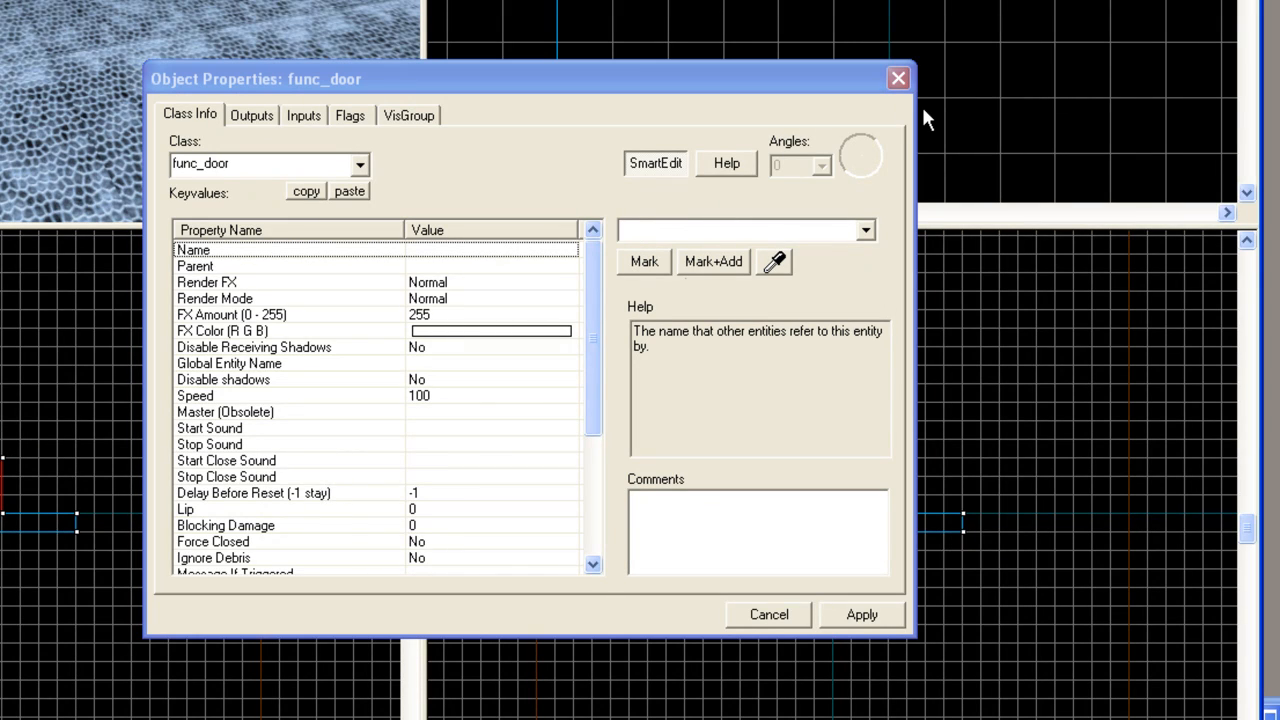
mouse_move(915, 103)
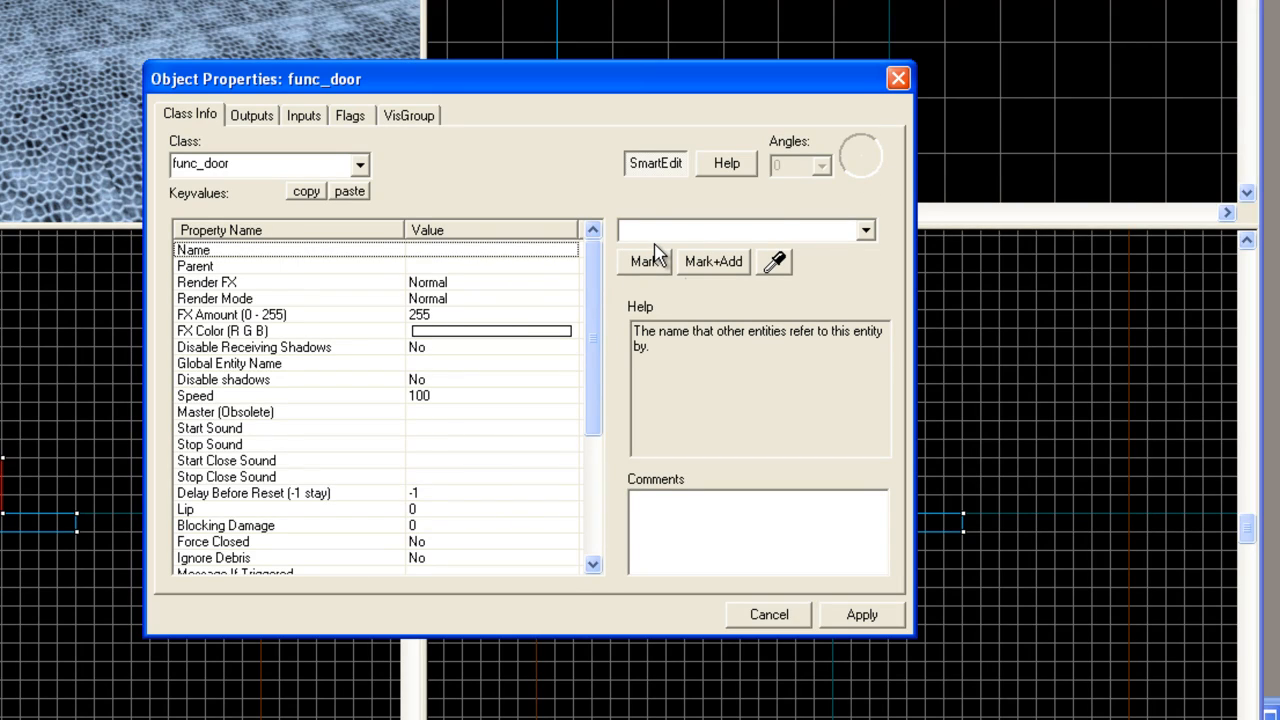
left_click(740, 230)
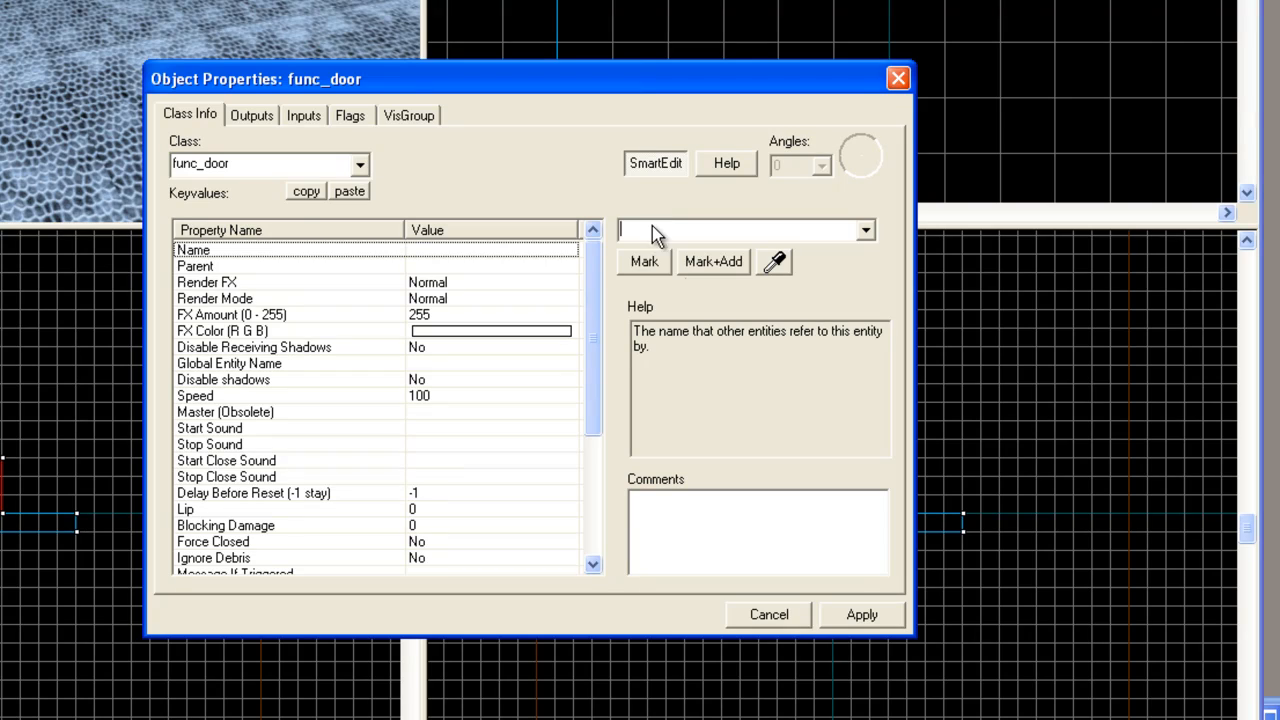
type("dooo\\")
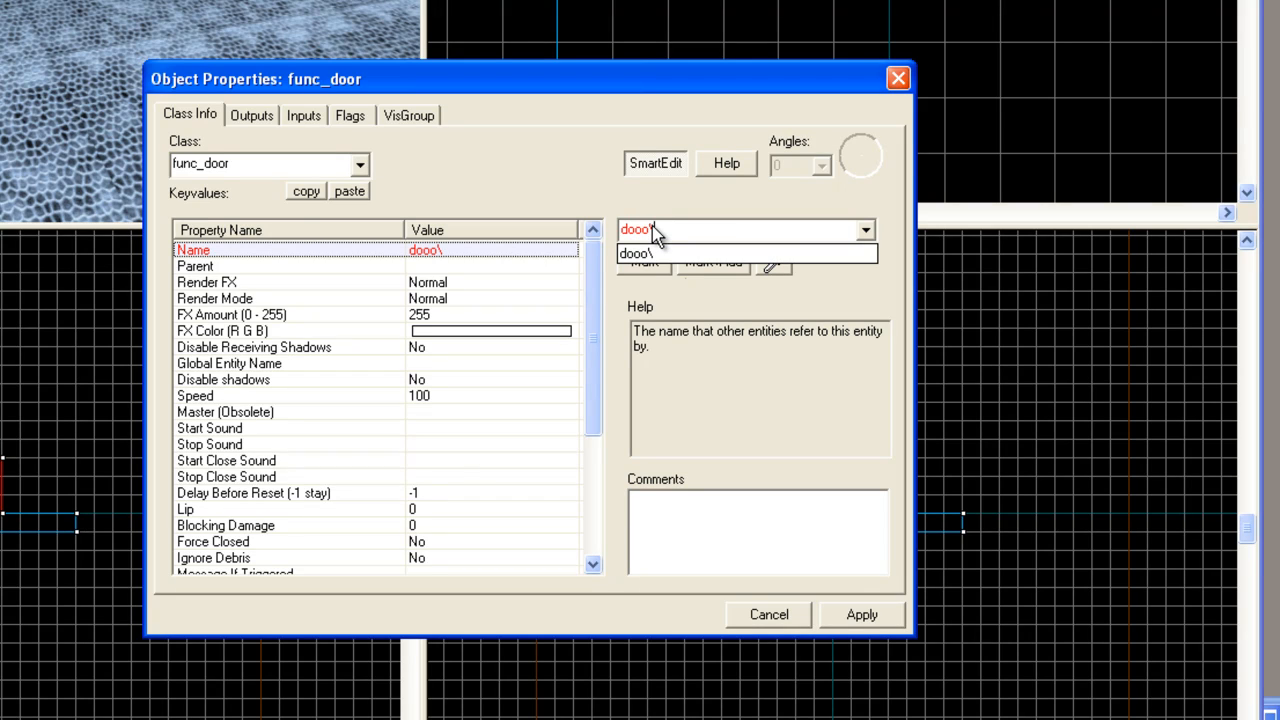
type("r1")
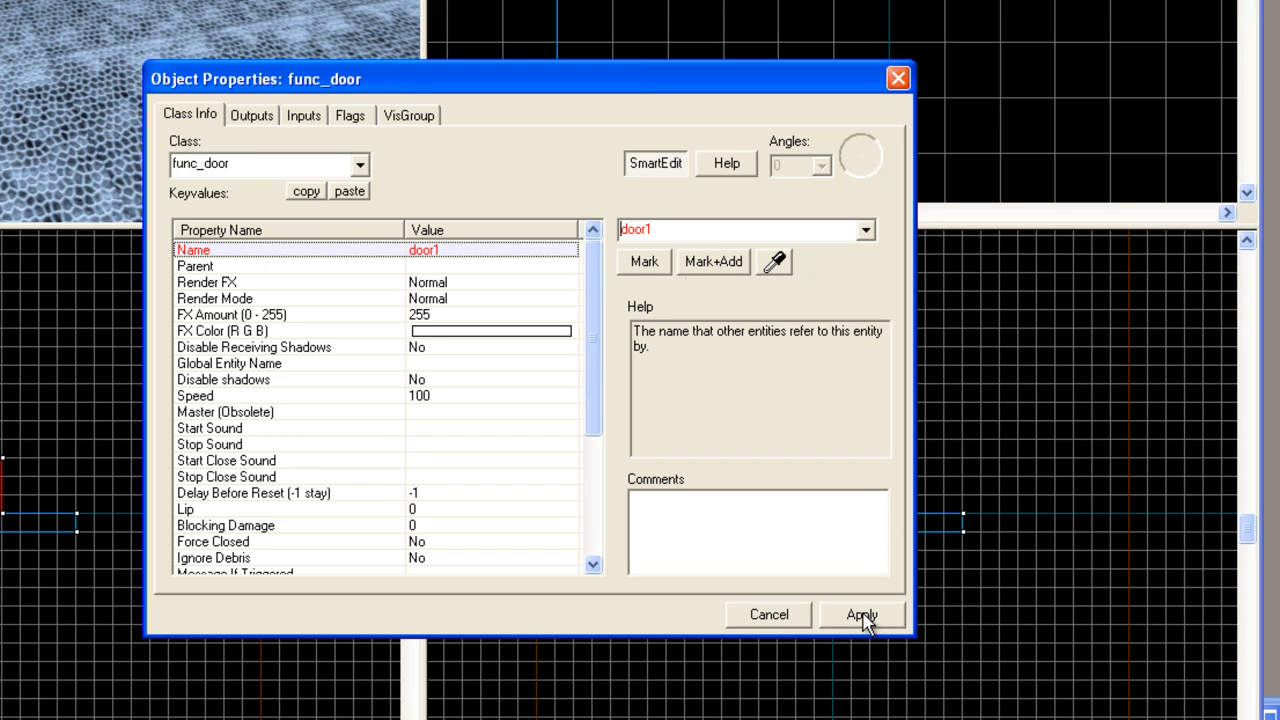
left_click(861, 614)
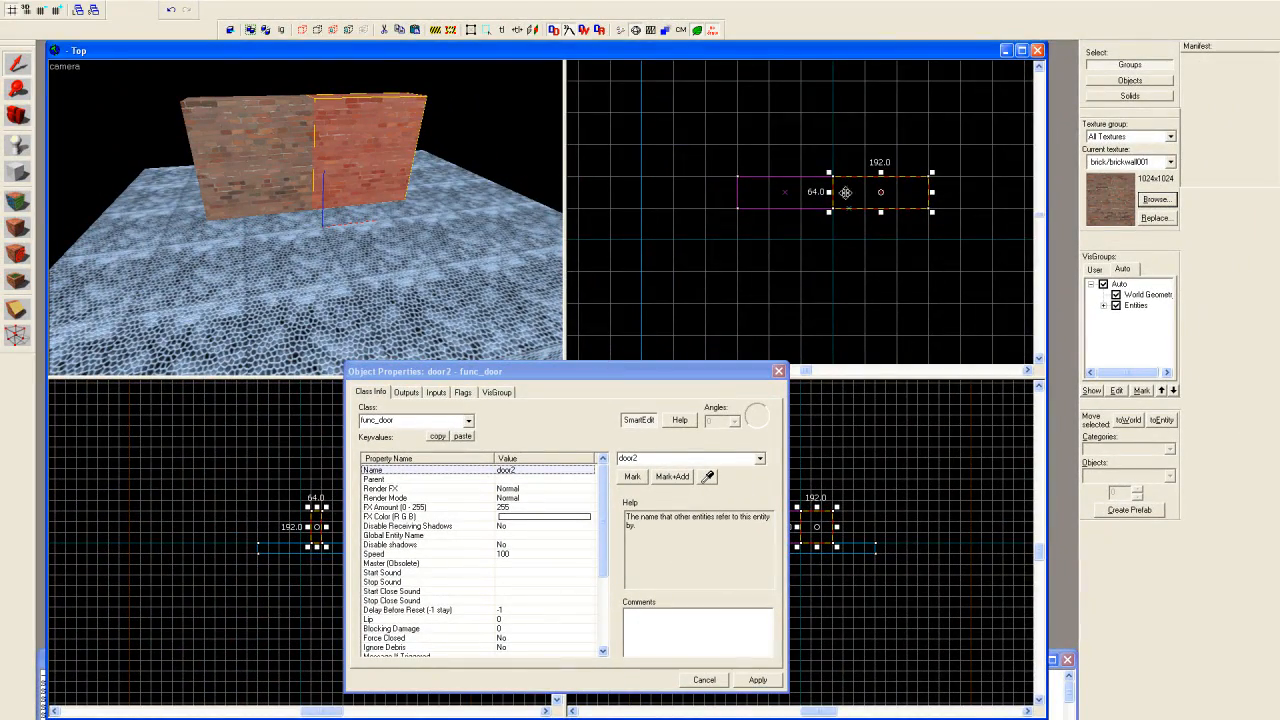
Pick the tools/toolstrigger texture and stretch a brush over both doors
left_click(1157, 199)
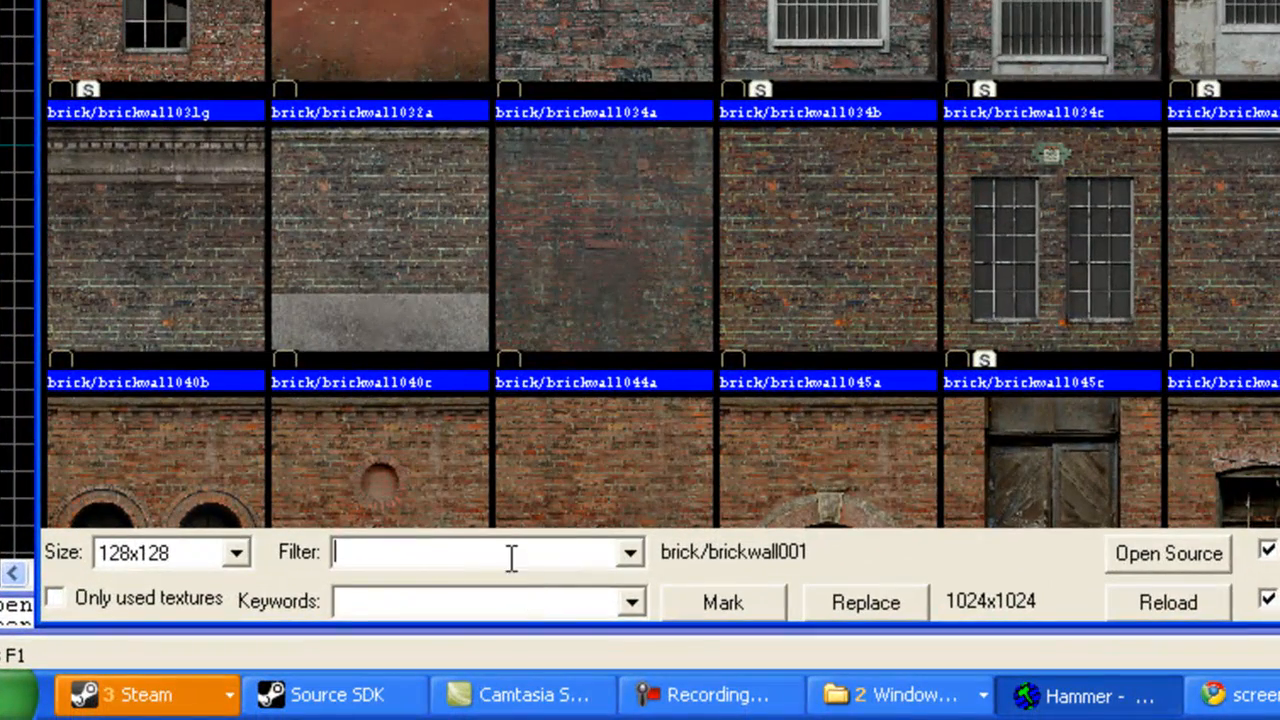
type("t")
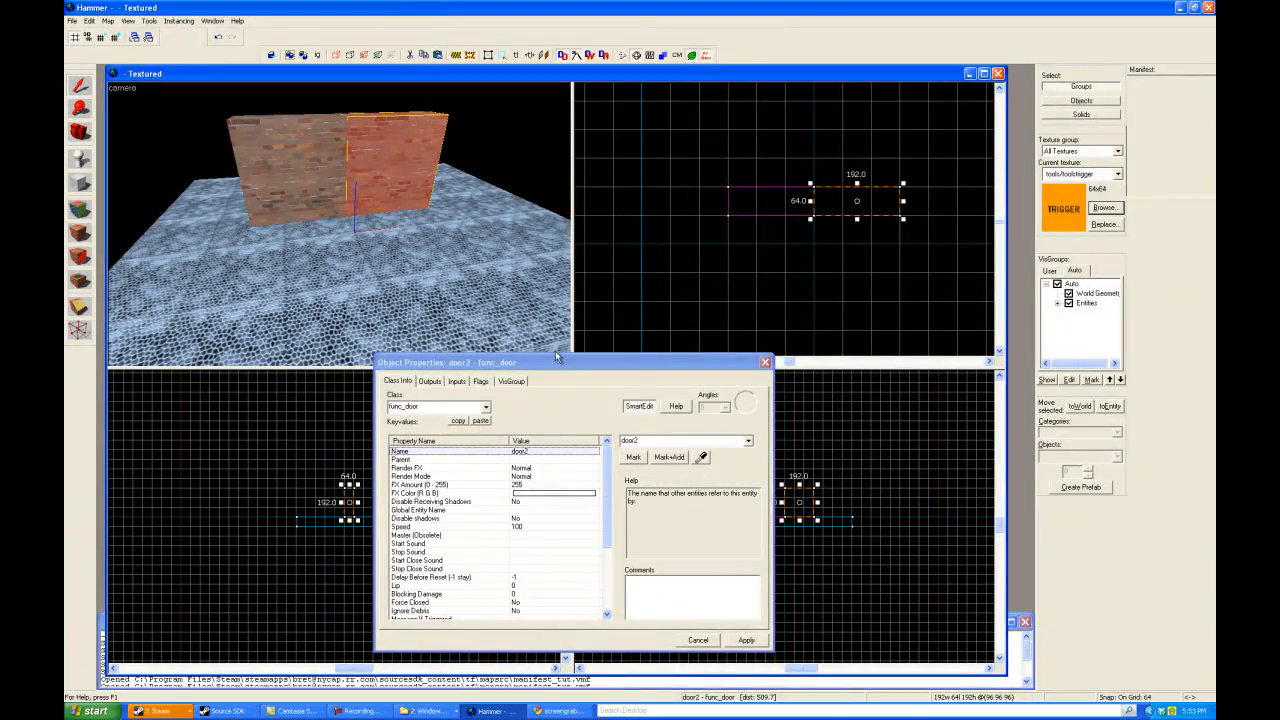
left_click_drag(555, 362, 575, 371)
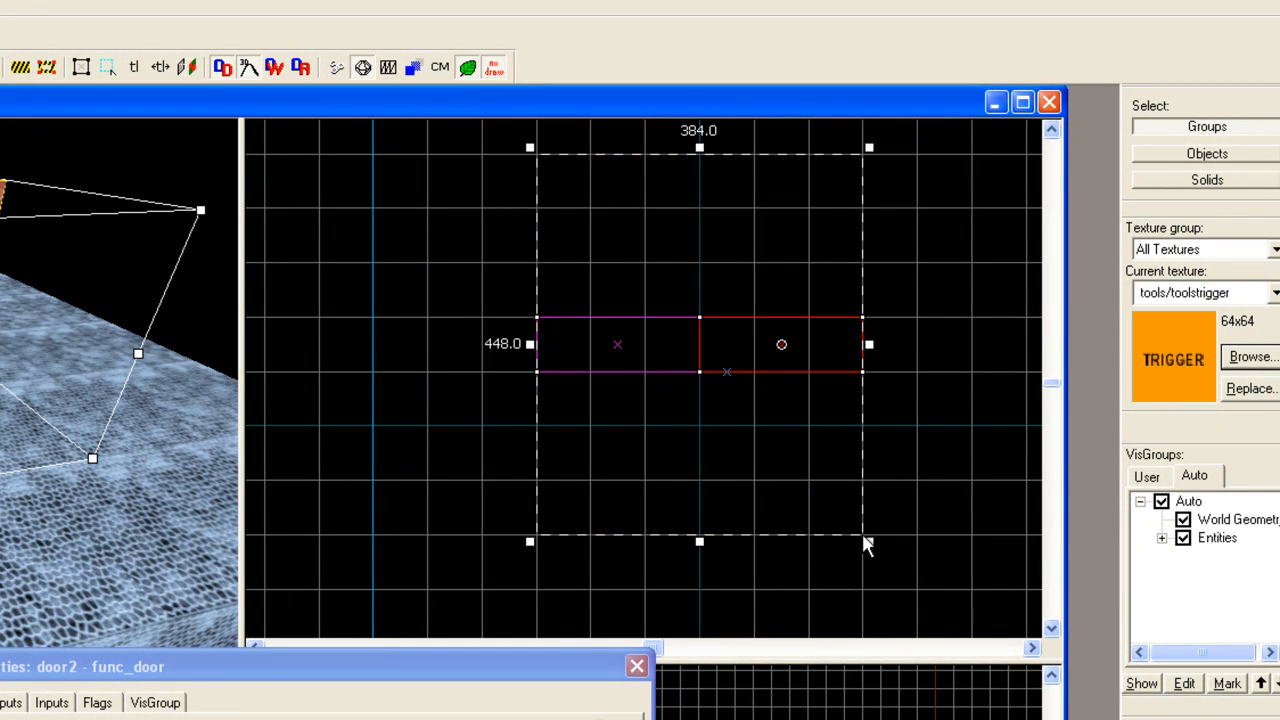
left_click_drag(699, 542, 699, 597)
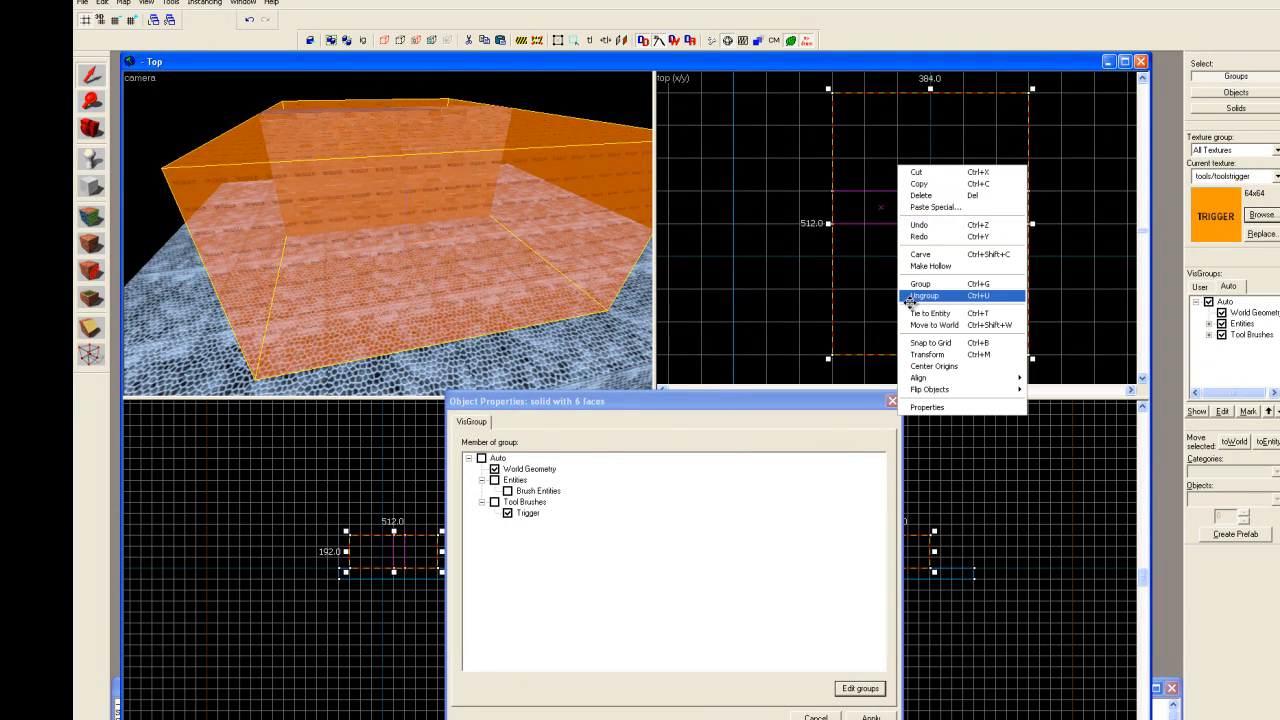
Tie the trigger brush to trigger_multiple and set Delay Before Reset to 0
left_click(931, 313)
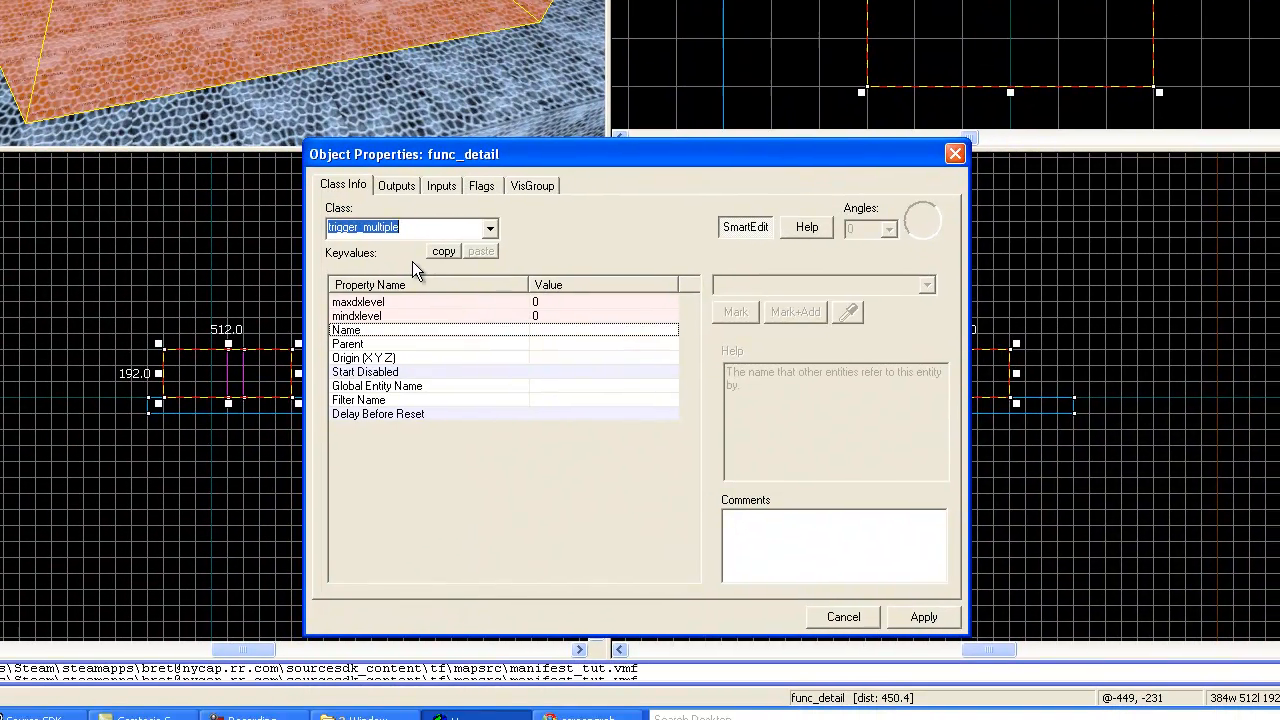
left_click(923, 616)
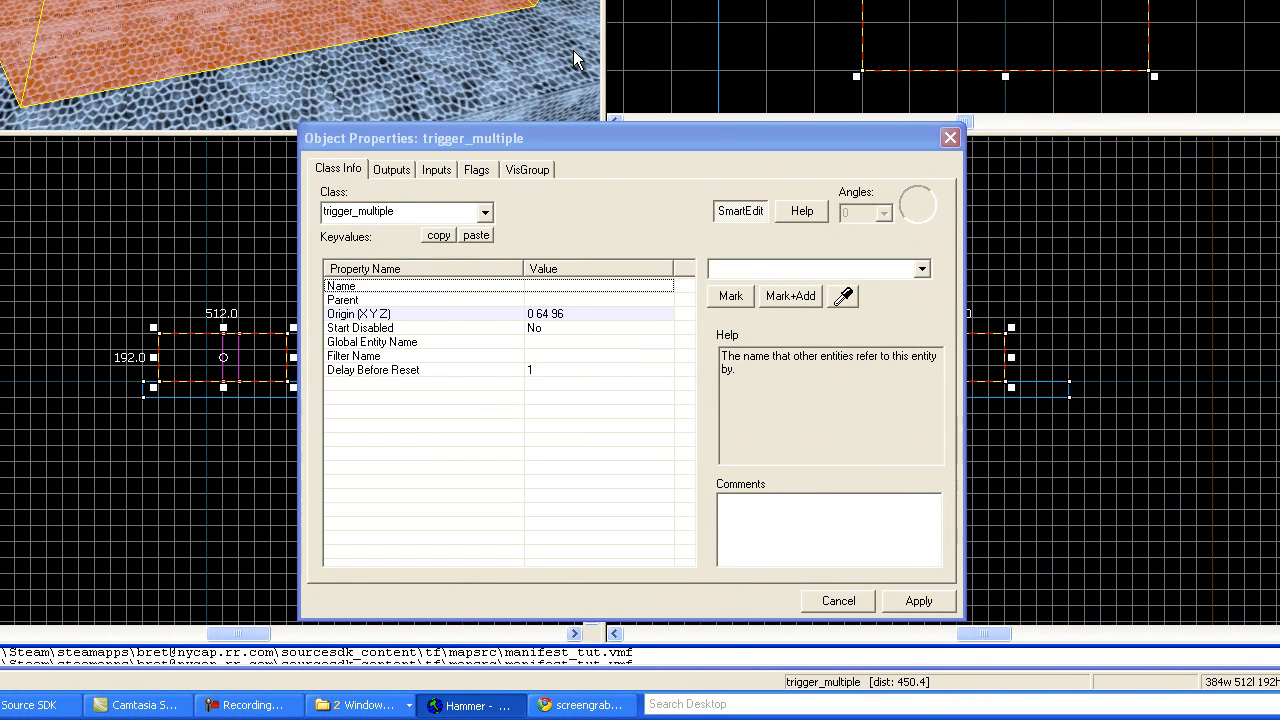
mouse_move(473, 50)
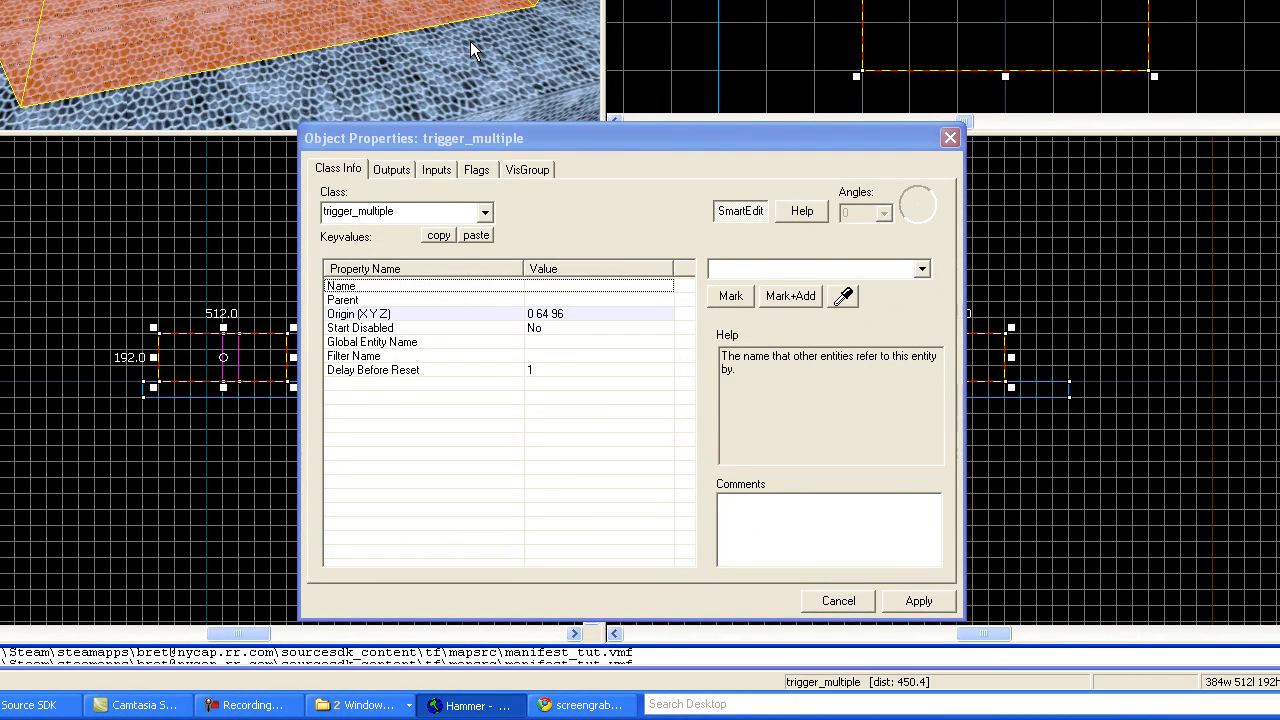
left_click(373, 369)
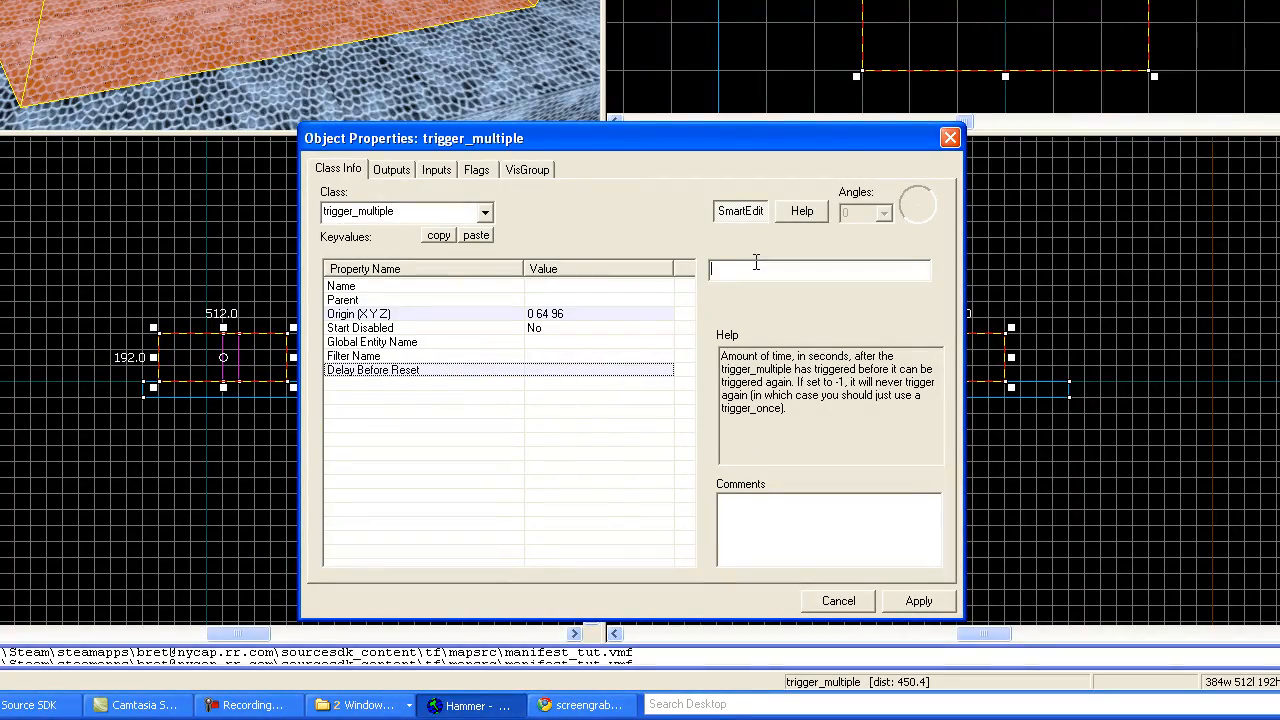
type("0")
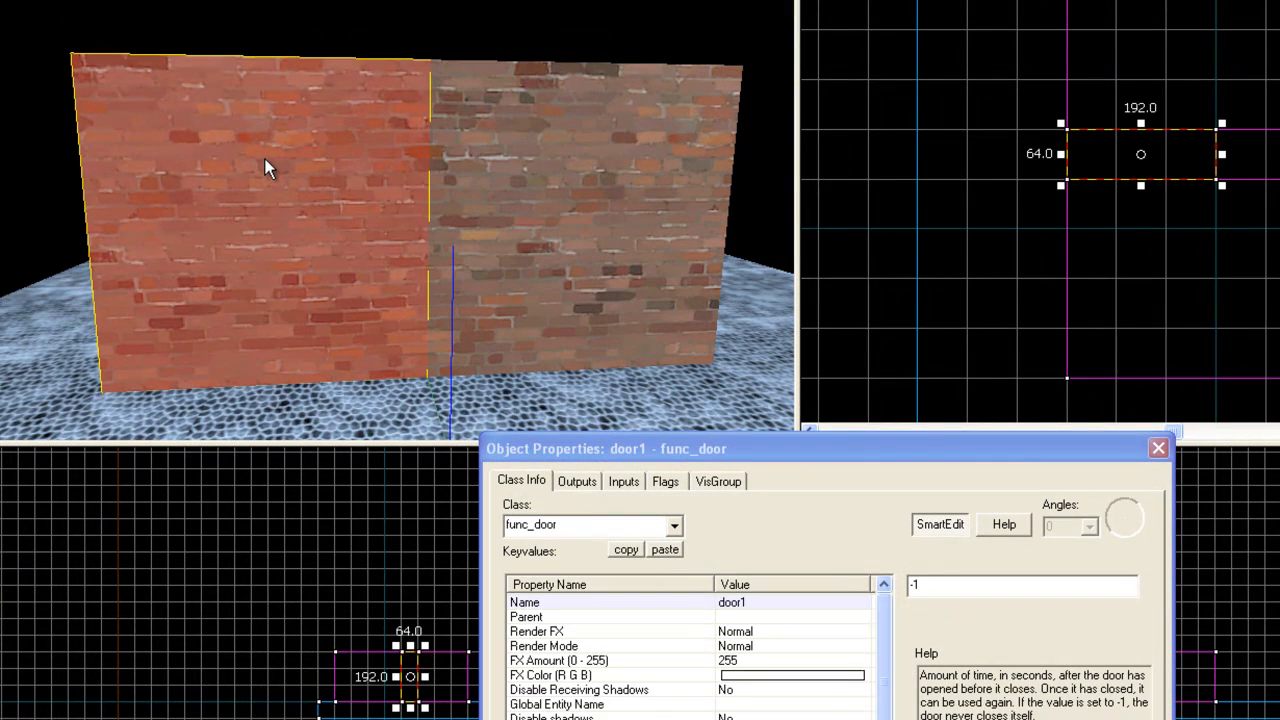
mouse_move(588, 611)
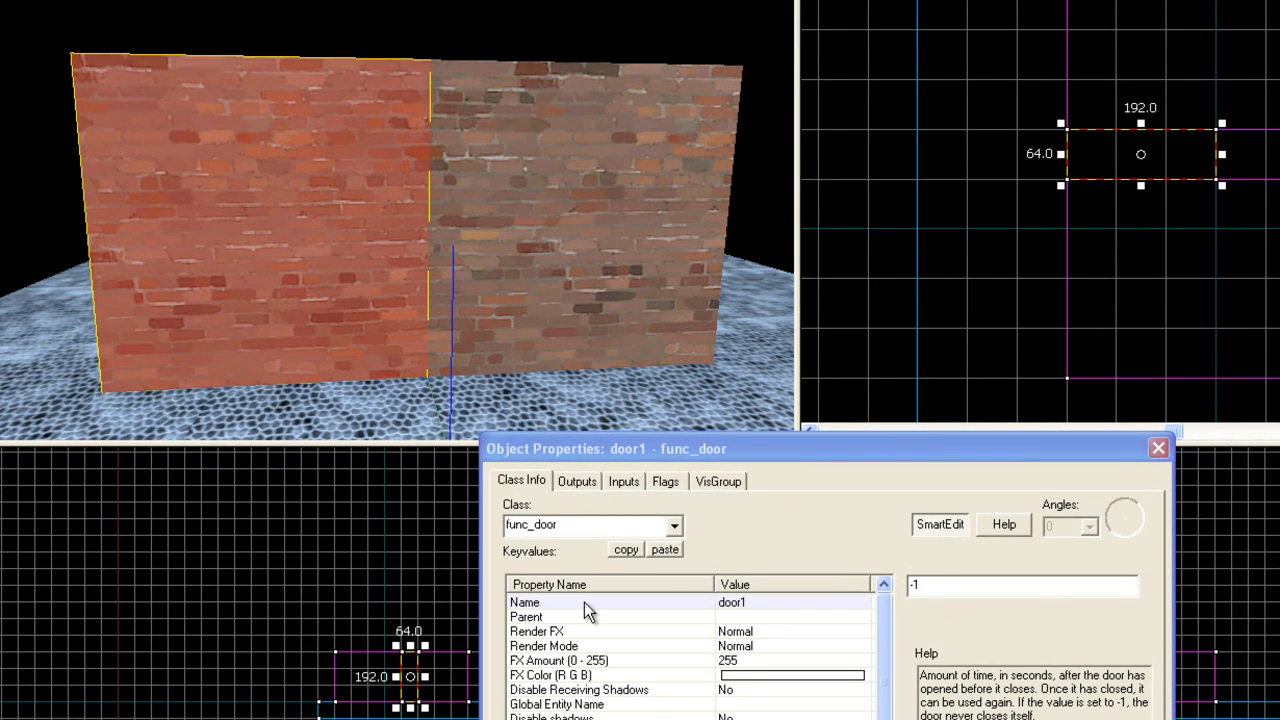
Change door1's Name to door_&i_left and apply it
left_click(525, 602)
type("_")
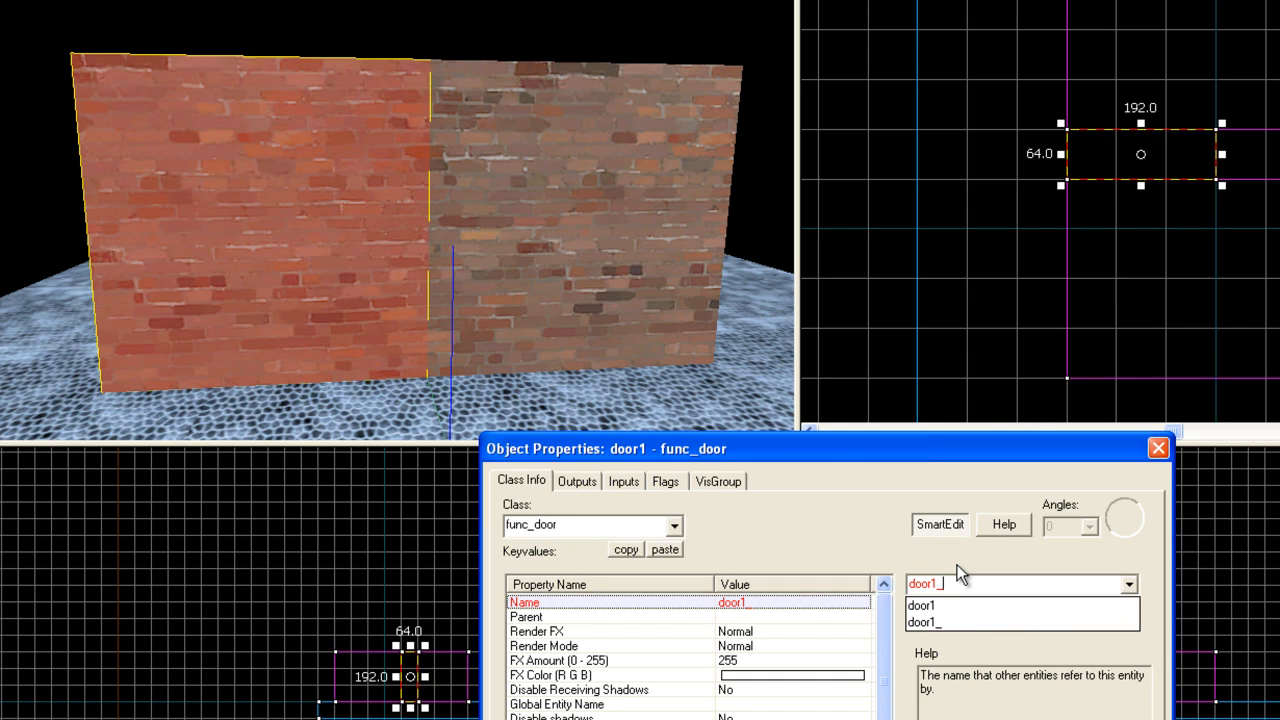
type("&")
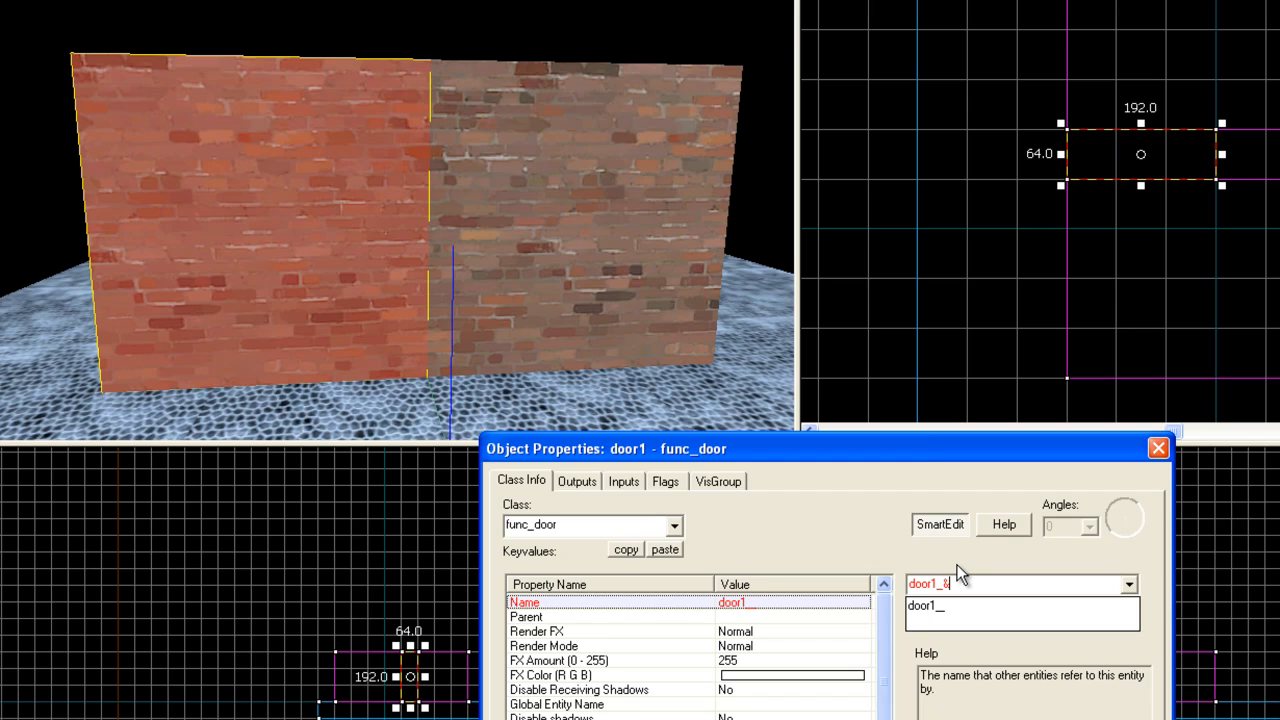
type("i")
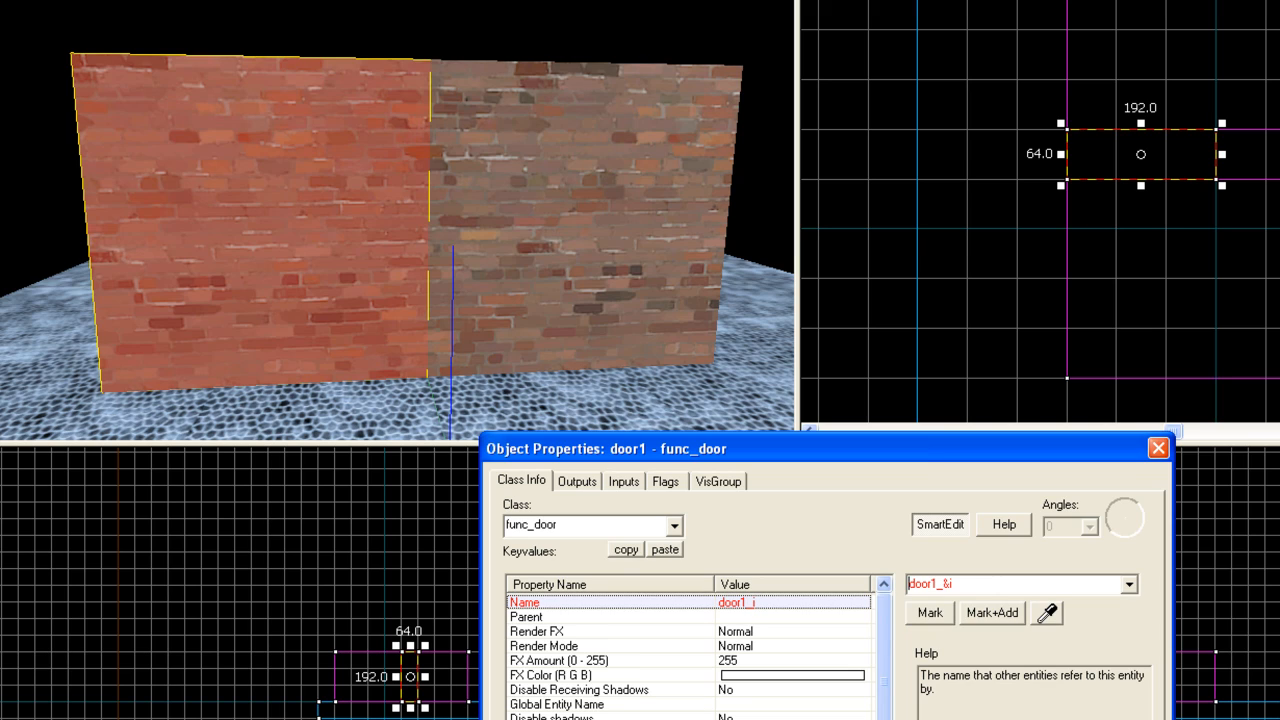
mouse_move(967, 586)
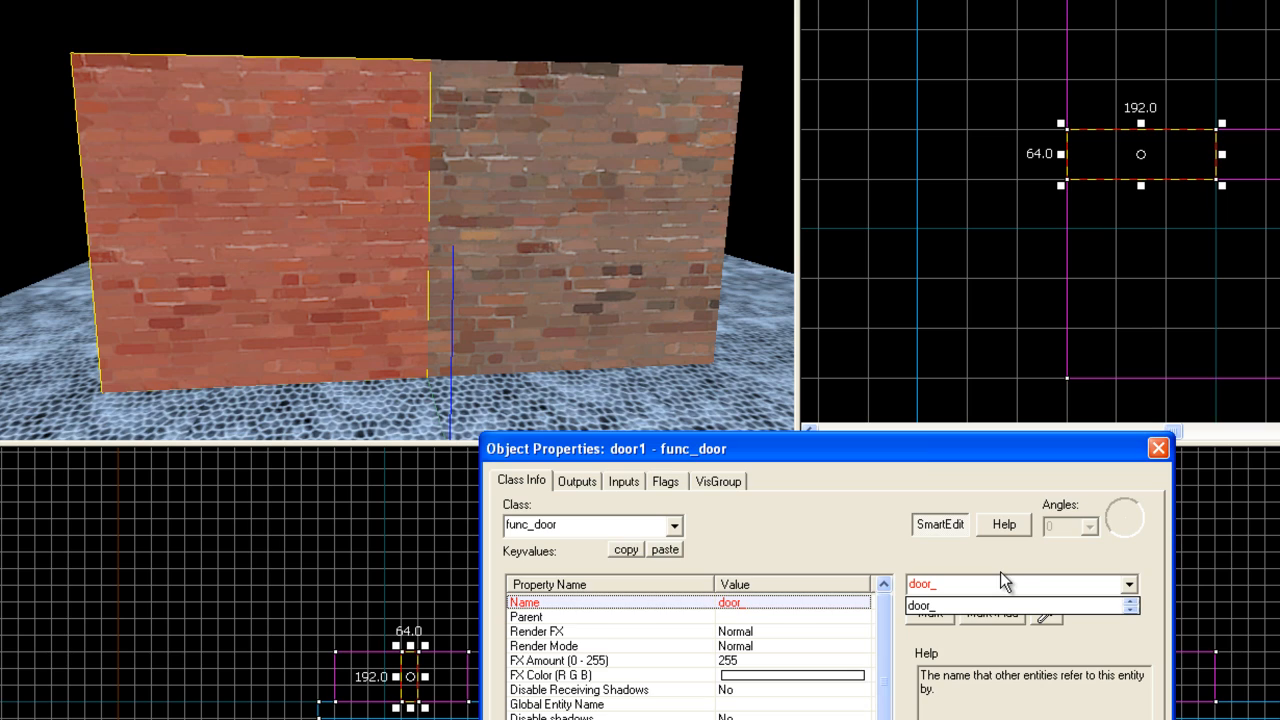
type("&")
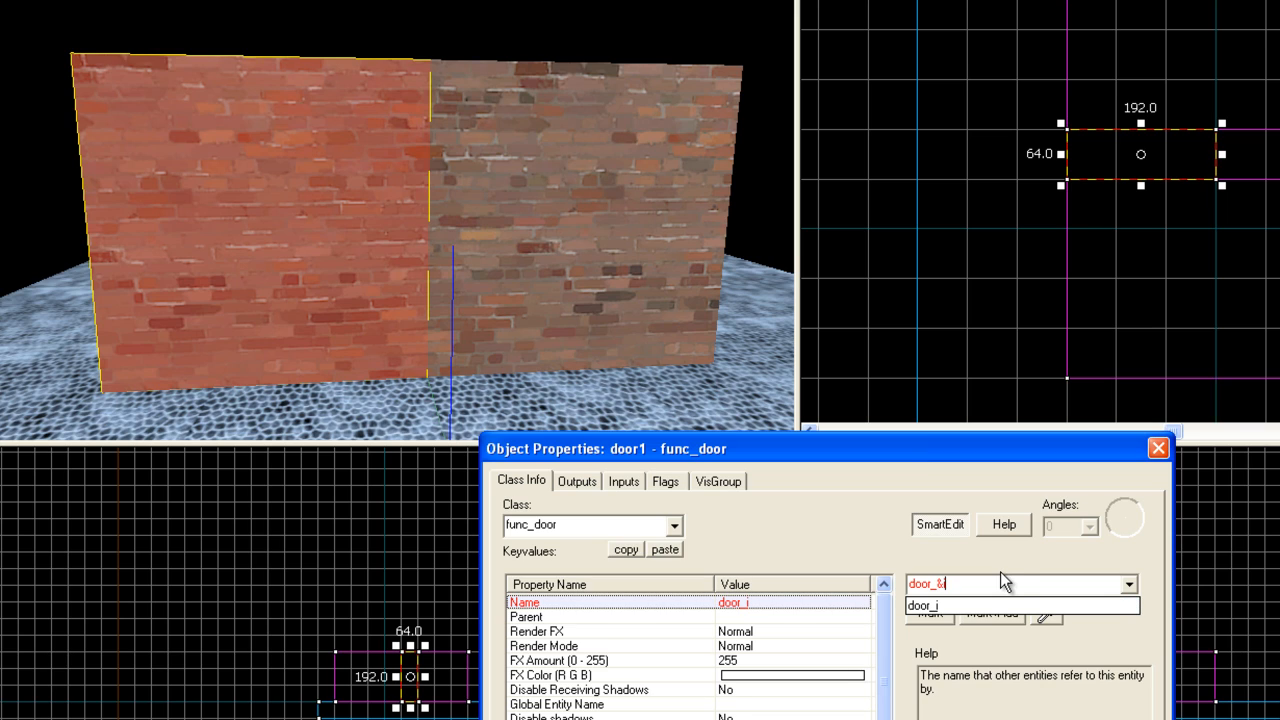
type("i_")
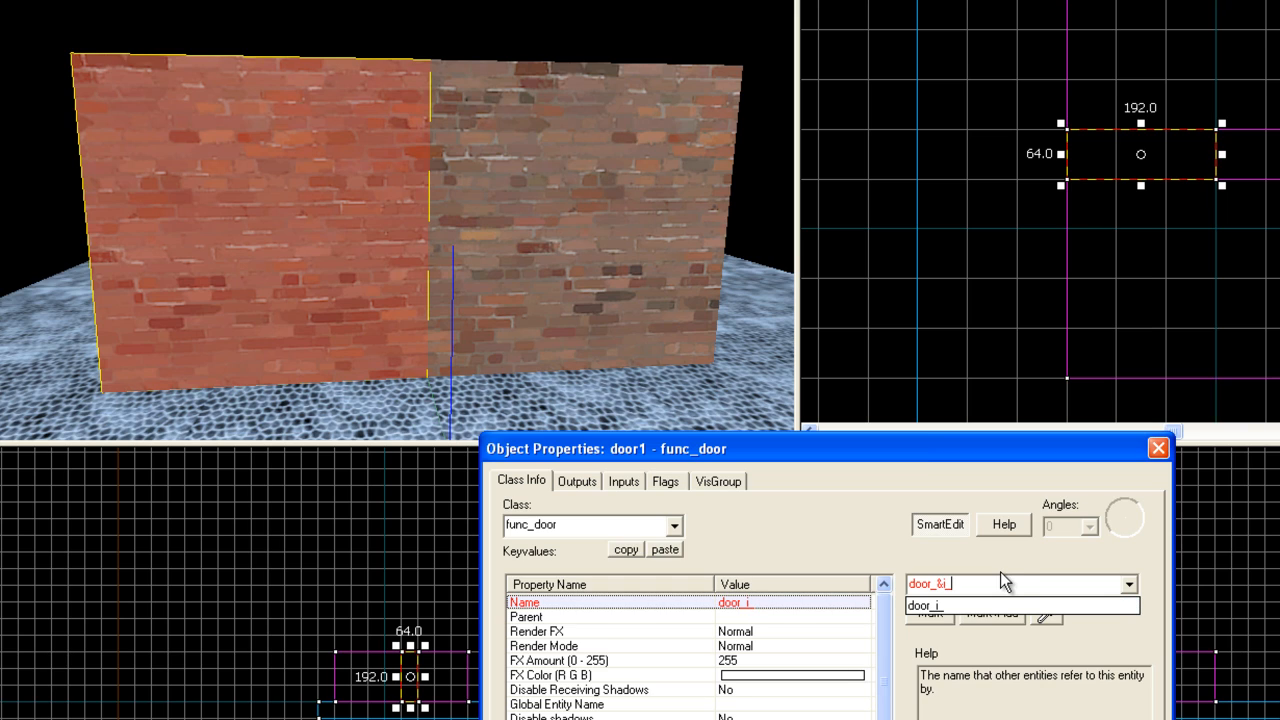
type("left")
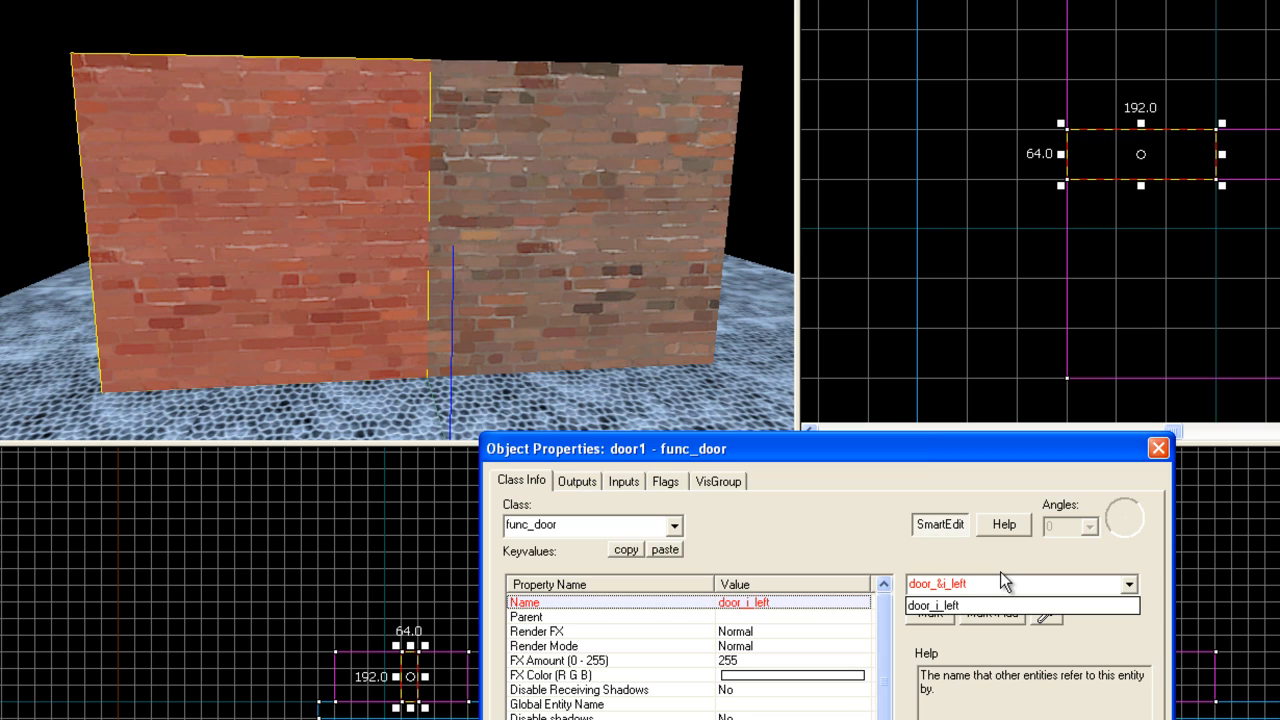
left_click(1020, 605)
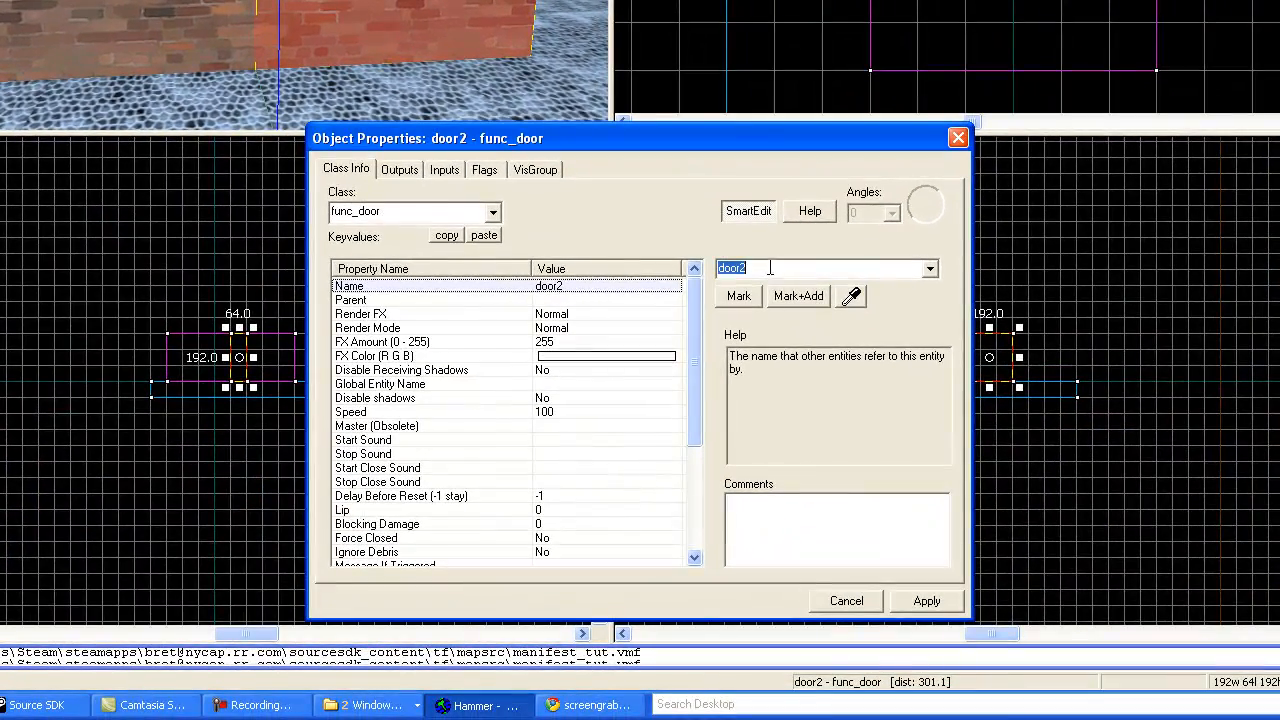
Type a new name starting with 'door' over door2's Name value
type("door")
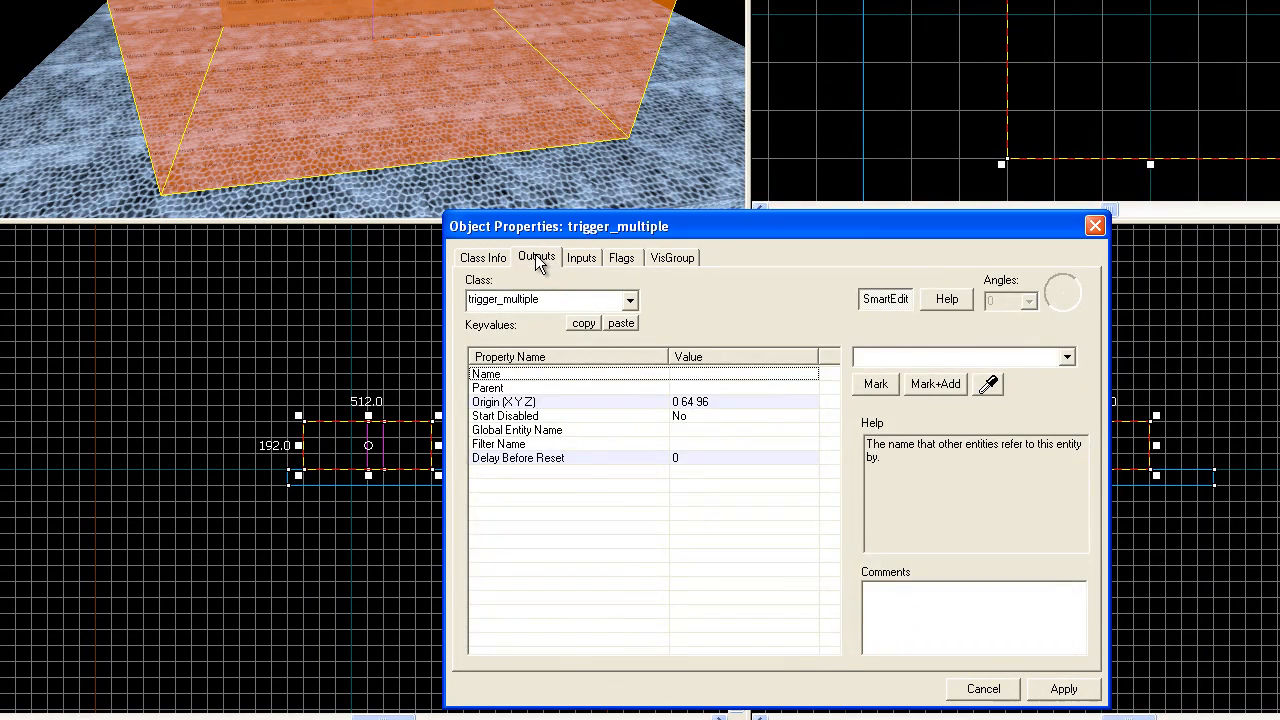
Add a trigger output: OnStartTouchAll targeting door_&i_left via the Open input
left_click(536, 257)
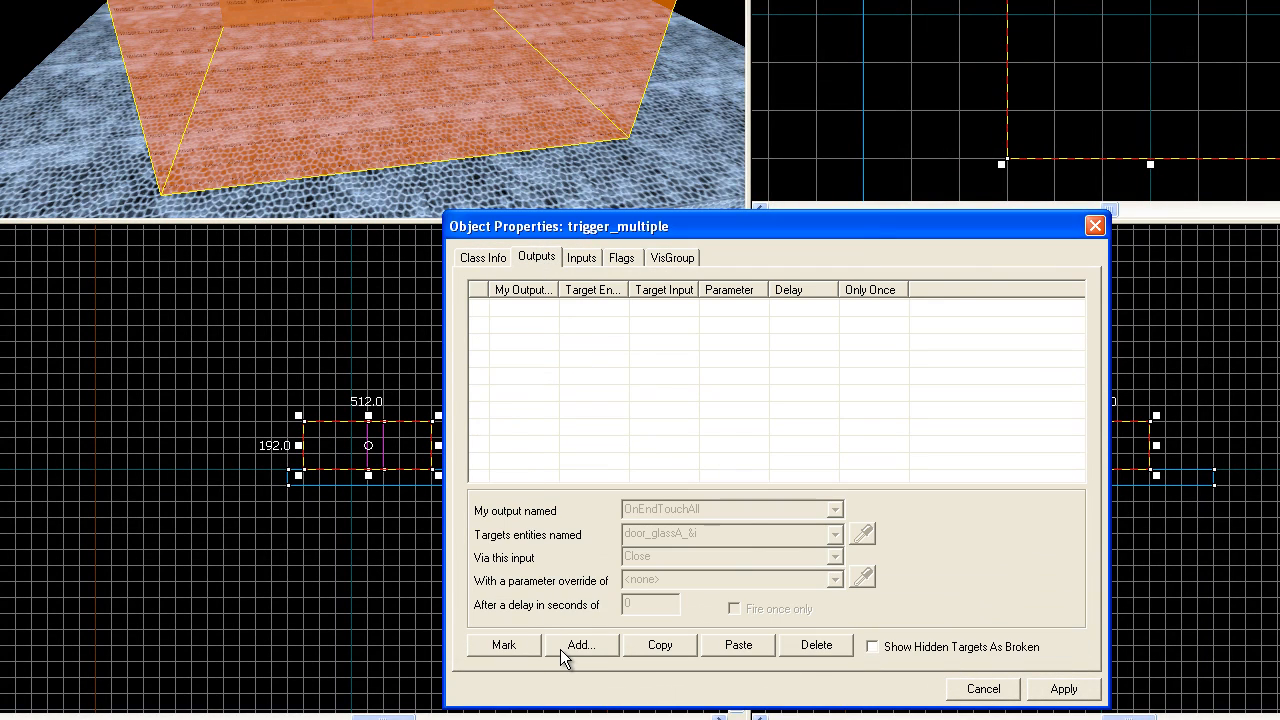
left_click(580, 645)
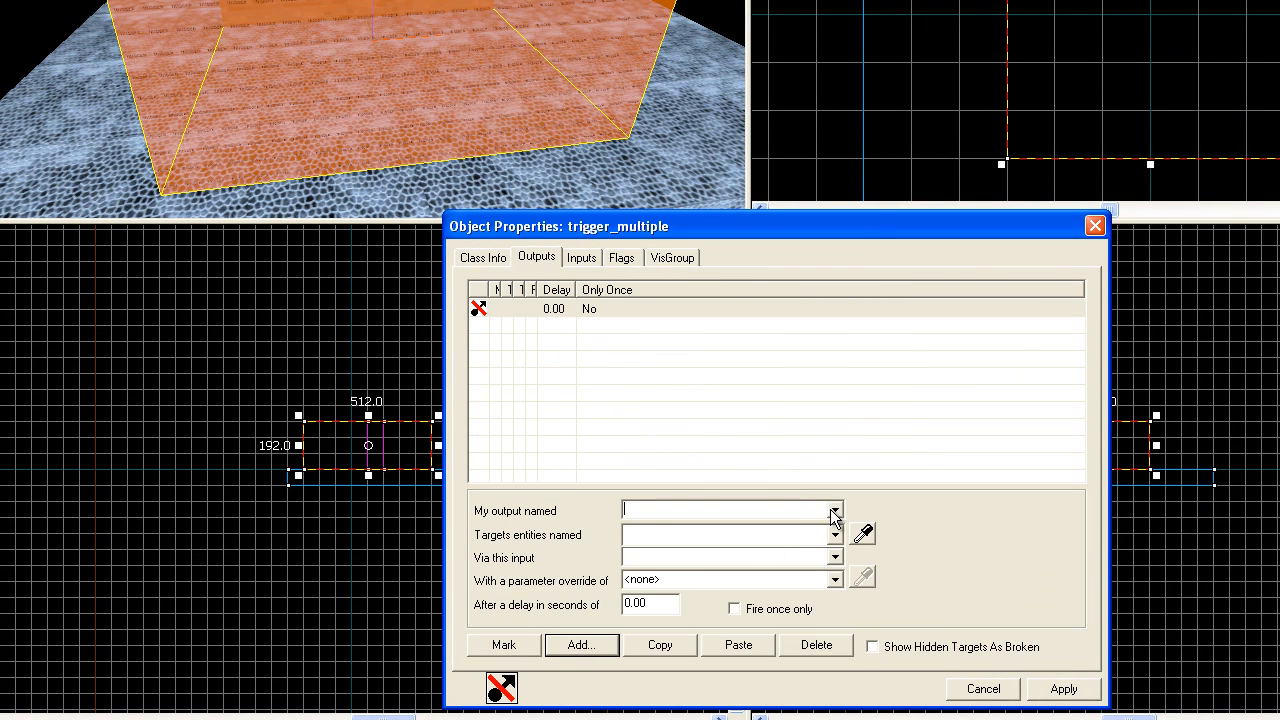
left_click(835, 510)
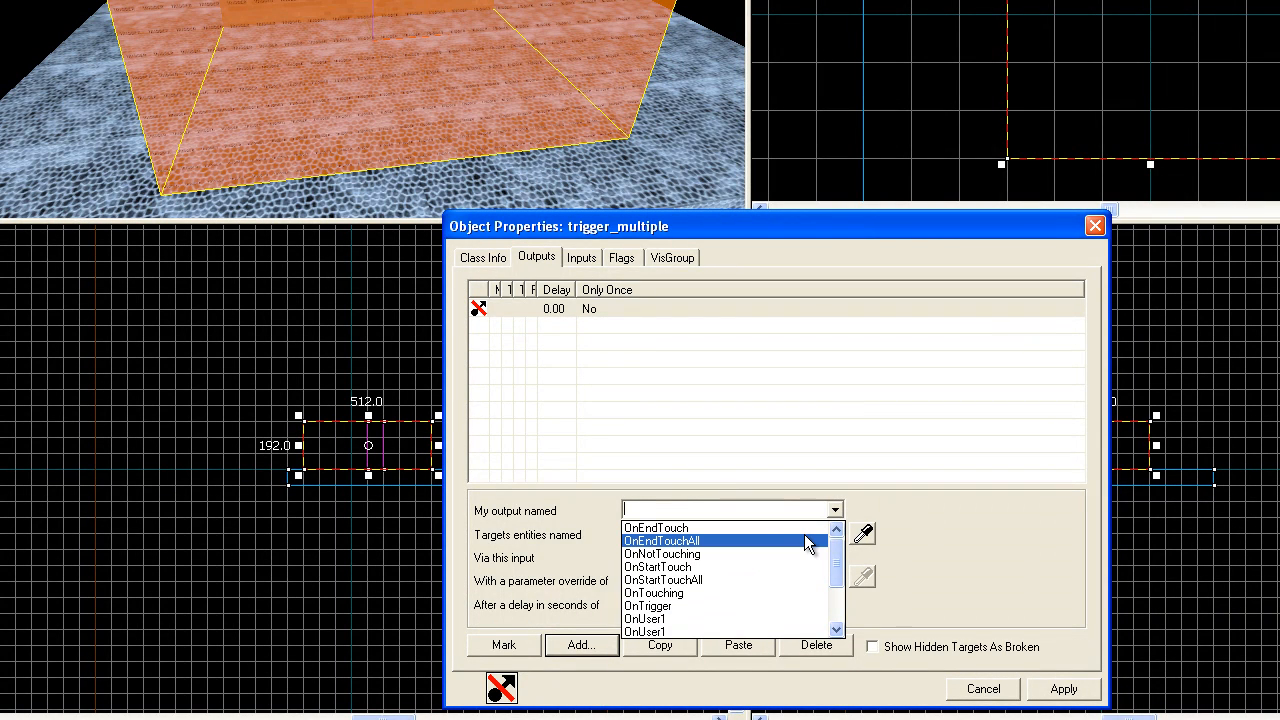
mouse_move(807, 560)
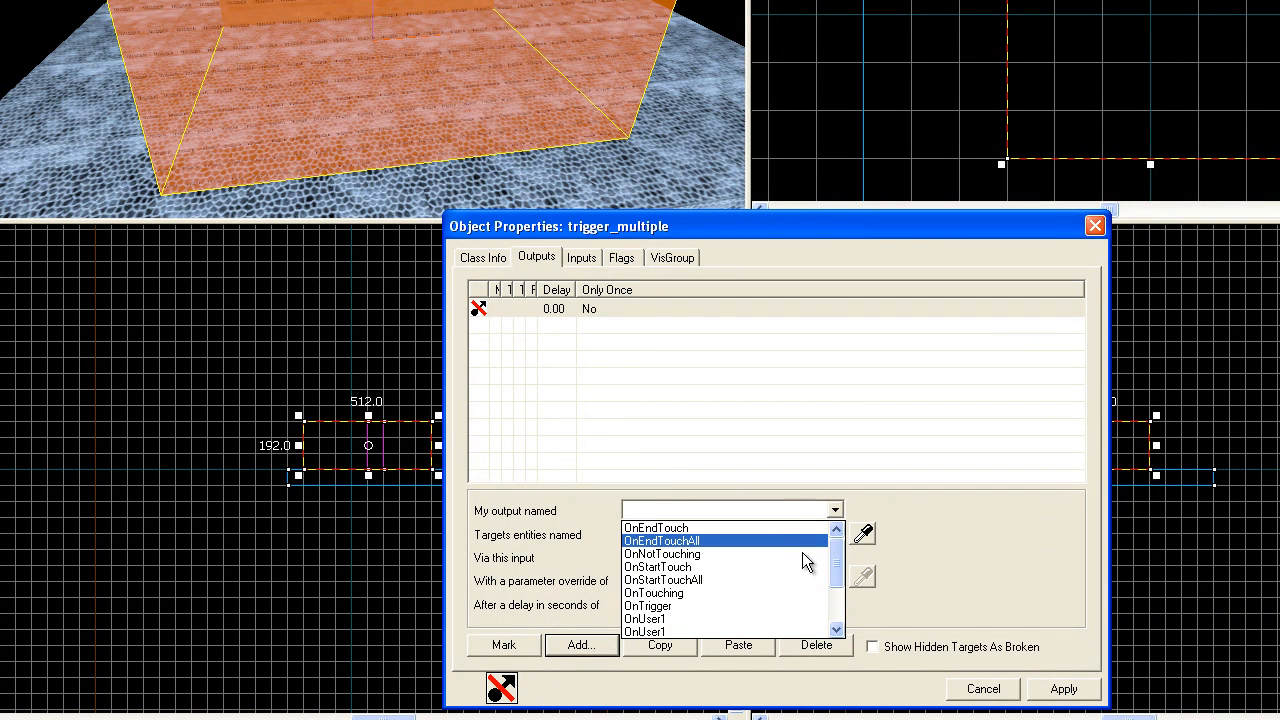
left_click(663, 580)
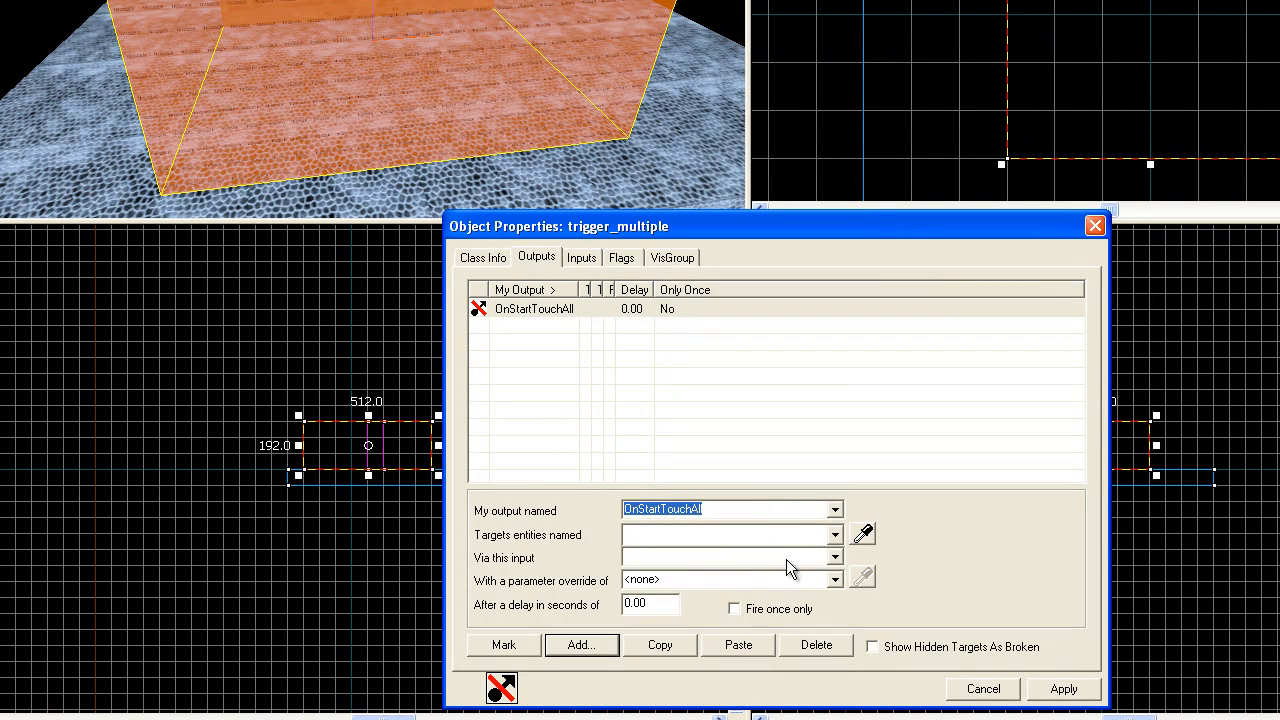
left_click(834, 534)
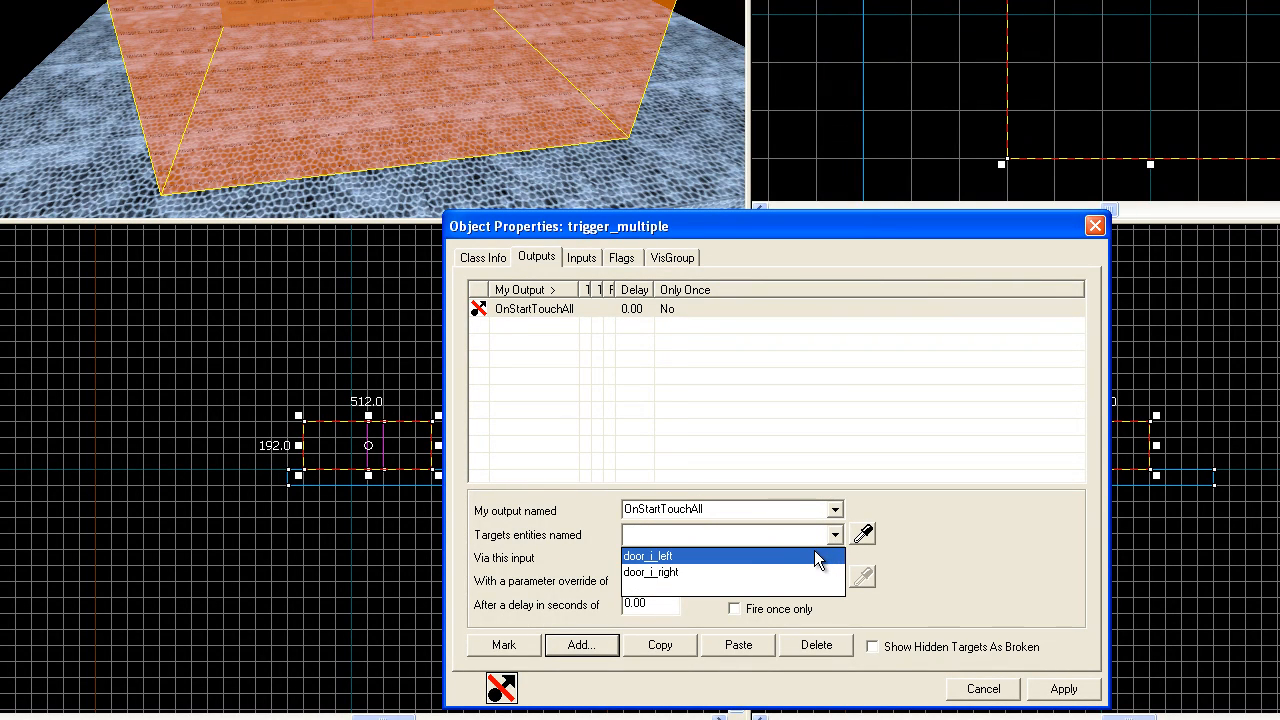
left_click(648, 556)
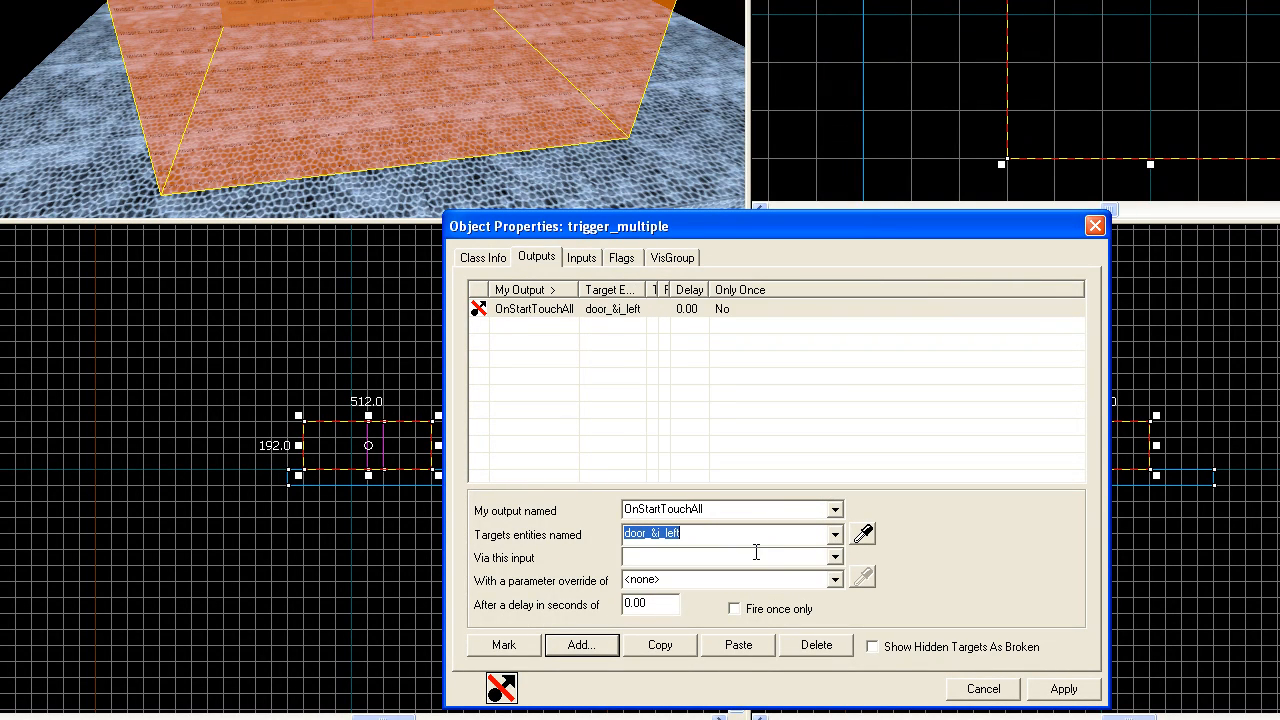
left_click(835, 557)
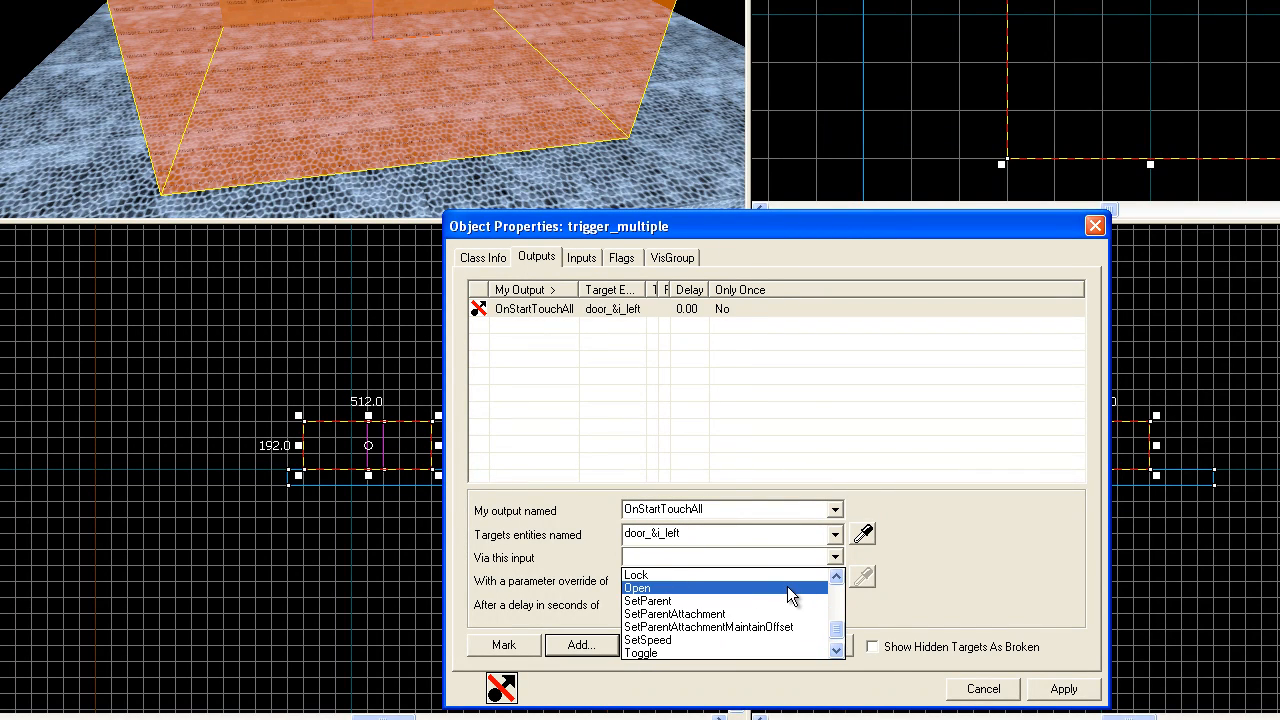
left_click(638, 588)
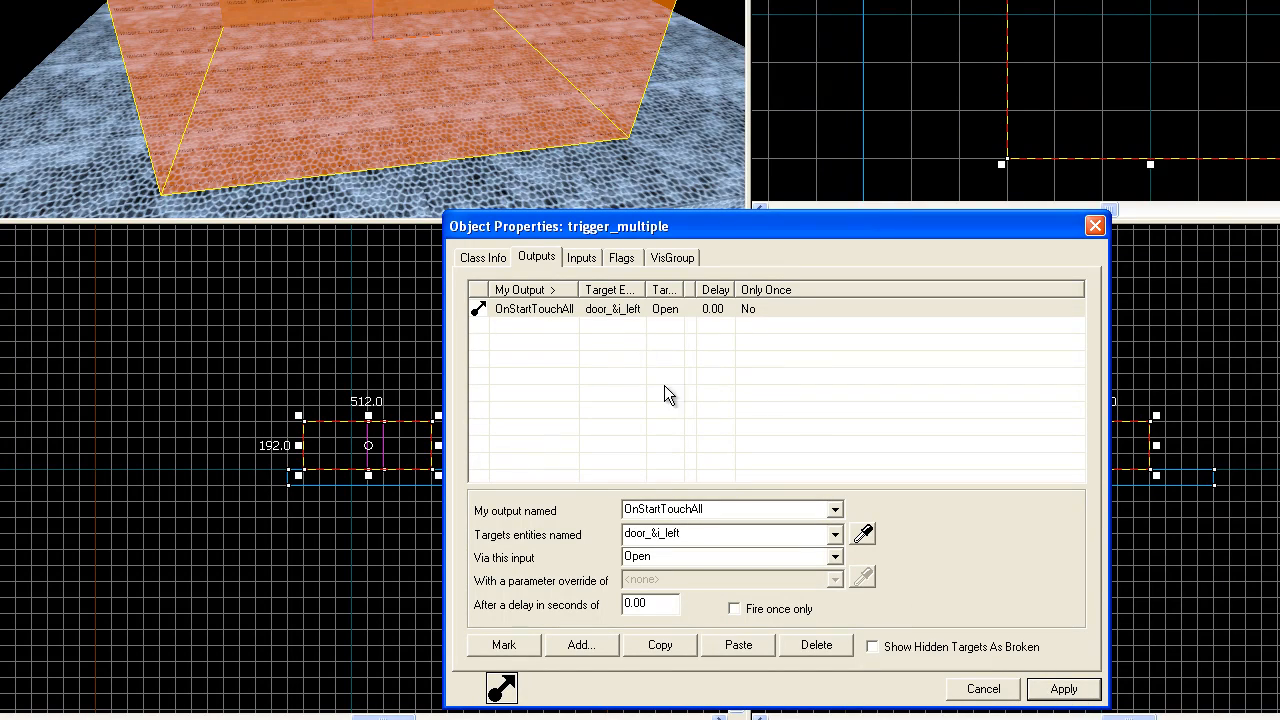
mouse_move(648, 630)
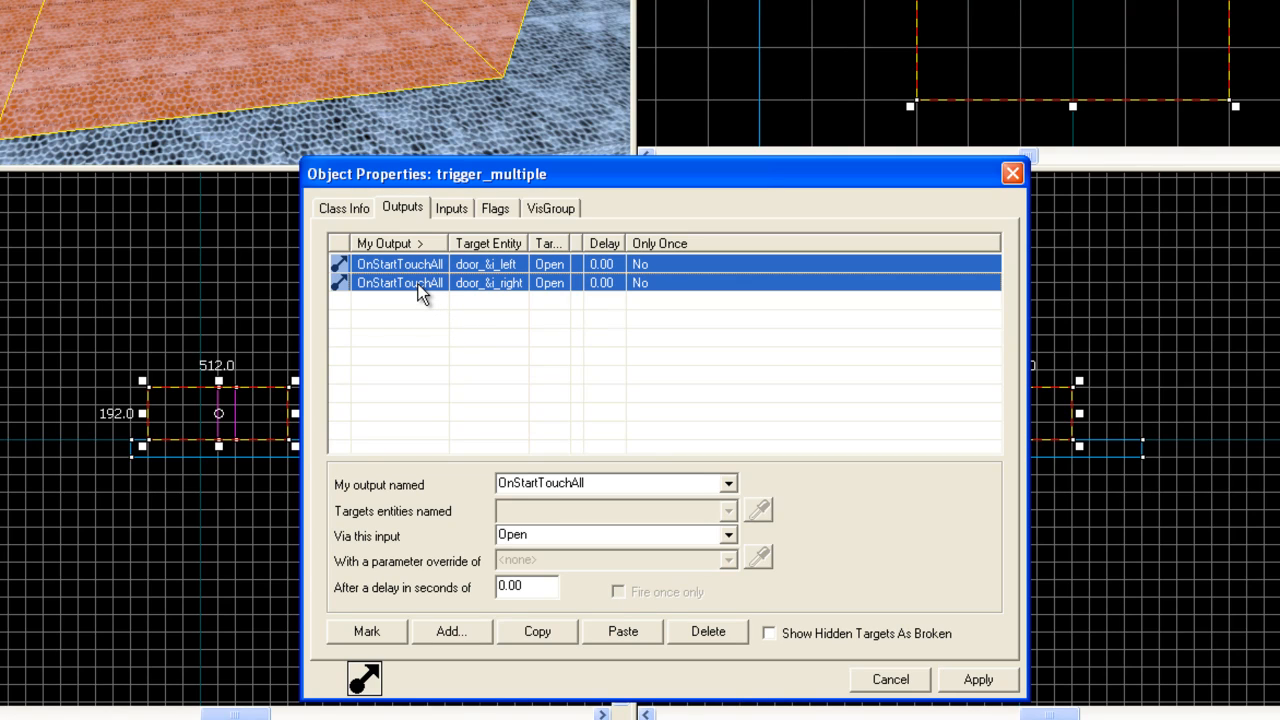
Duplicate the two door-opening outputs and switch a copy to OnEndTouchAll with input Close
left_click(537, 631)
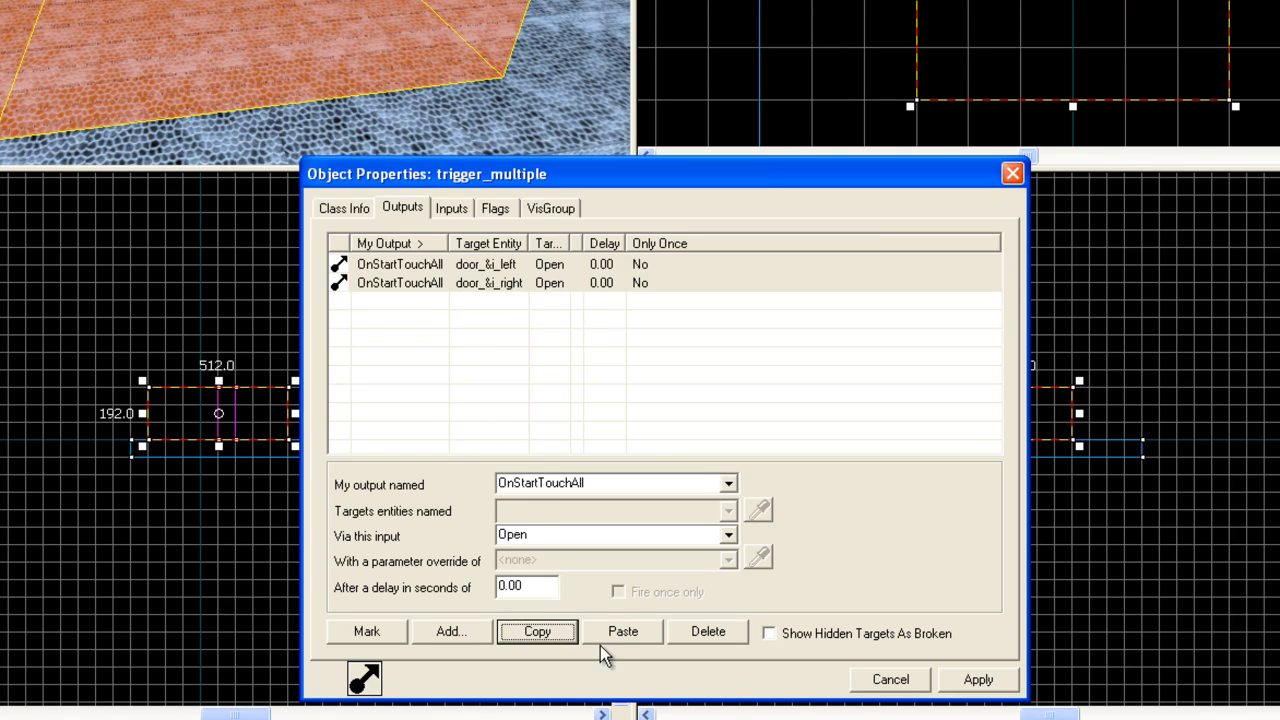
left_click(622, 631)
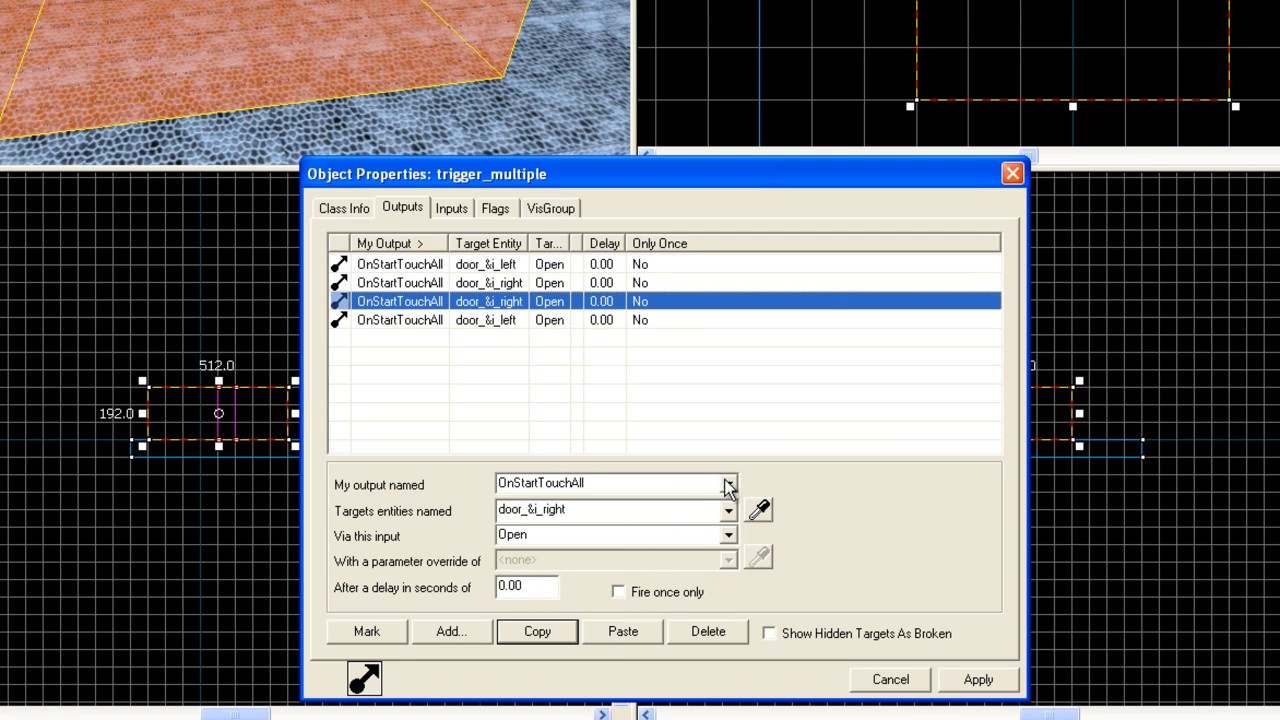
left_click(728, 483)
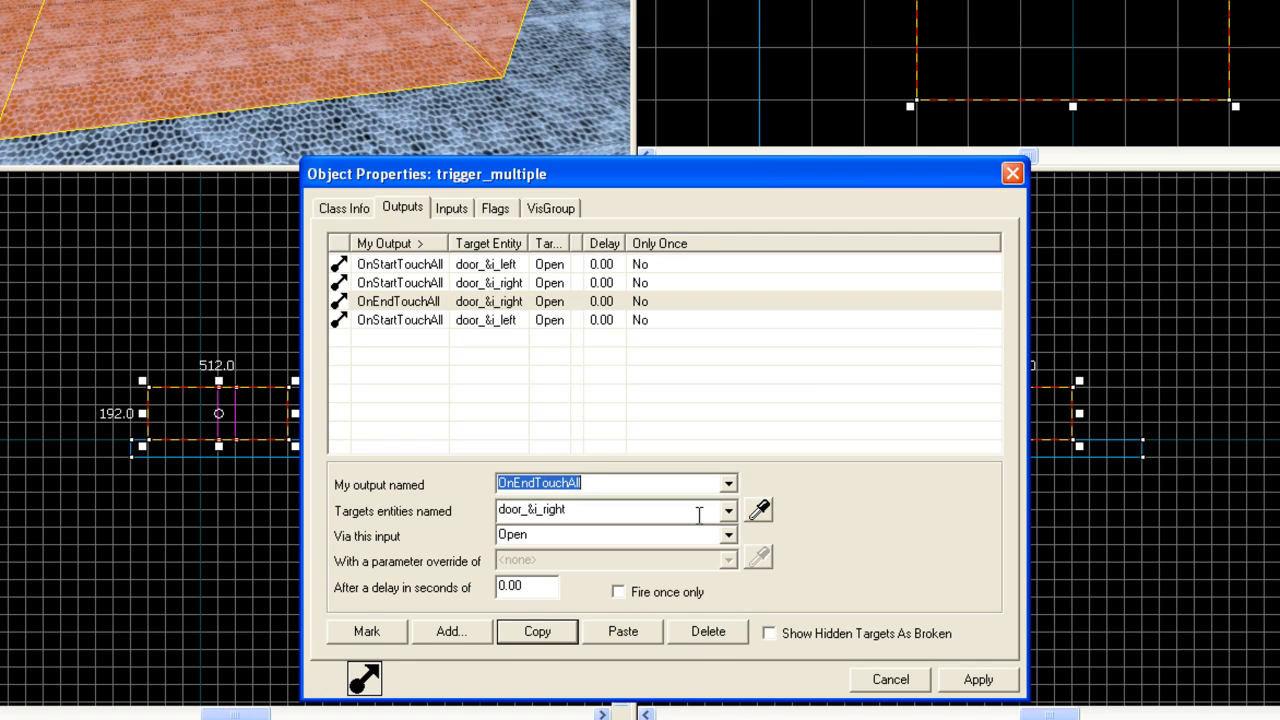
left_click(728, 536)
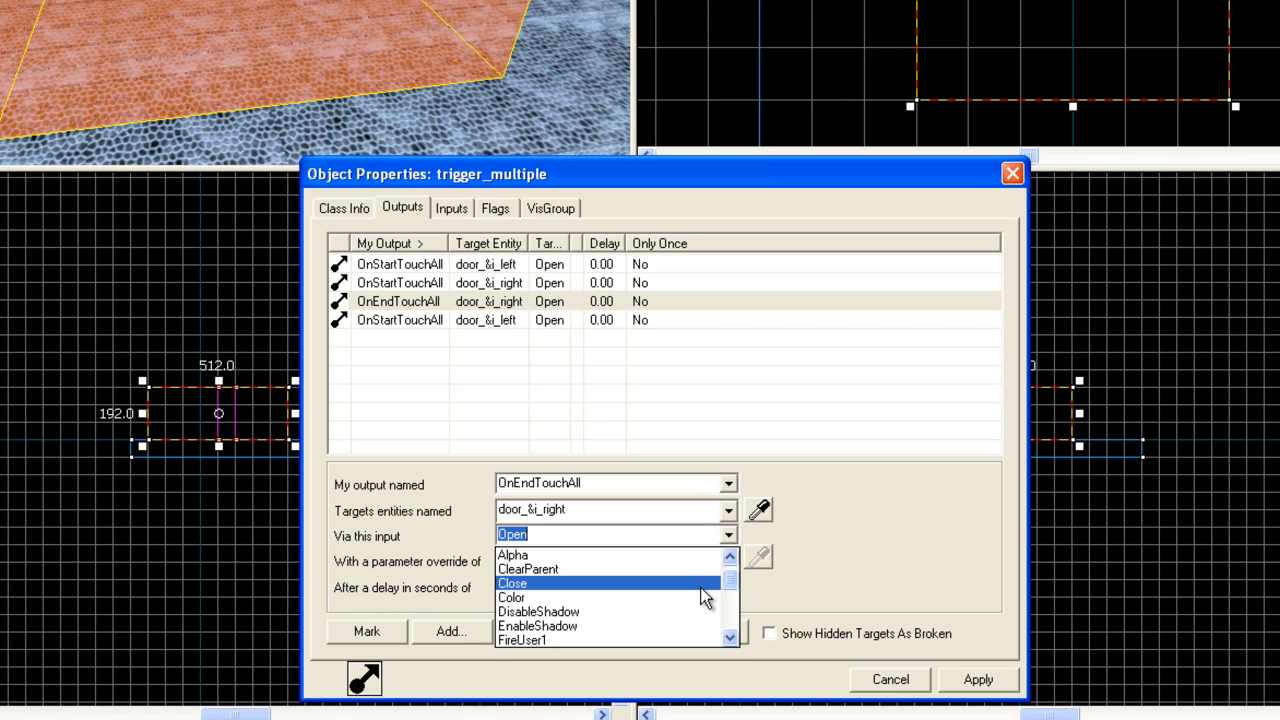
left_click(512, 583)
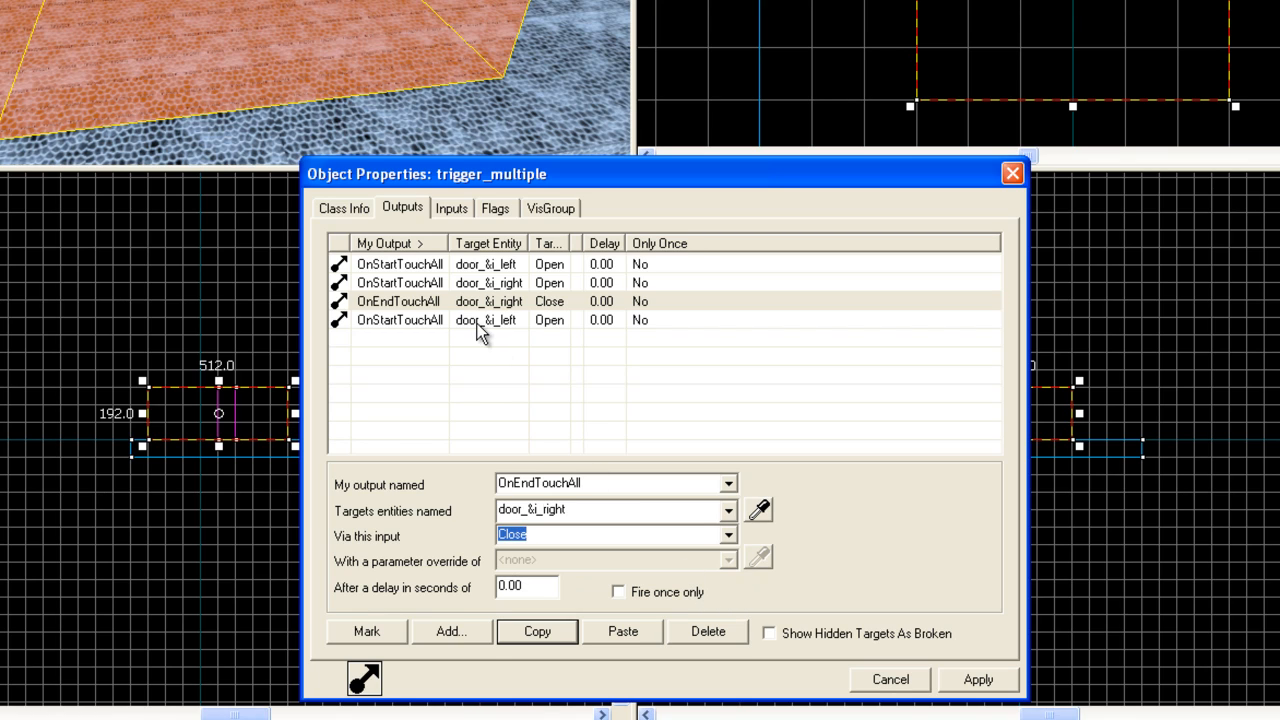
Remove the surplus duplicate and add a second Close output for door_&i_left
left_click(707, 631)
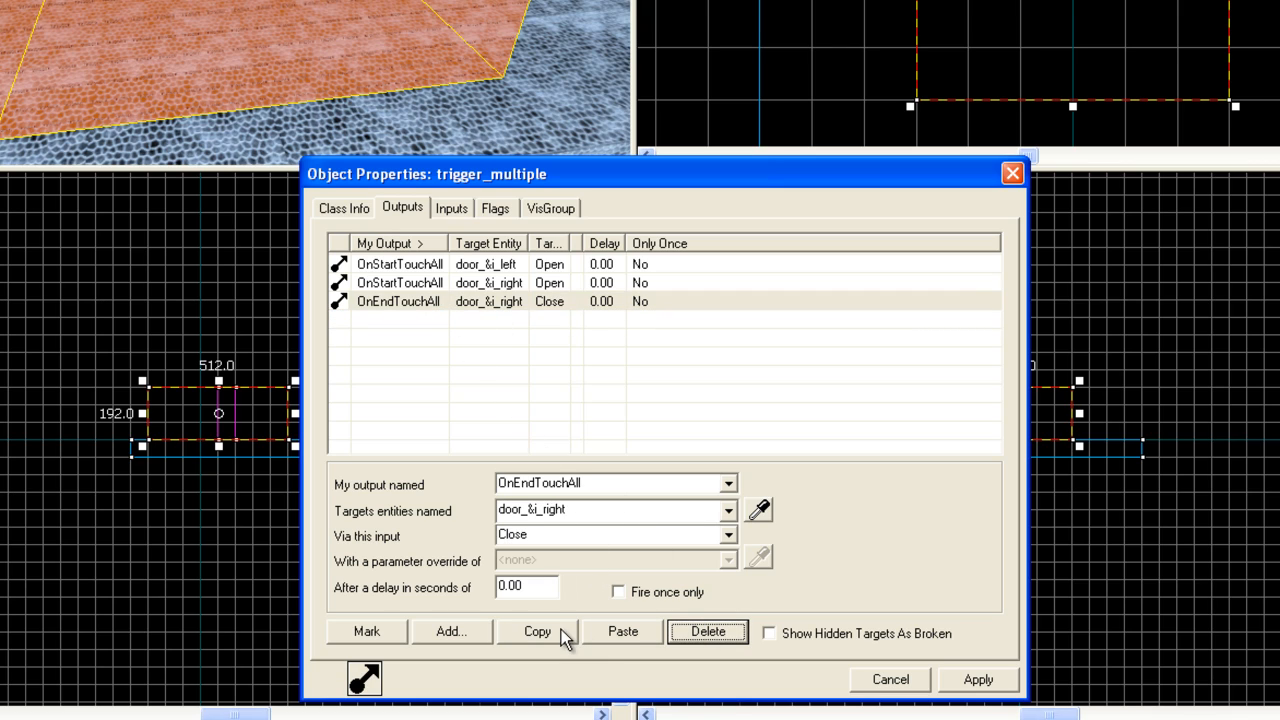
left_click(622, 631)
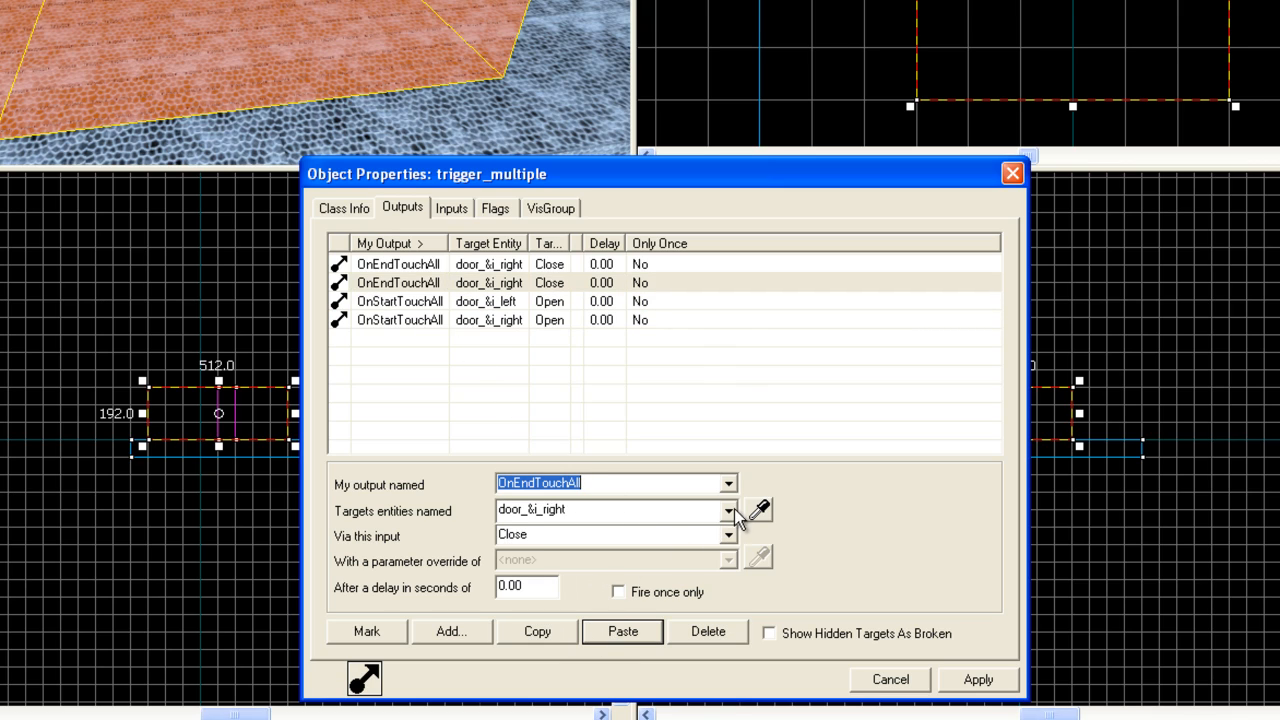
left_click(729, 511)
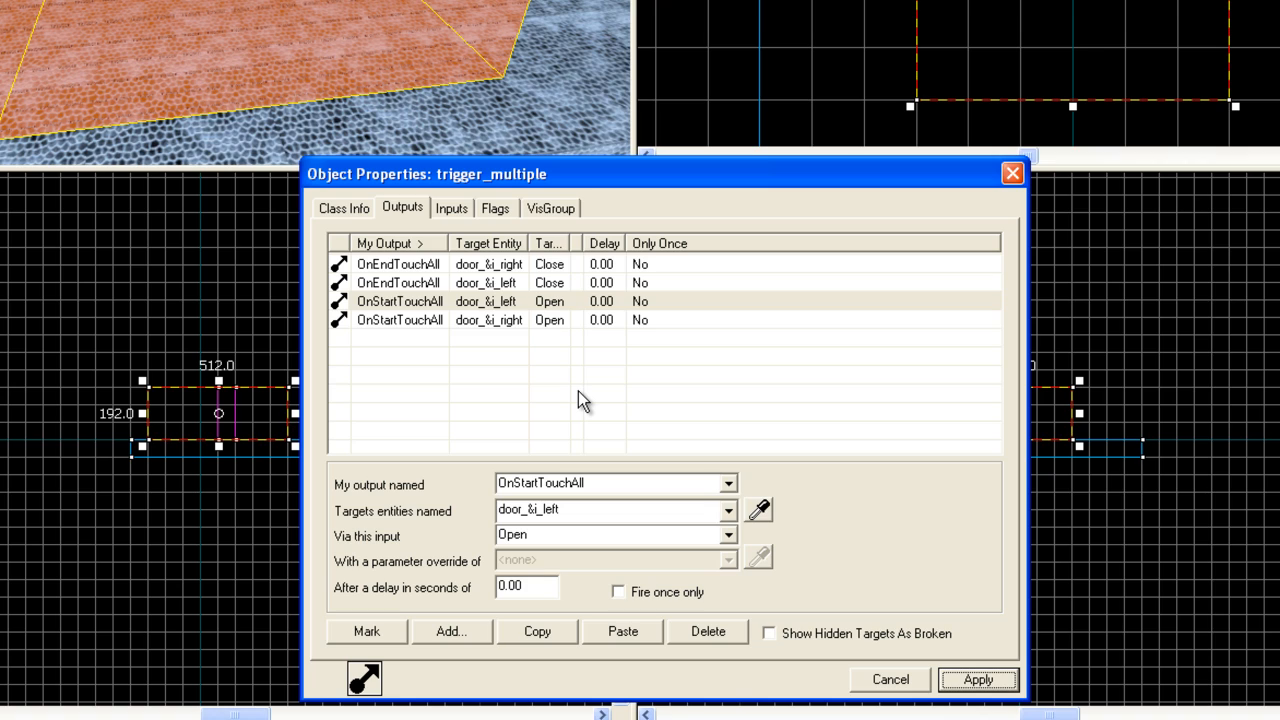
mouse_move(360, 312)
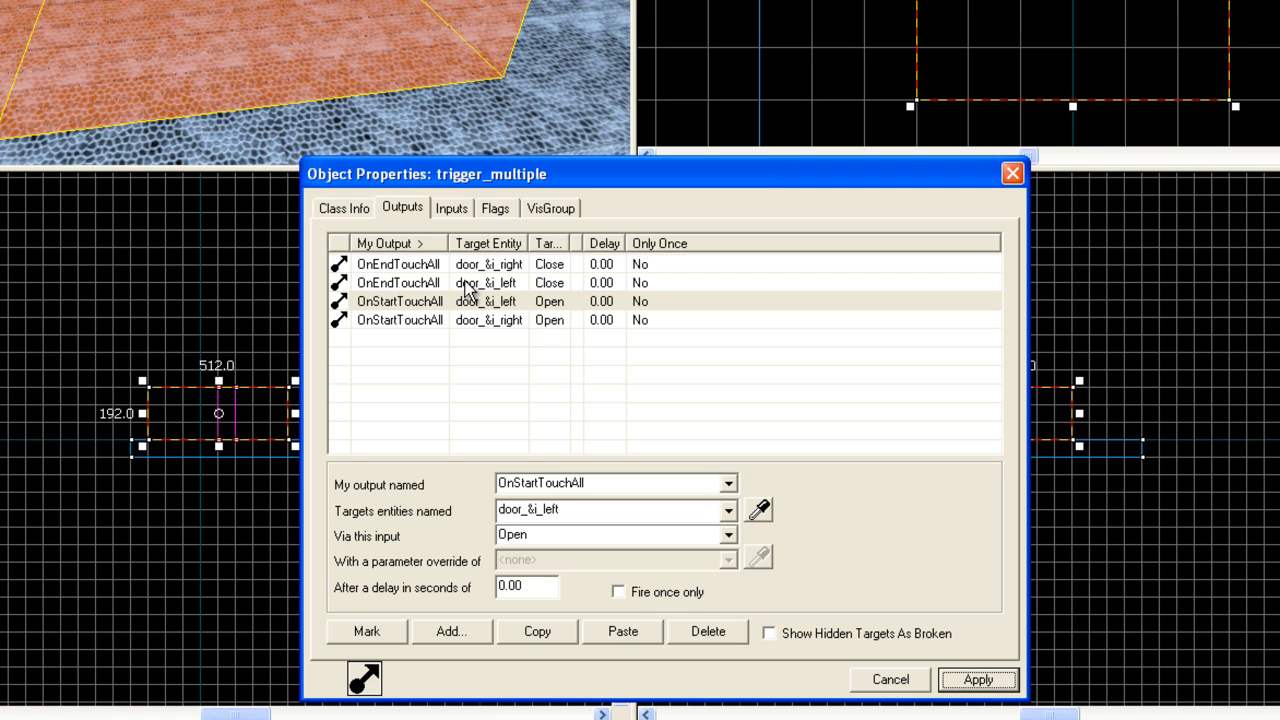
mouse_move(503, 355)
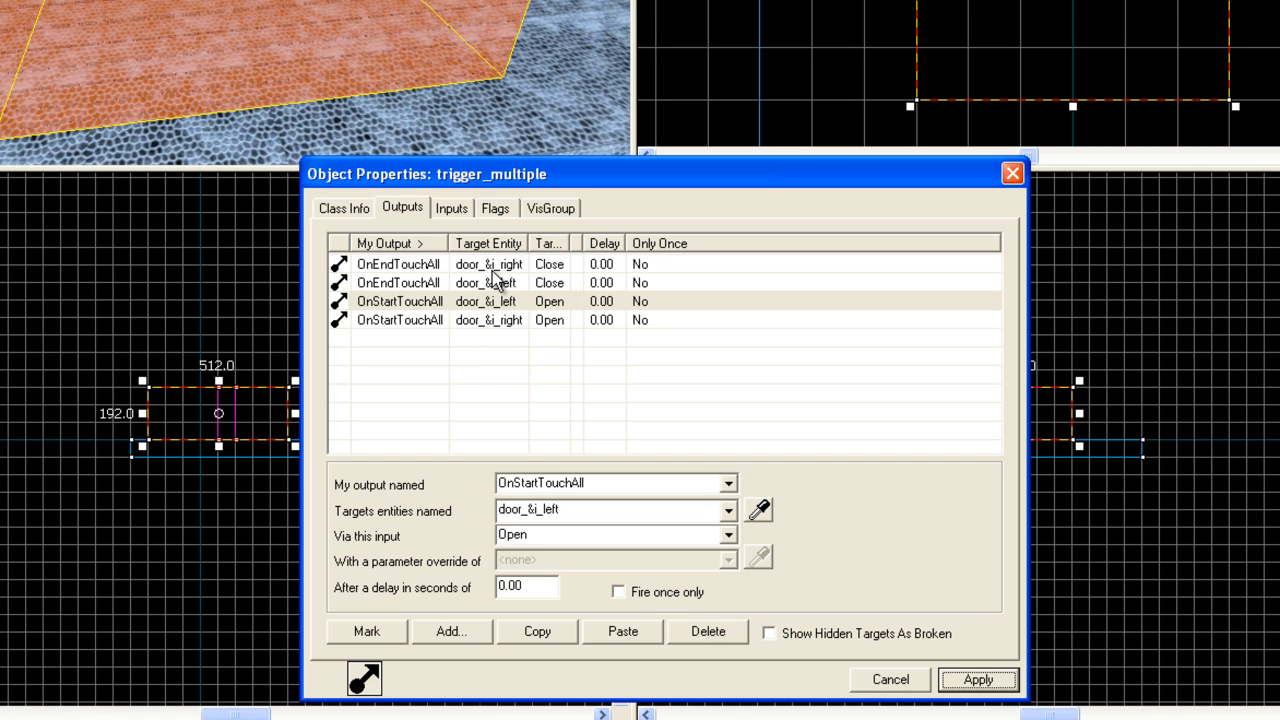
mouse_move(495, 280)
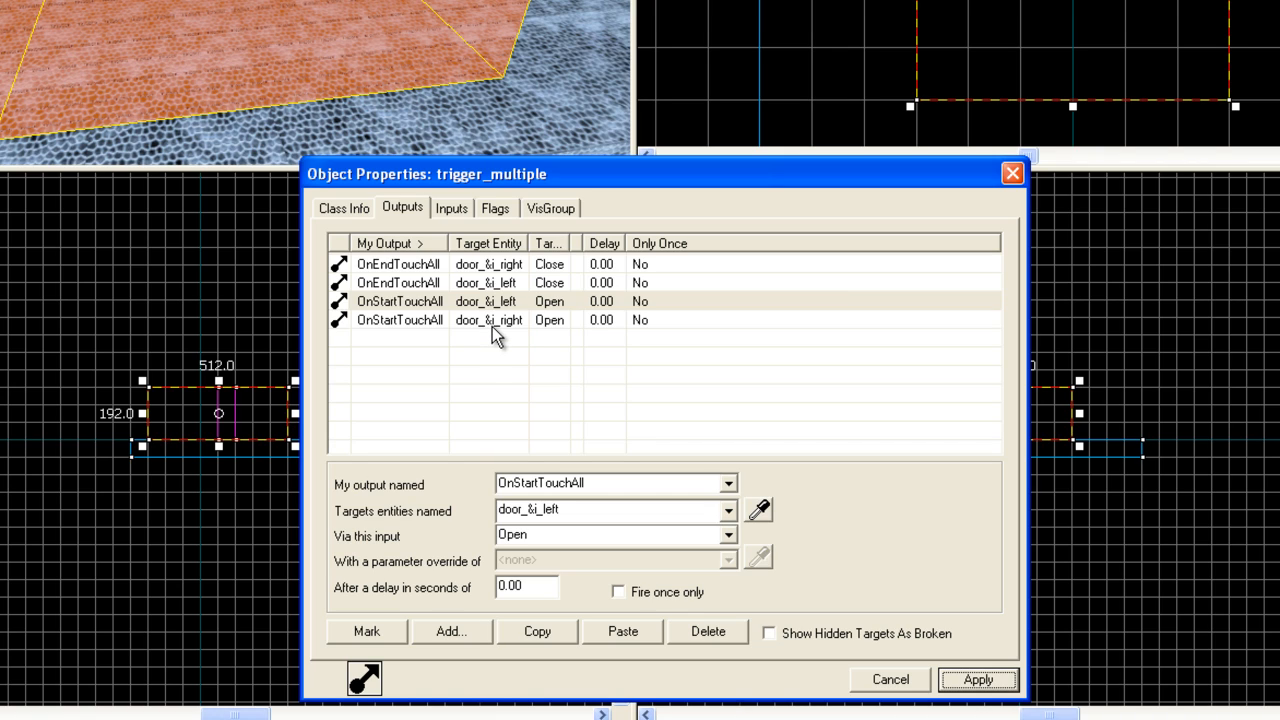
mouse_move(490, 315)
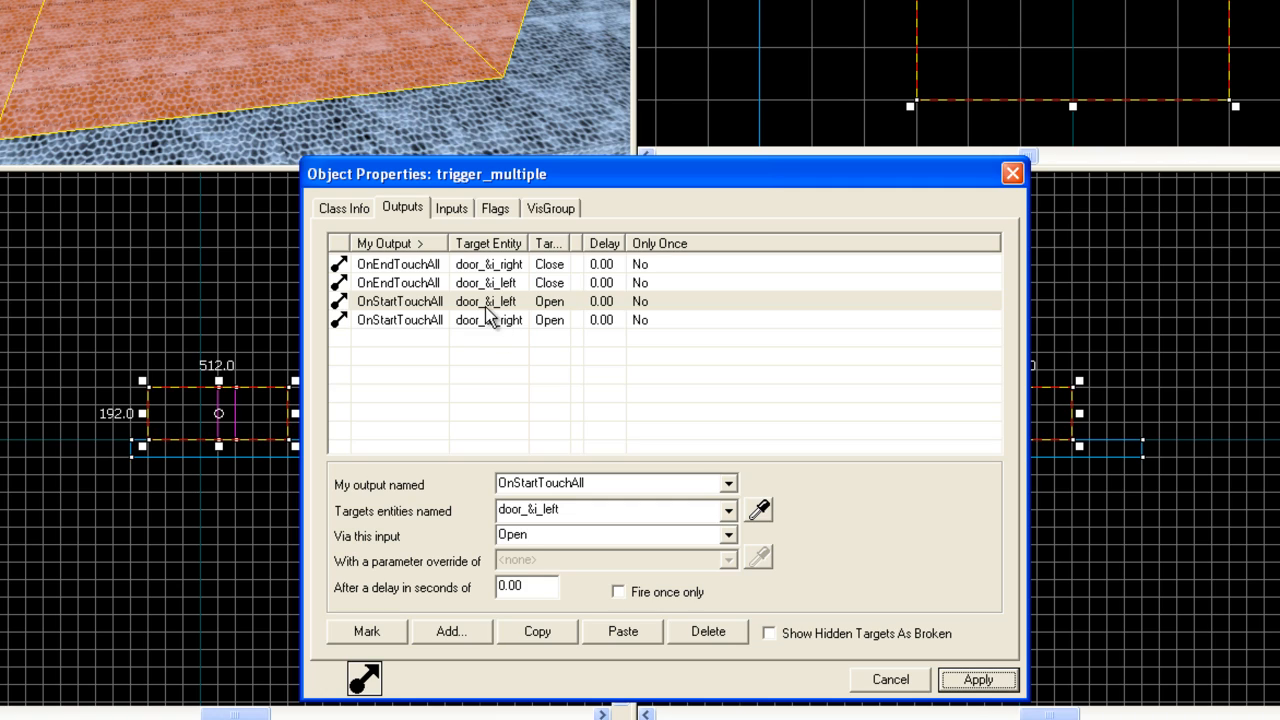
mouse_move(491, 338)
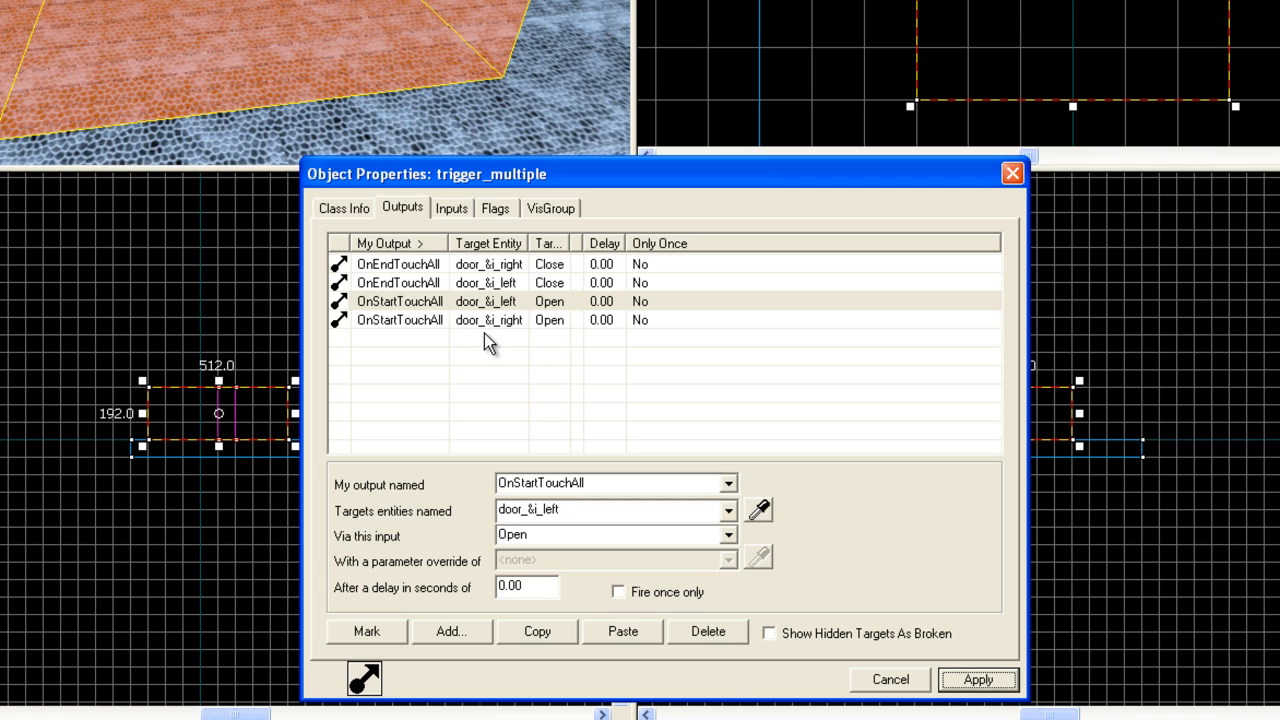
mouse_move(490, 320)
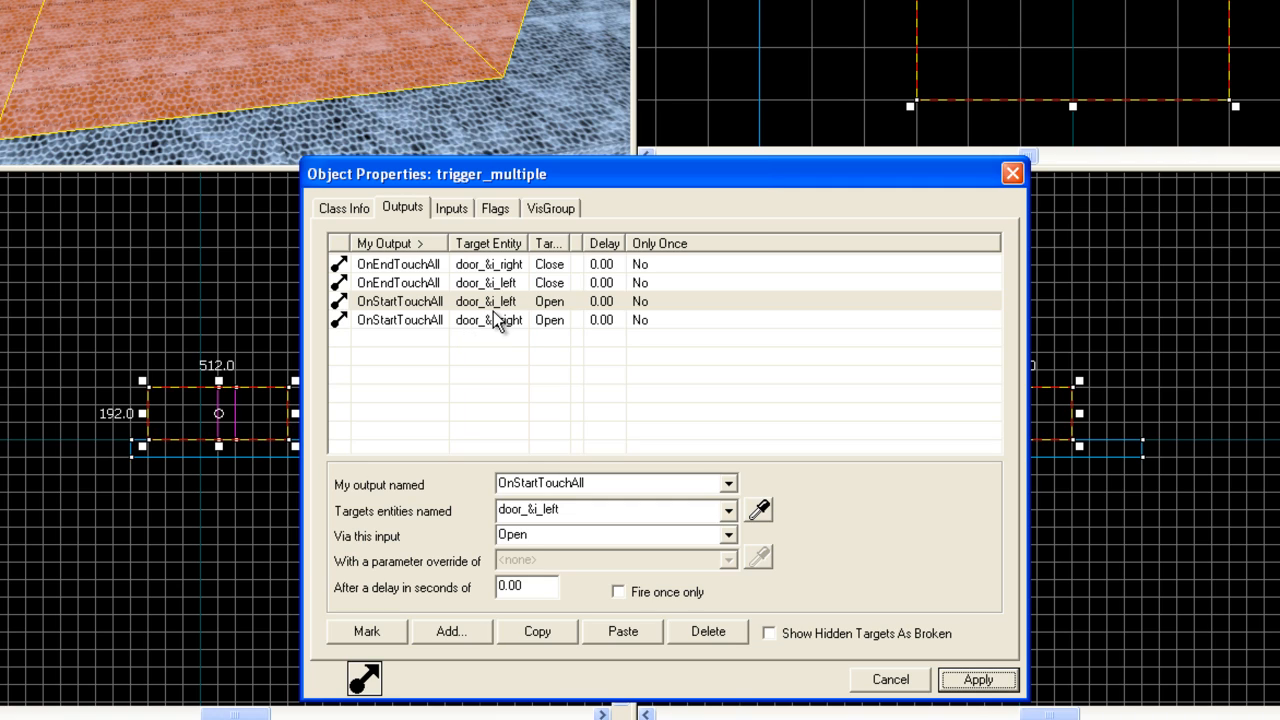
mouse_move(492, 353)
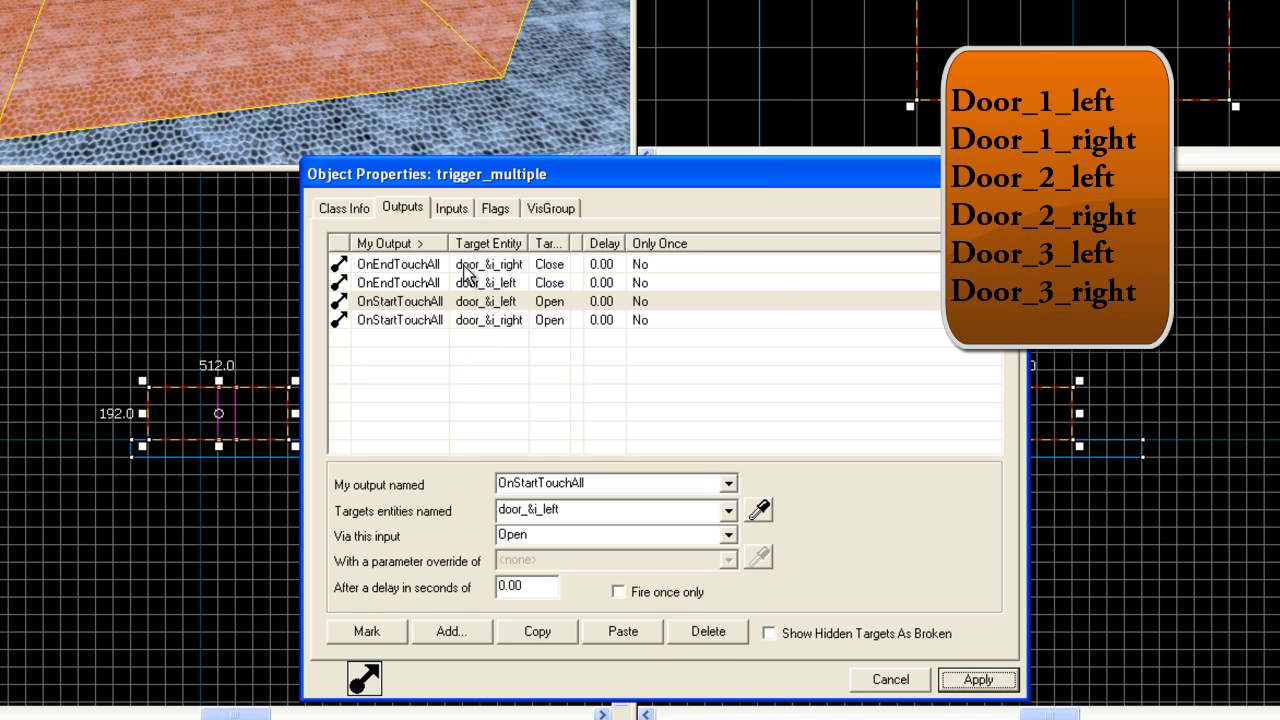
mouse_move(525, 273)
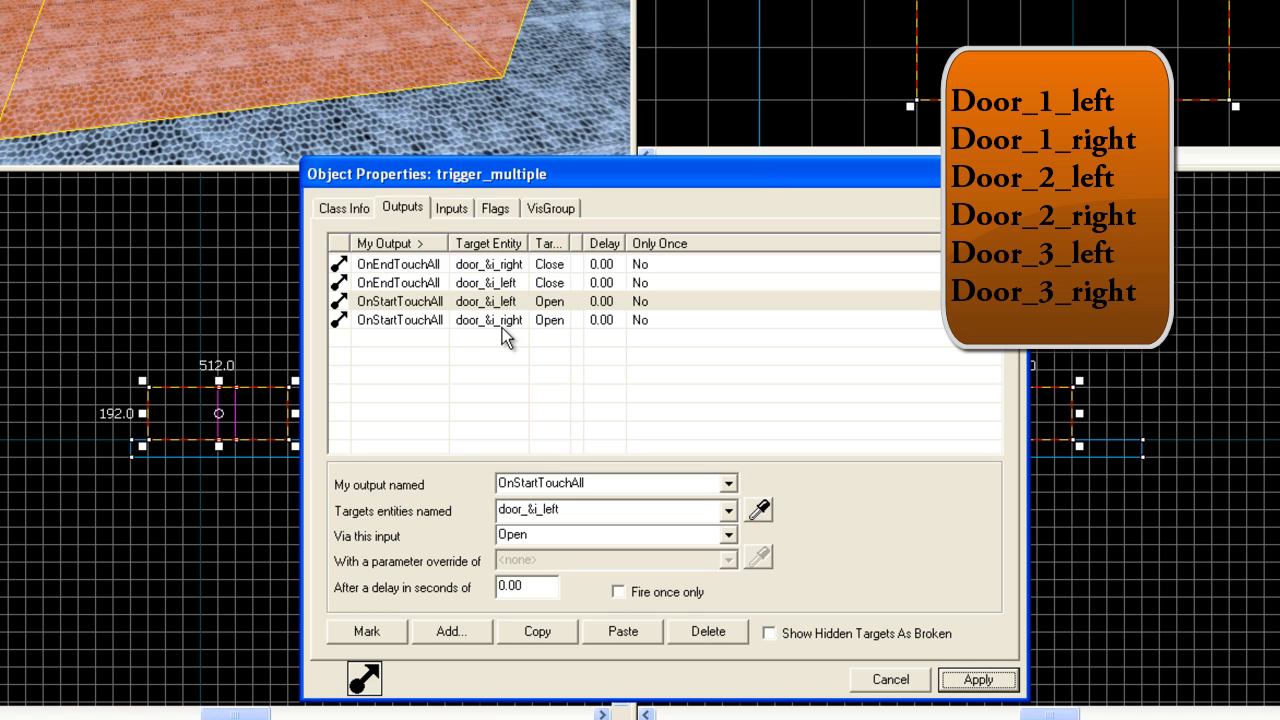
mouse_move(490, 330)
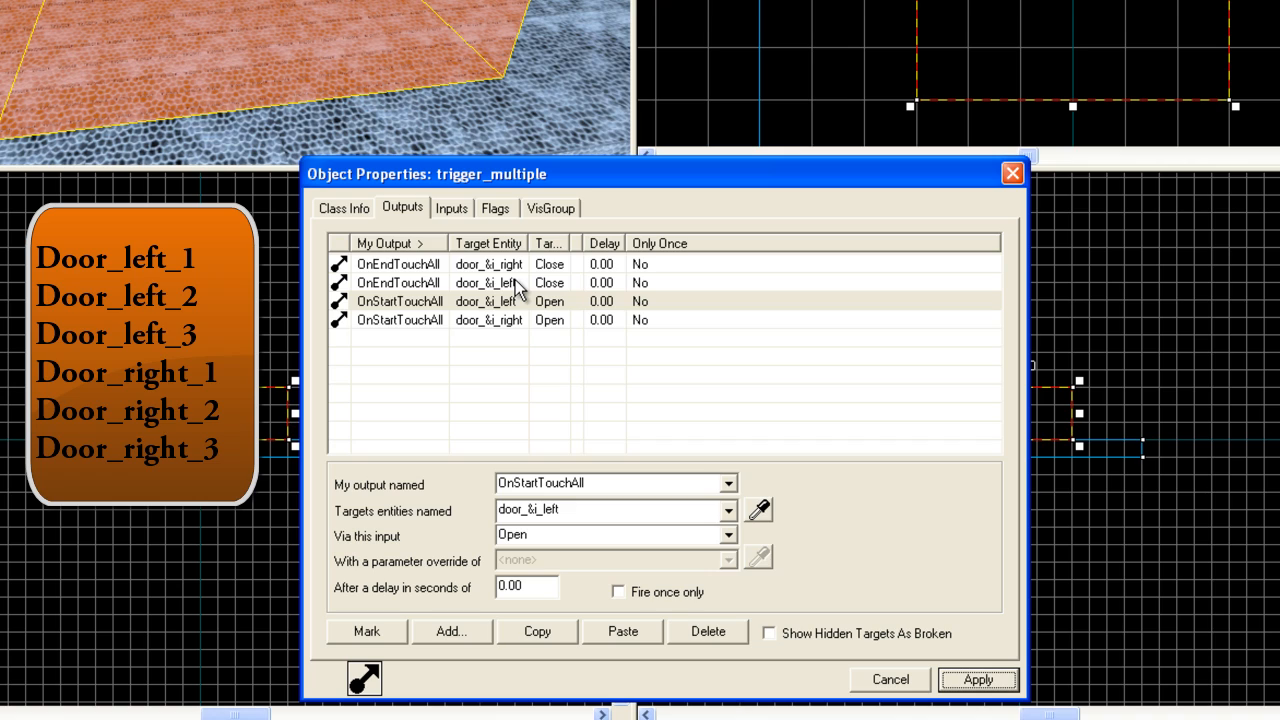
mouse_move(513, 392)
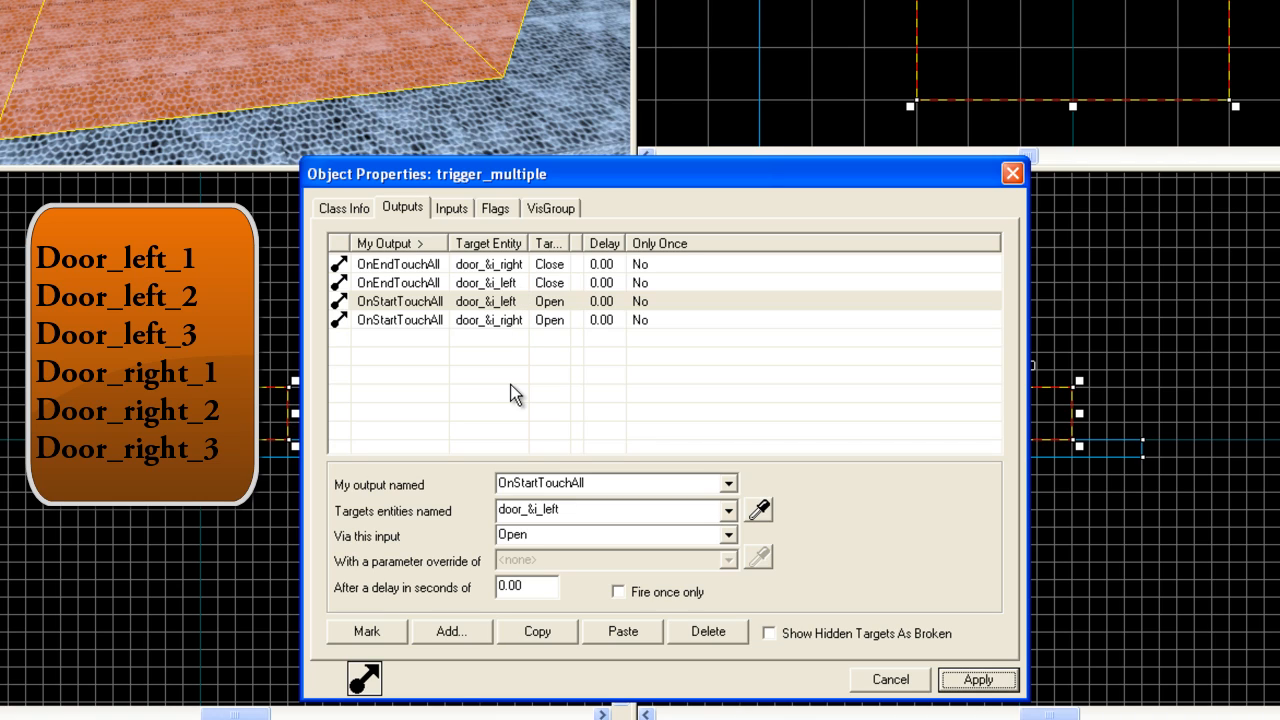
mouse_move(505, 388)
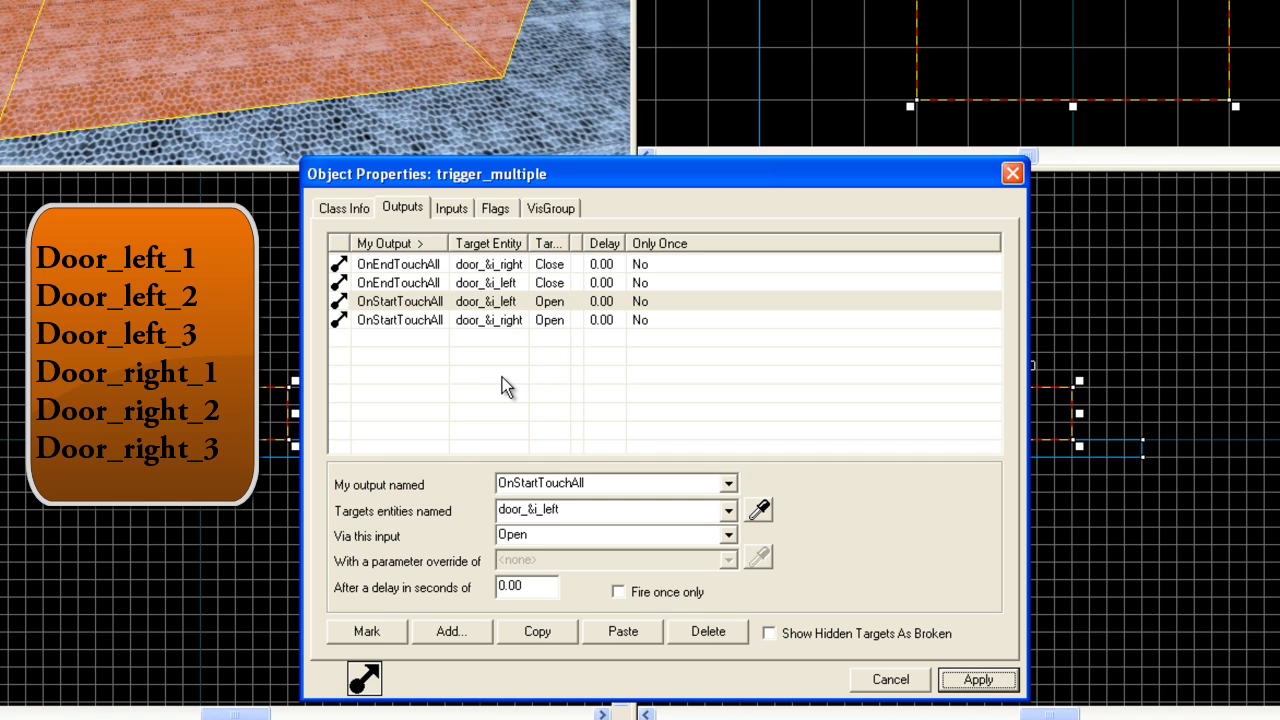
mouse_move(490, 328)
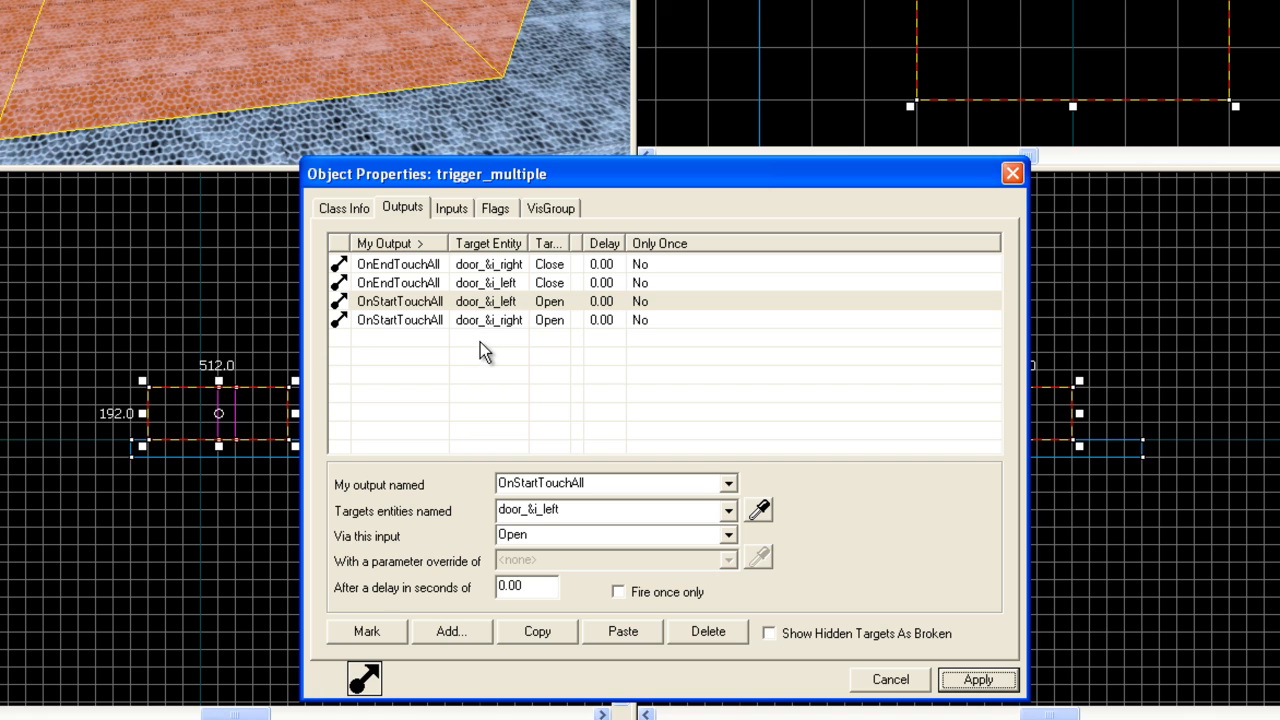
mouse_move(818, 558)
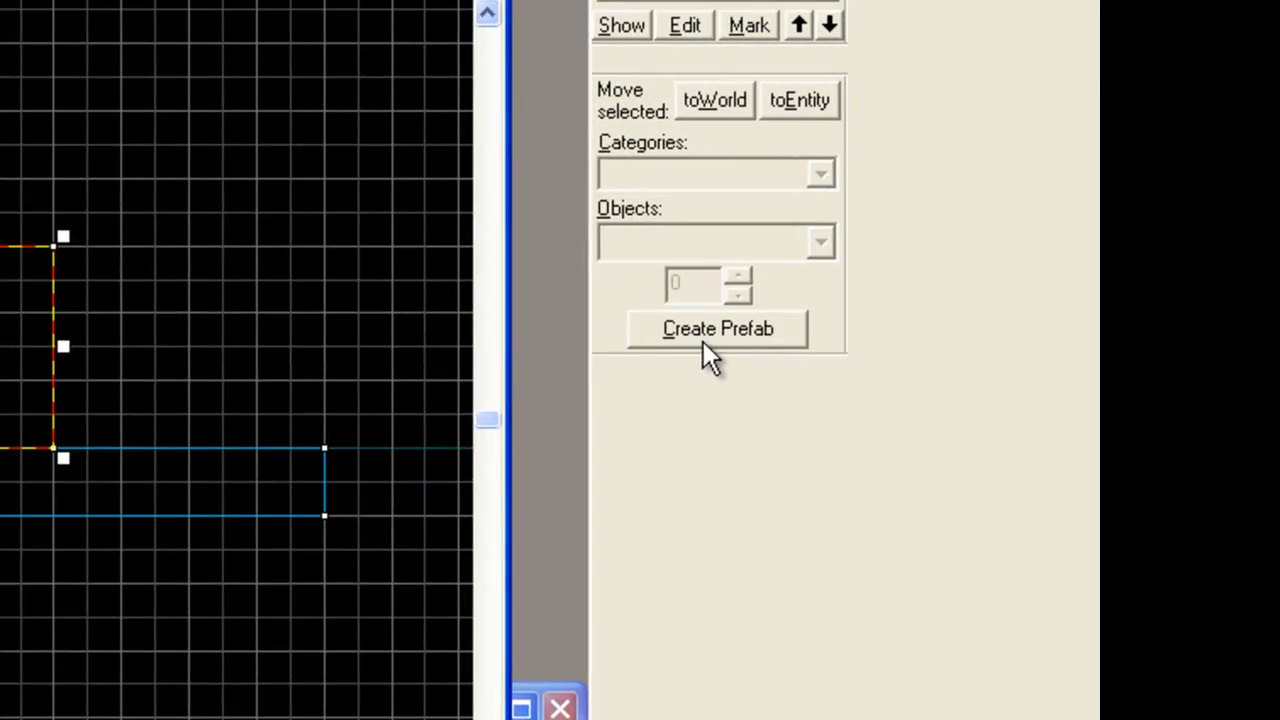
Create a prefab from the selected doors and trigger, saving it as tut_doors
left_click(717, 328)
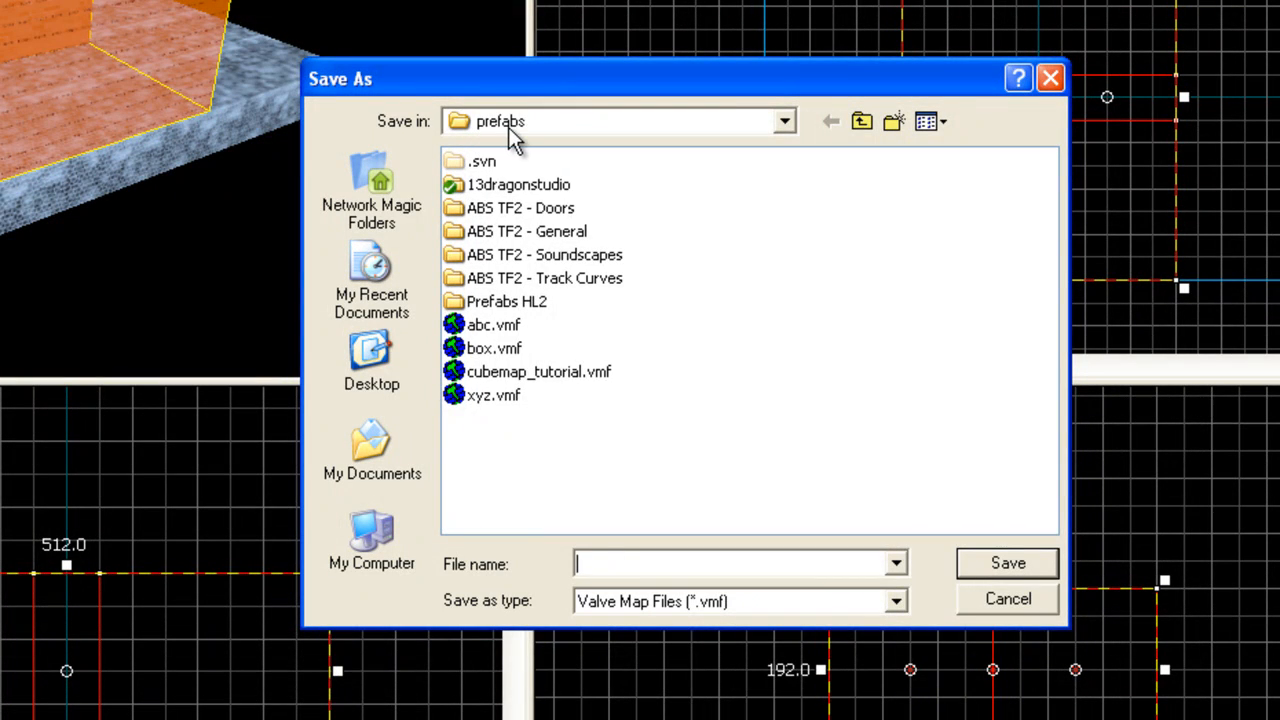
mouse_move(500, 130)
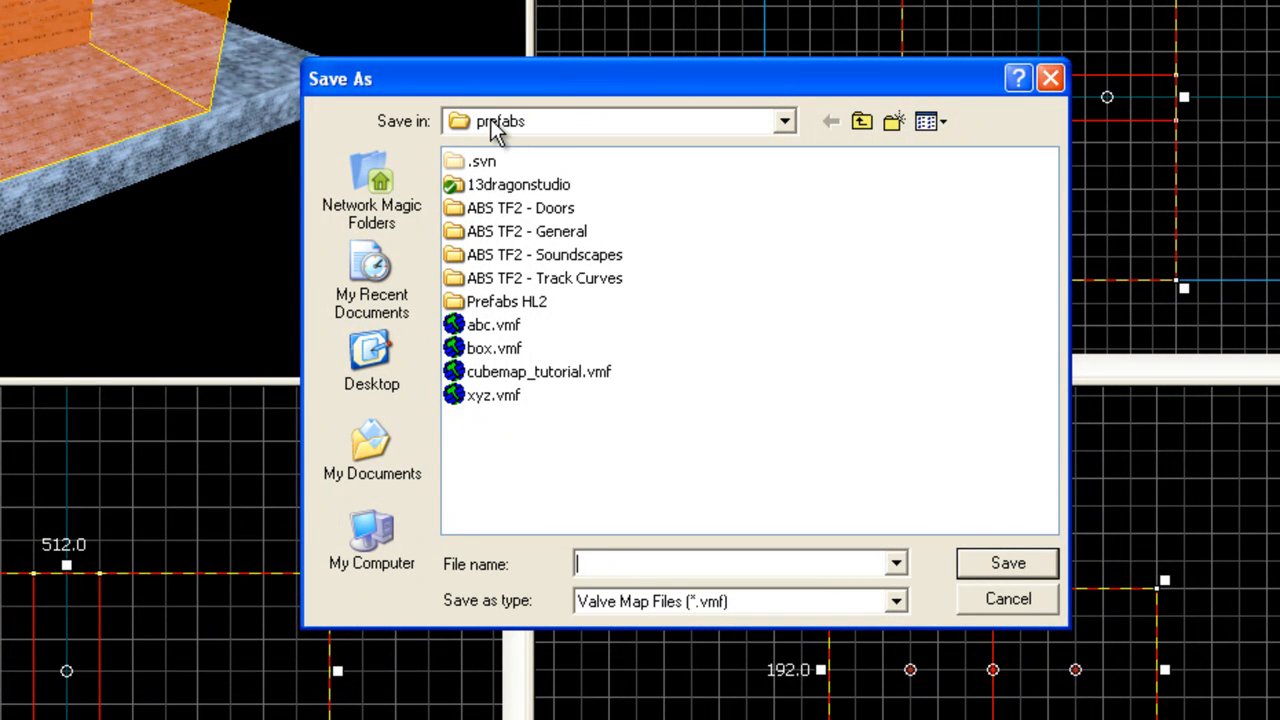
mouse_move(653, 558)
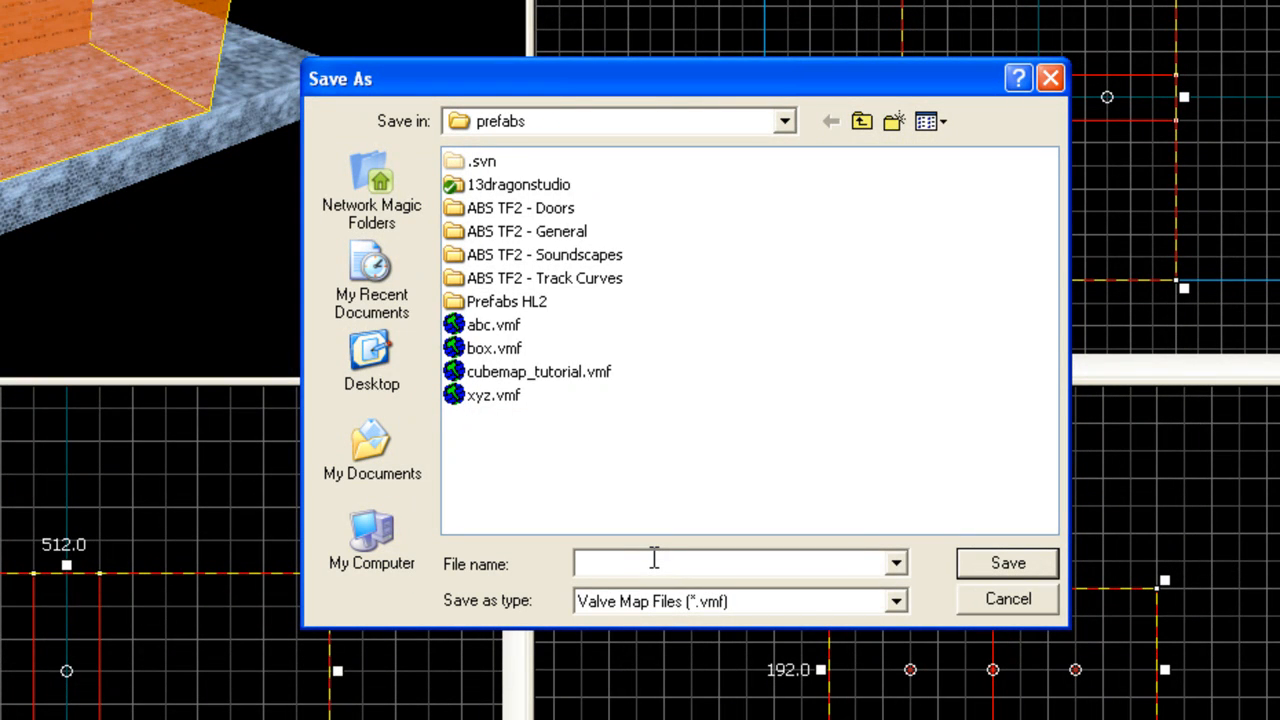
type("tut_")
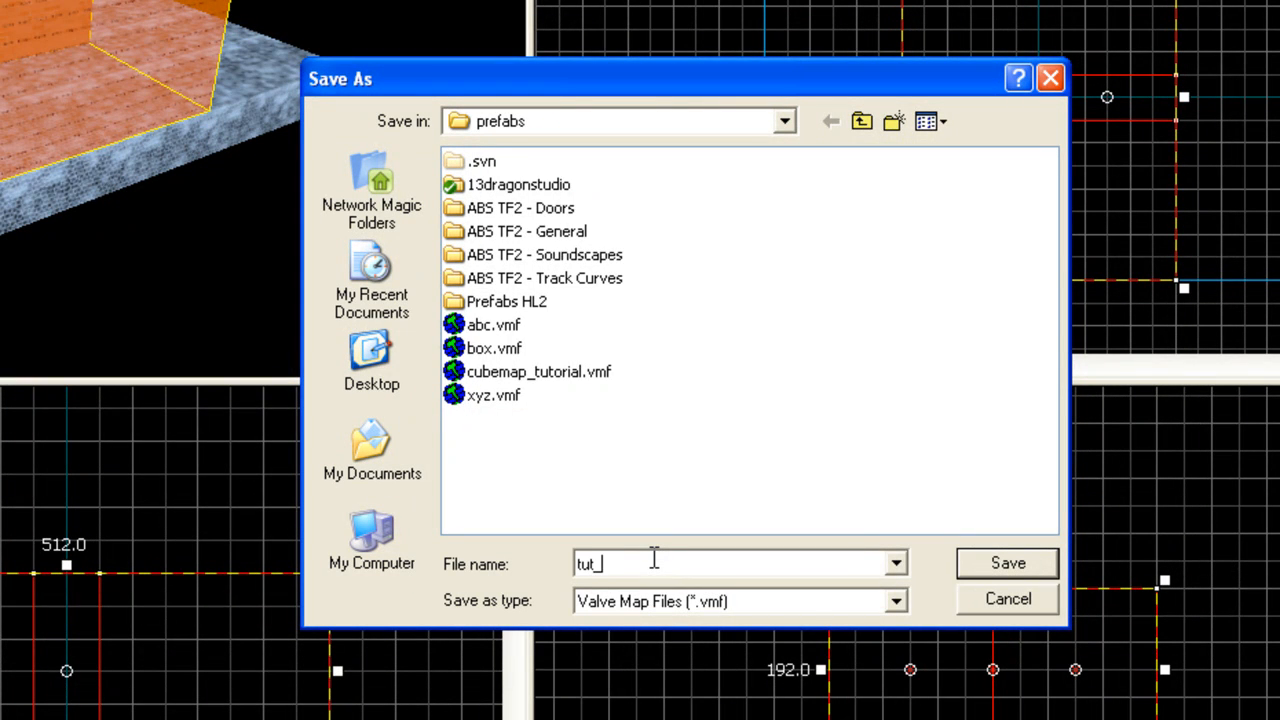
type("doors")
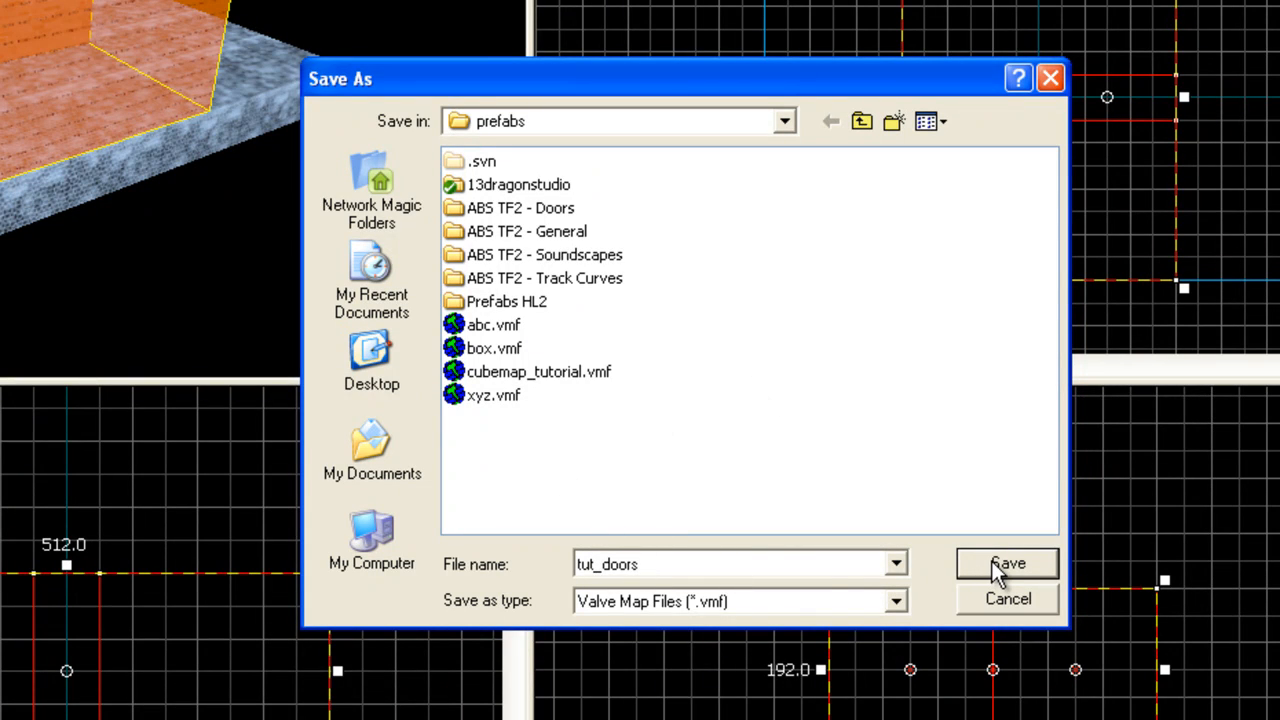
left_click(1006, 563)
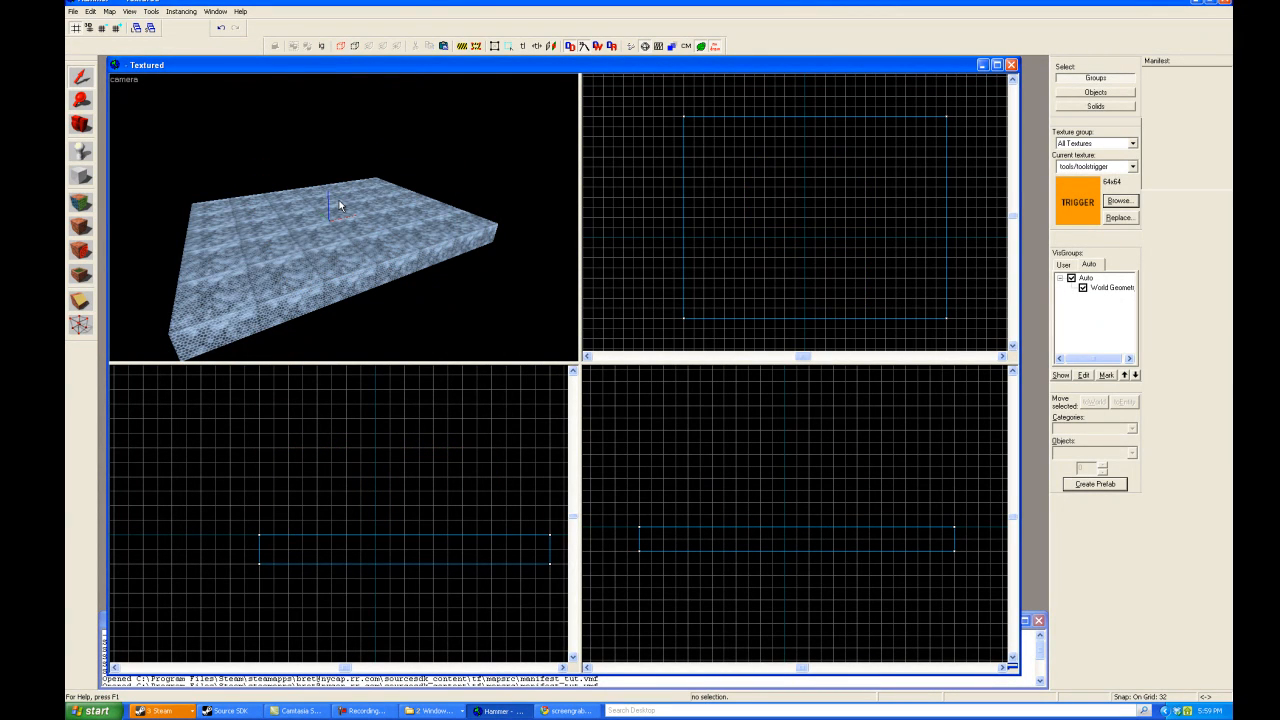
mouse_move(235, 107)
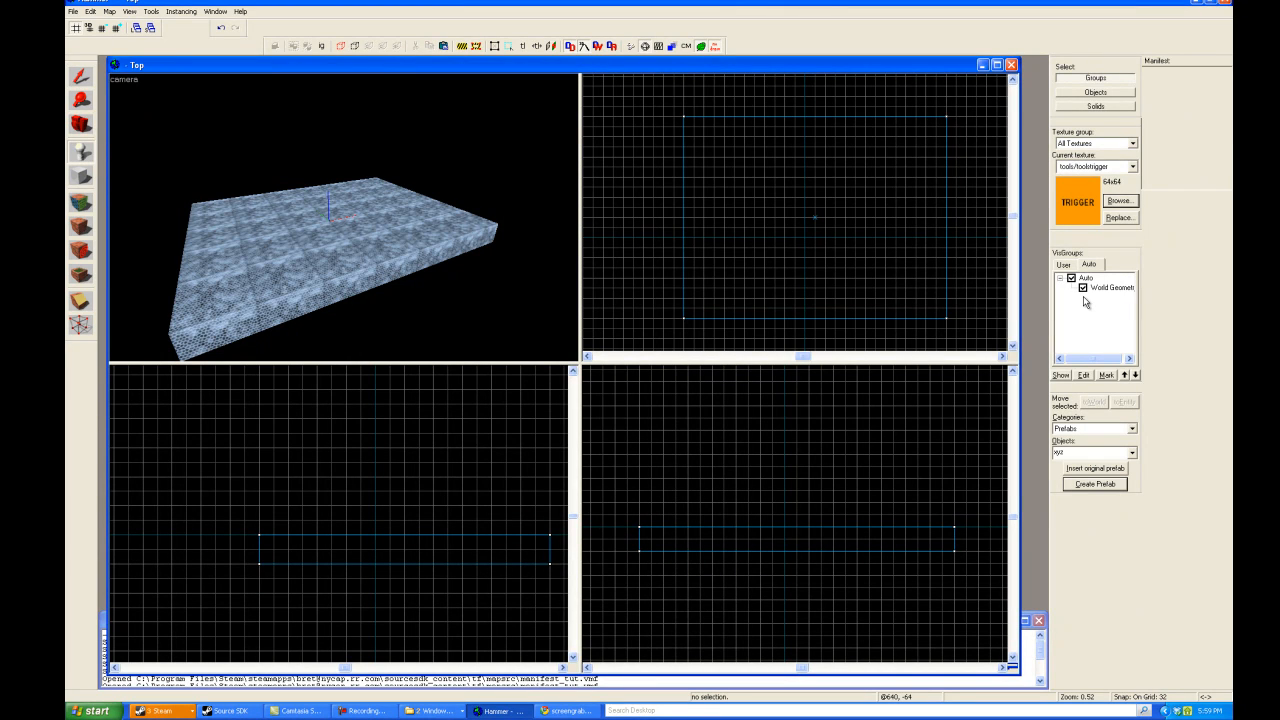
Browse the Prefabs category objects (abc, box, cubemap_tutorial, xyz) looking for tut_doors
left_click(1131, 428)
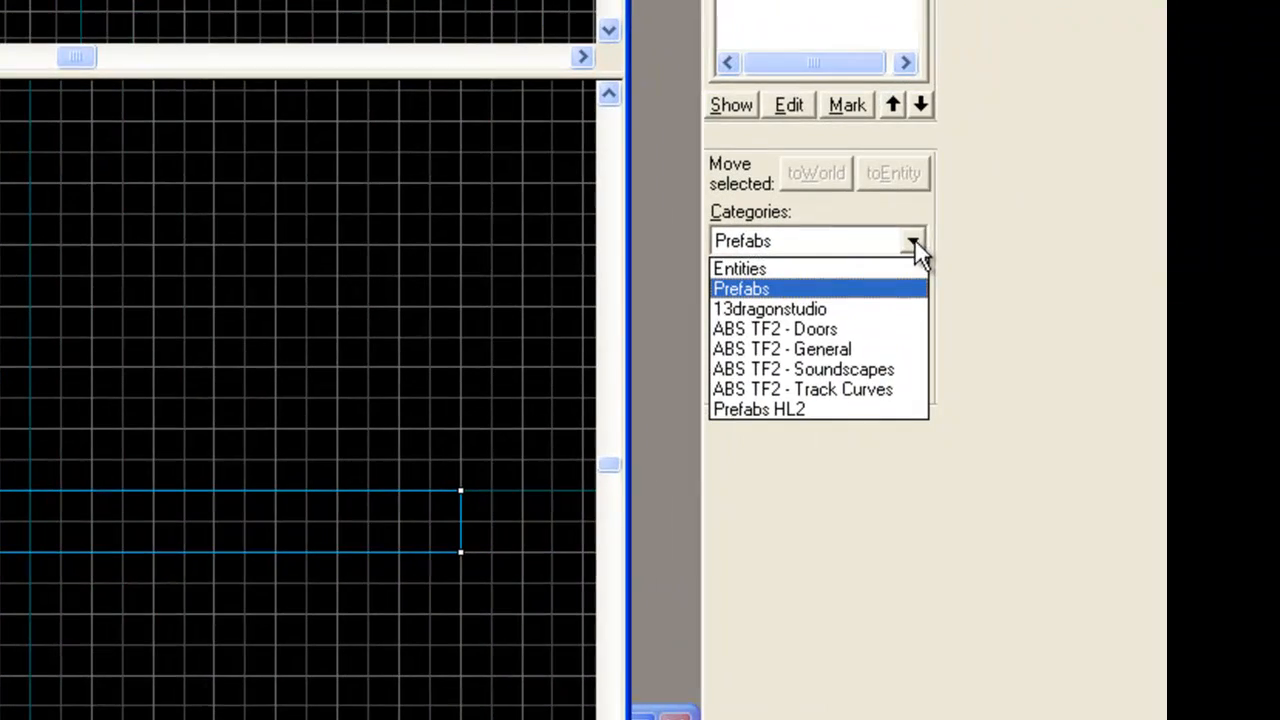
left_click(741, 288)
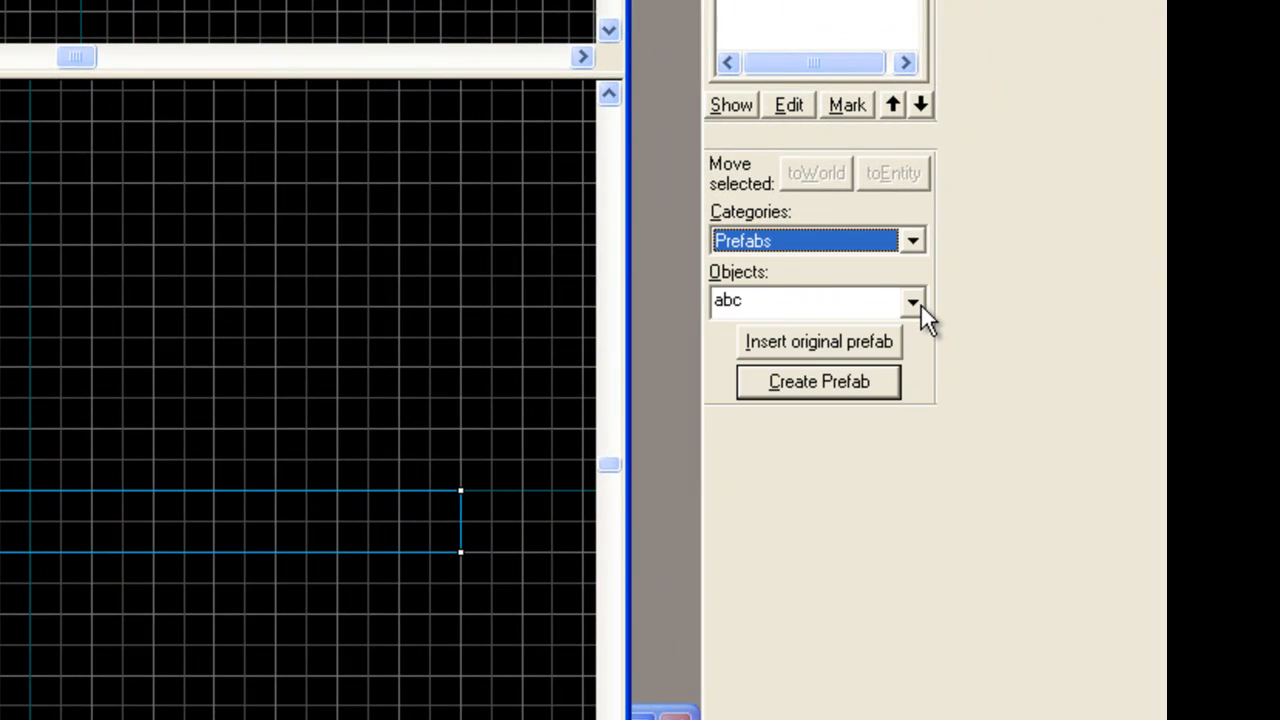
left_click(911, 300)
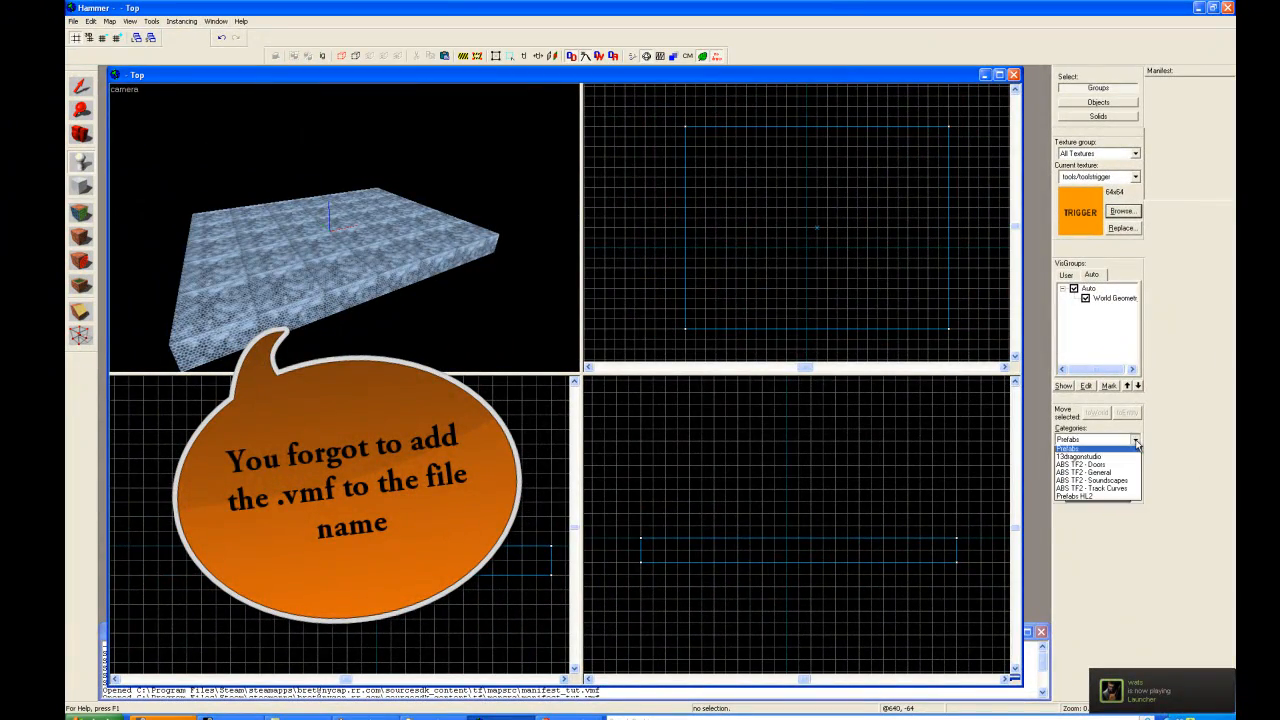
left_click(1098, 455)
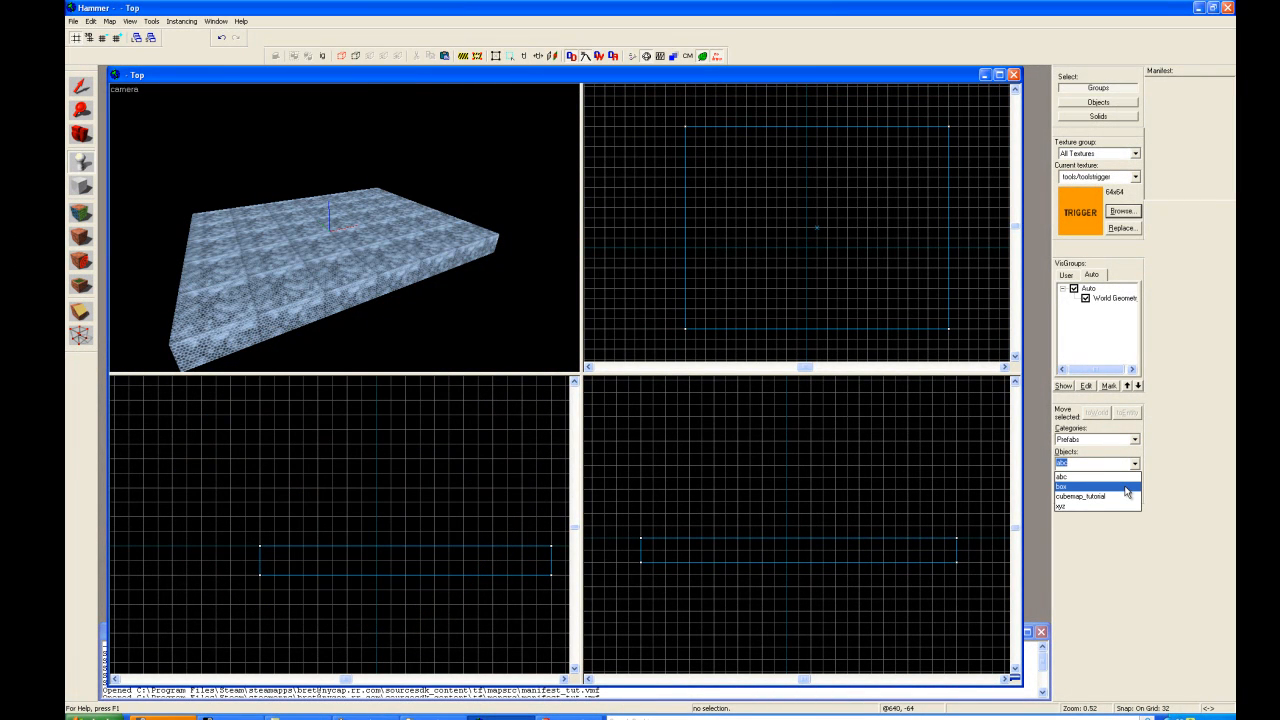
left_click(1067, 476)
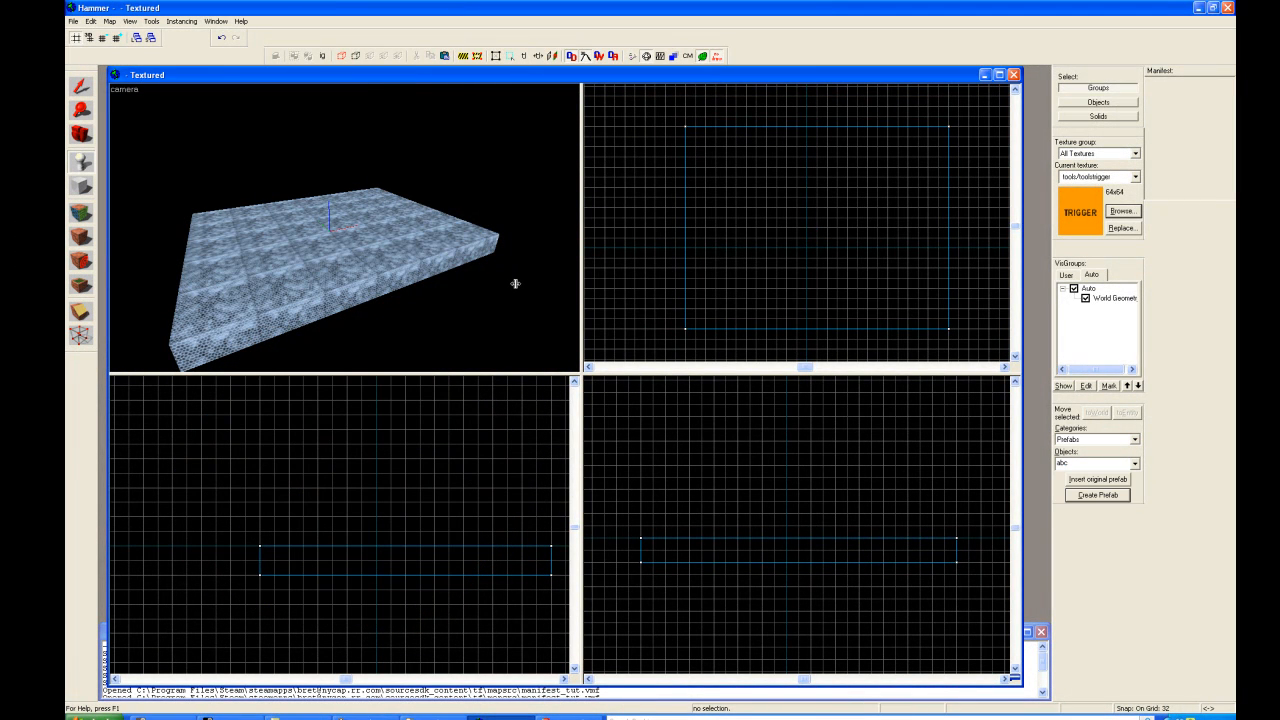
left_click(91, 21)
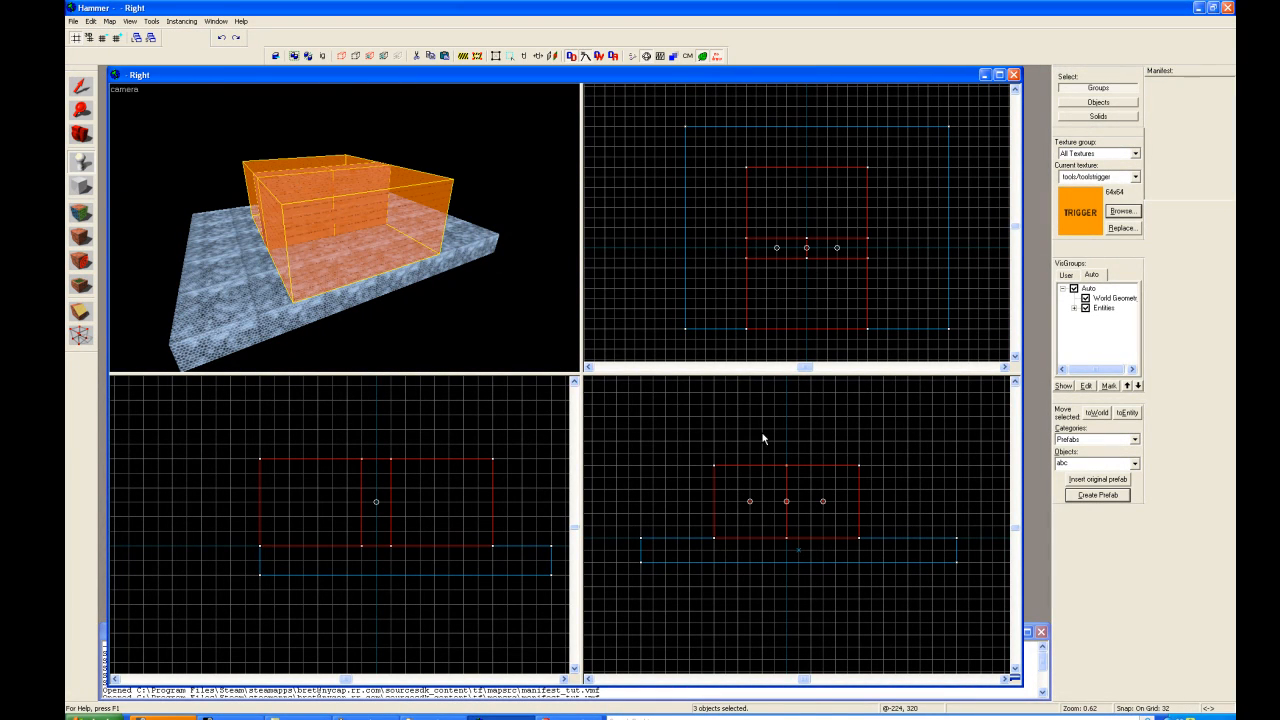
Create a prefab from the doors and trigger again, saving it as tut_doors.vmf
left_click(1097, 495)
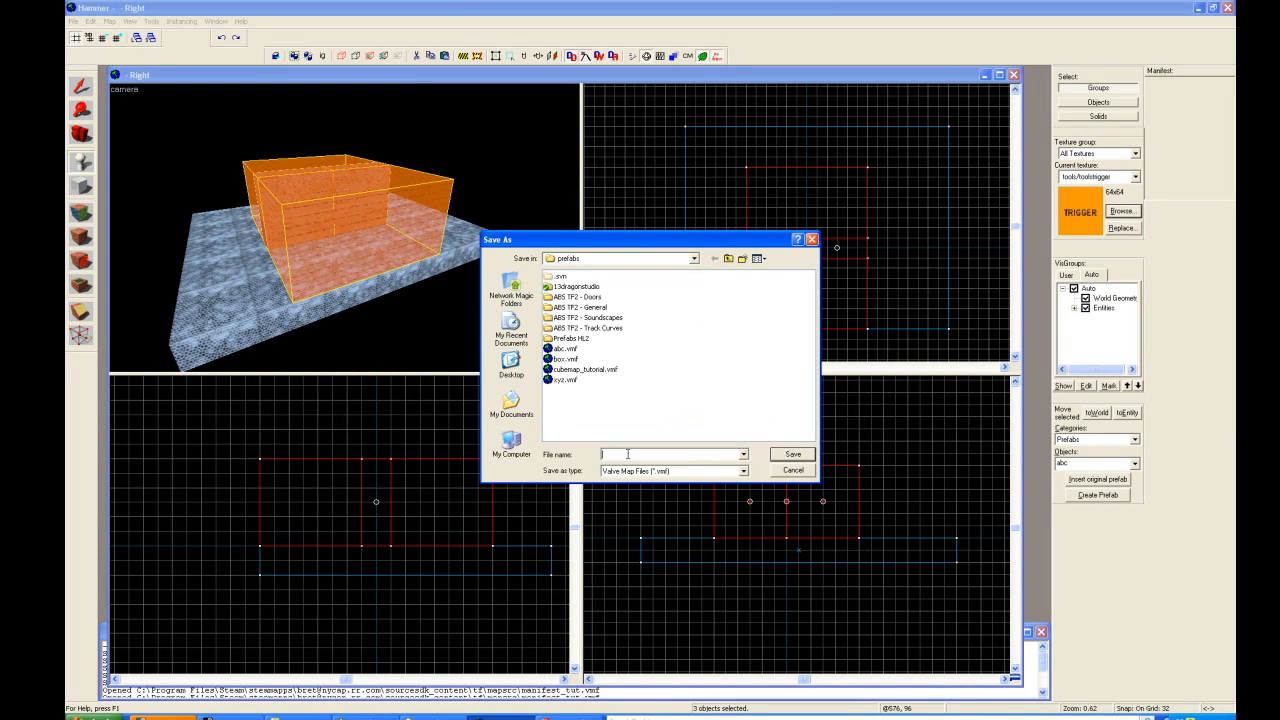
type("tut_doors")
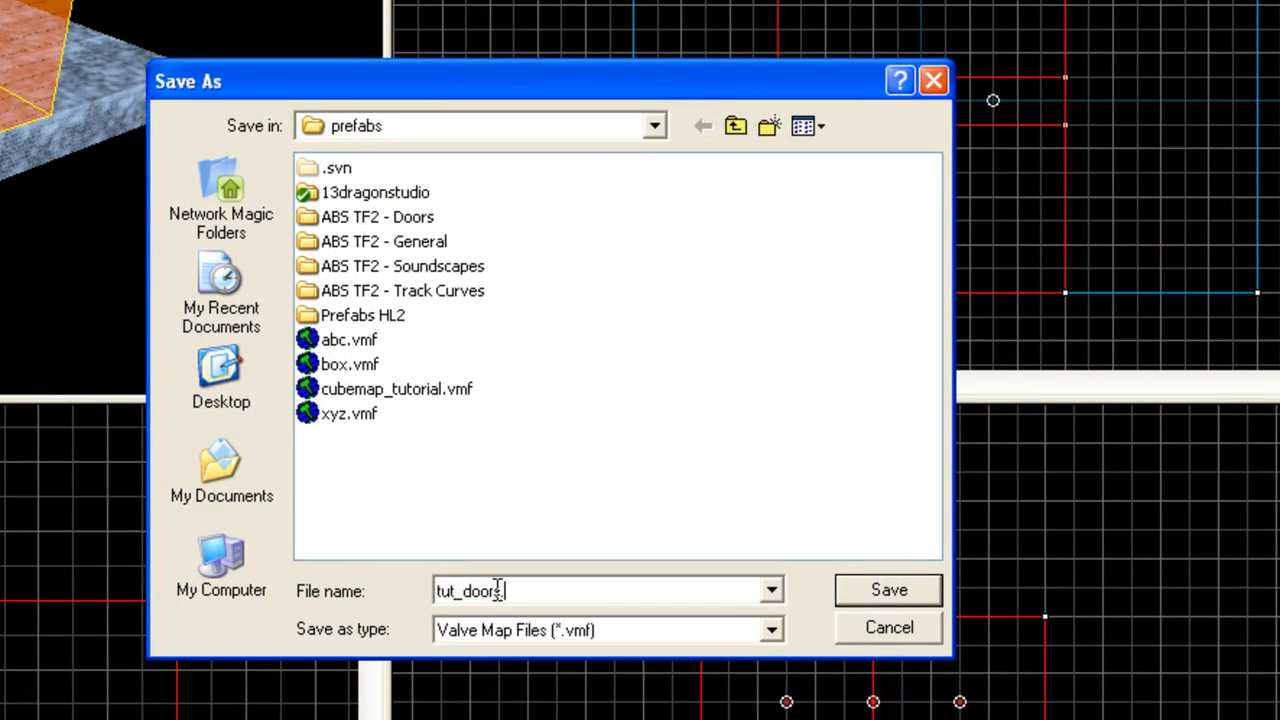
type(".vmf")
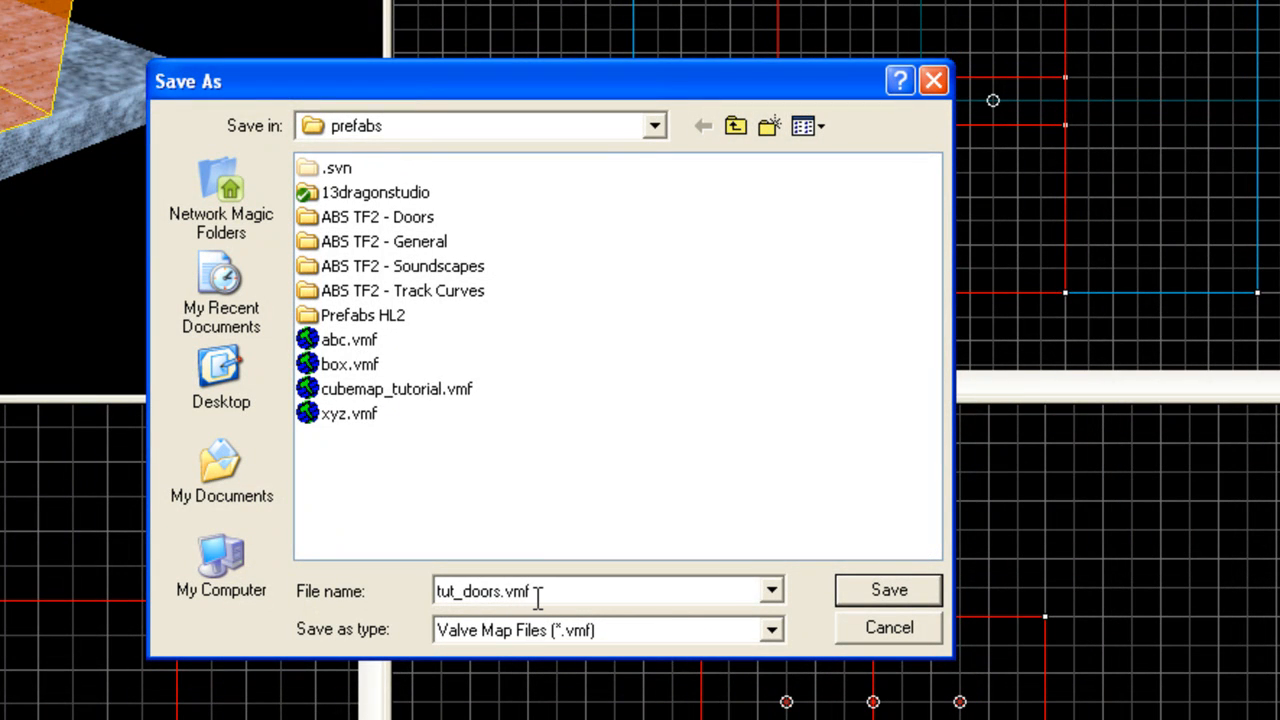
mouse_move(560, 615)
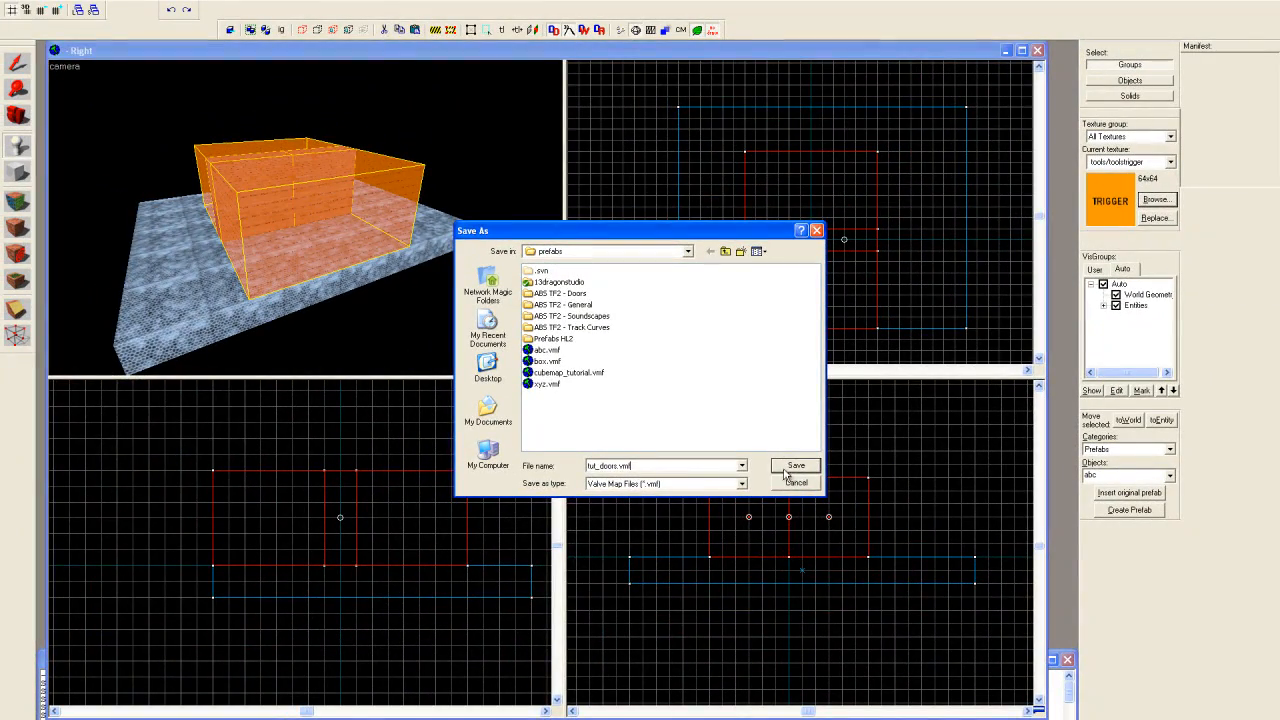
left_click(795, 465)
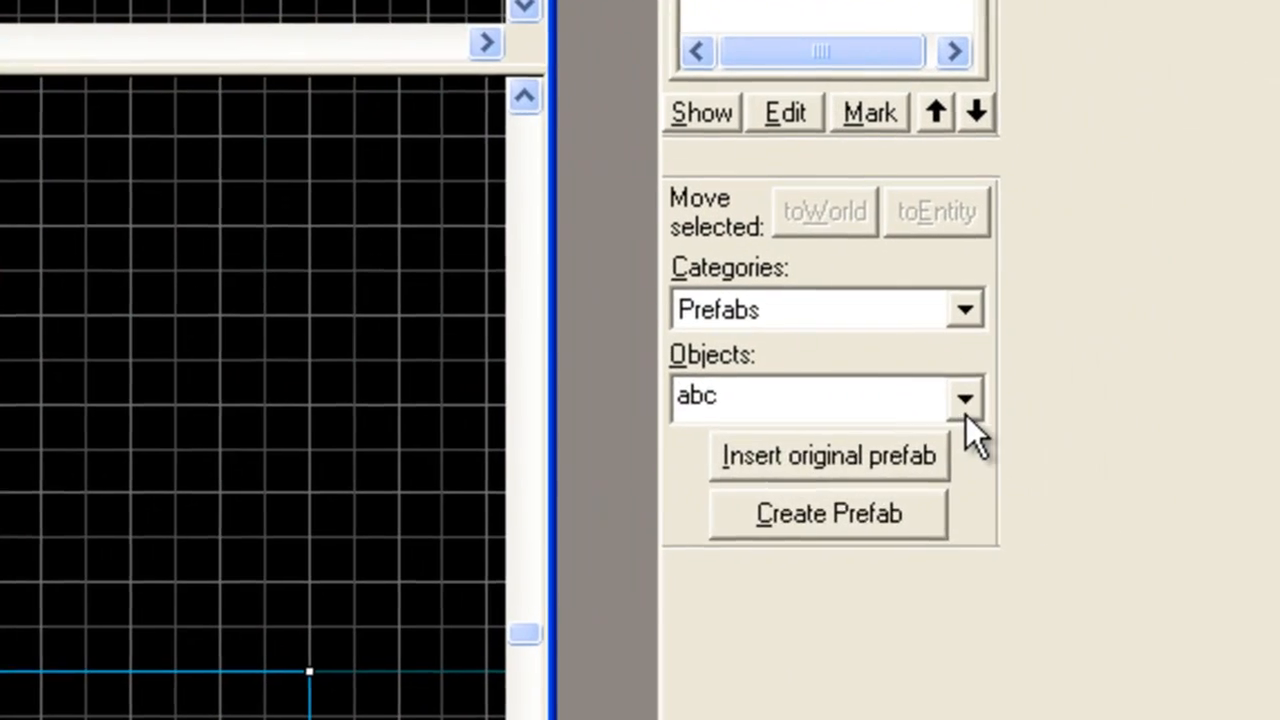
Select tut_doors from the Prefabs object list
left_click(963, 396)
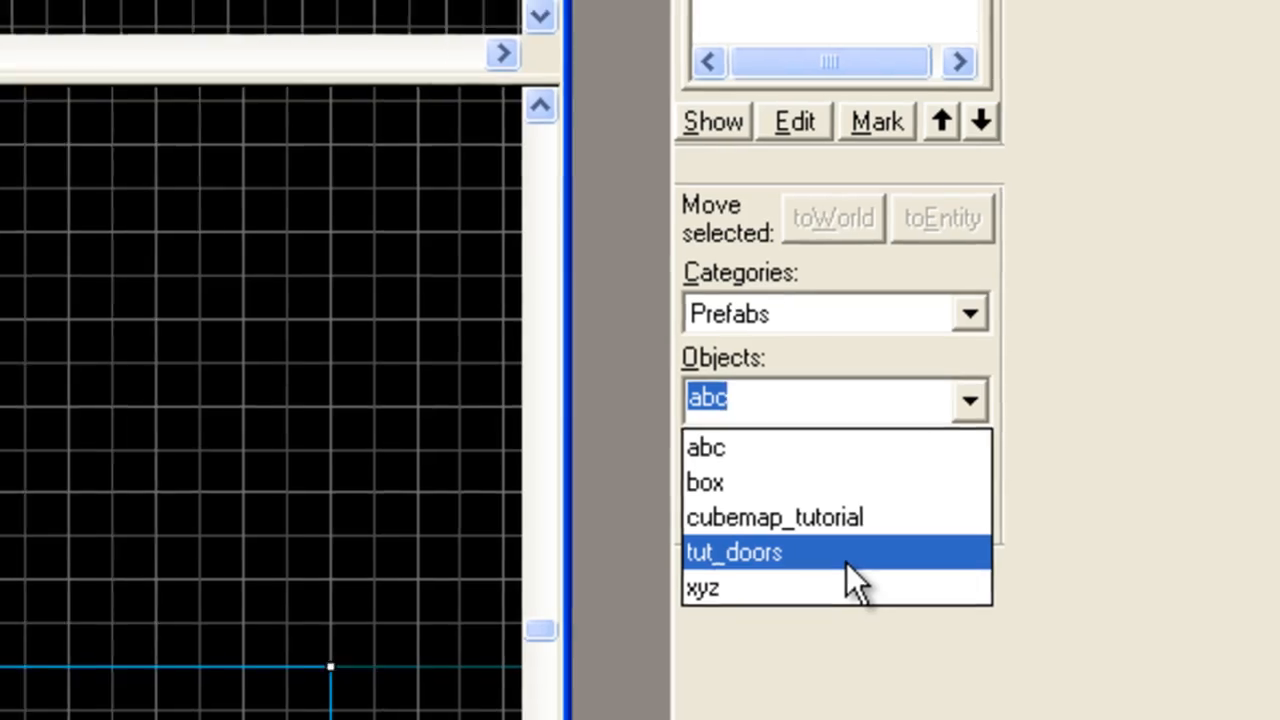
left_click(733, 552)
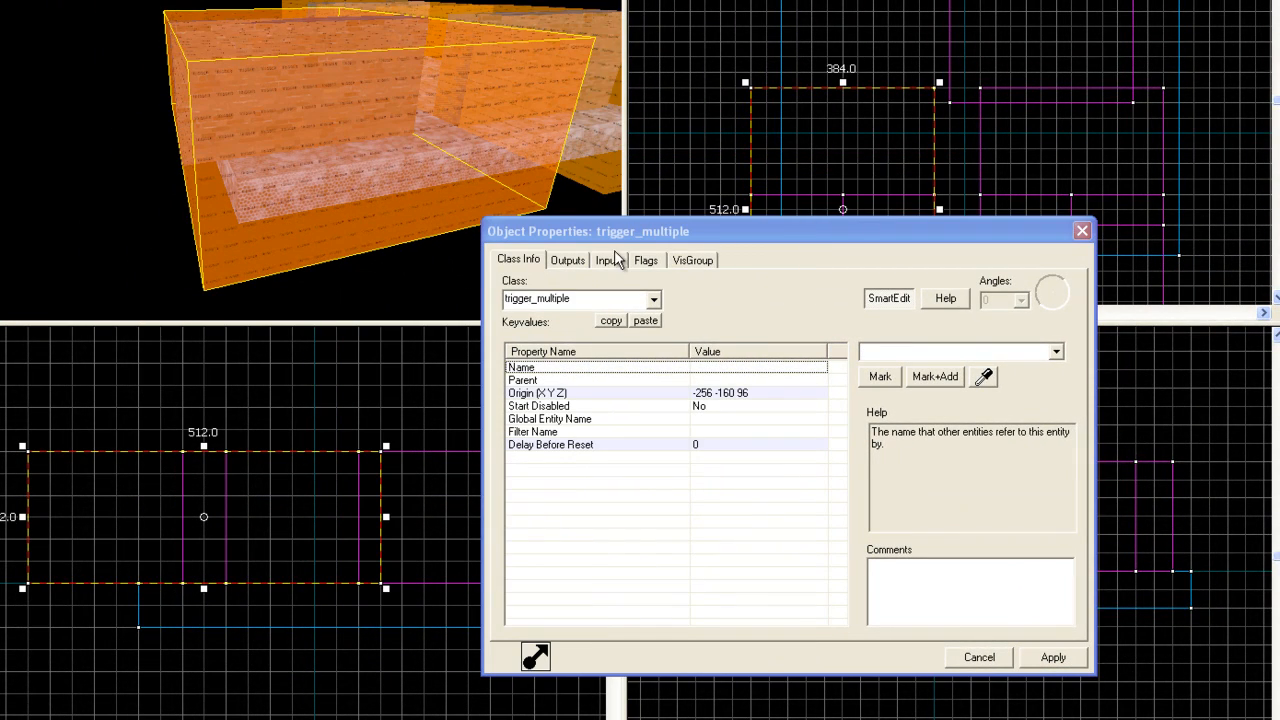
Check the trigger's outputs target door_1_left and door_1_right, then close its properties
left_click(567, 260)
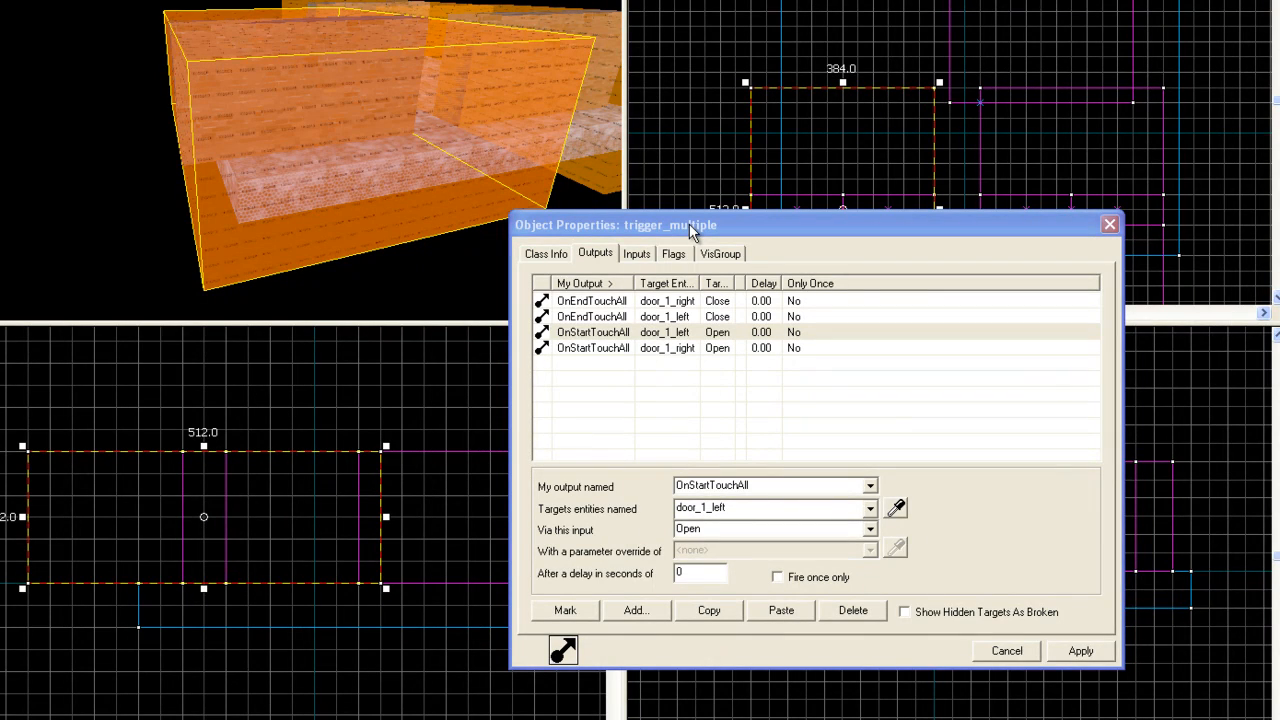
mouse_move(565, 500)
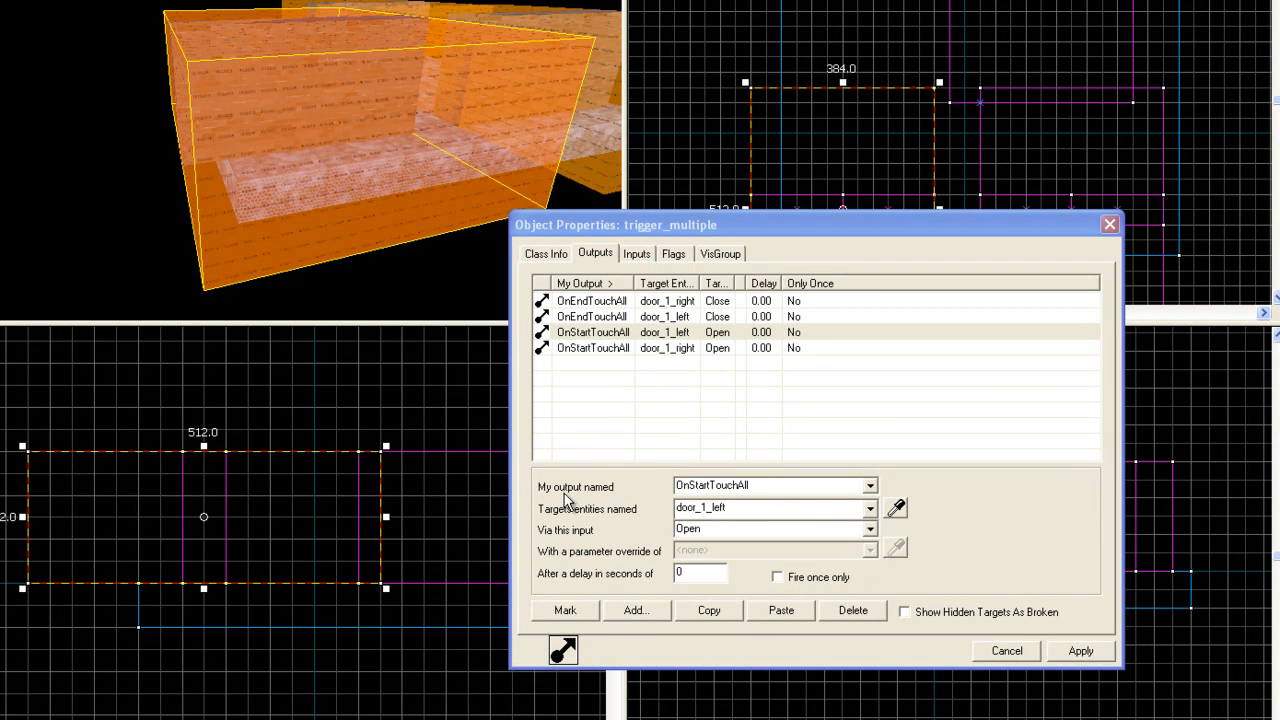
left_click(869, 508)
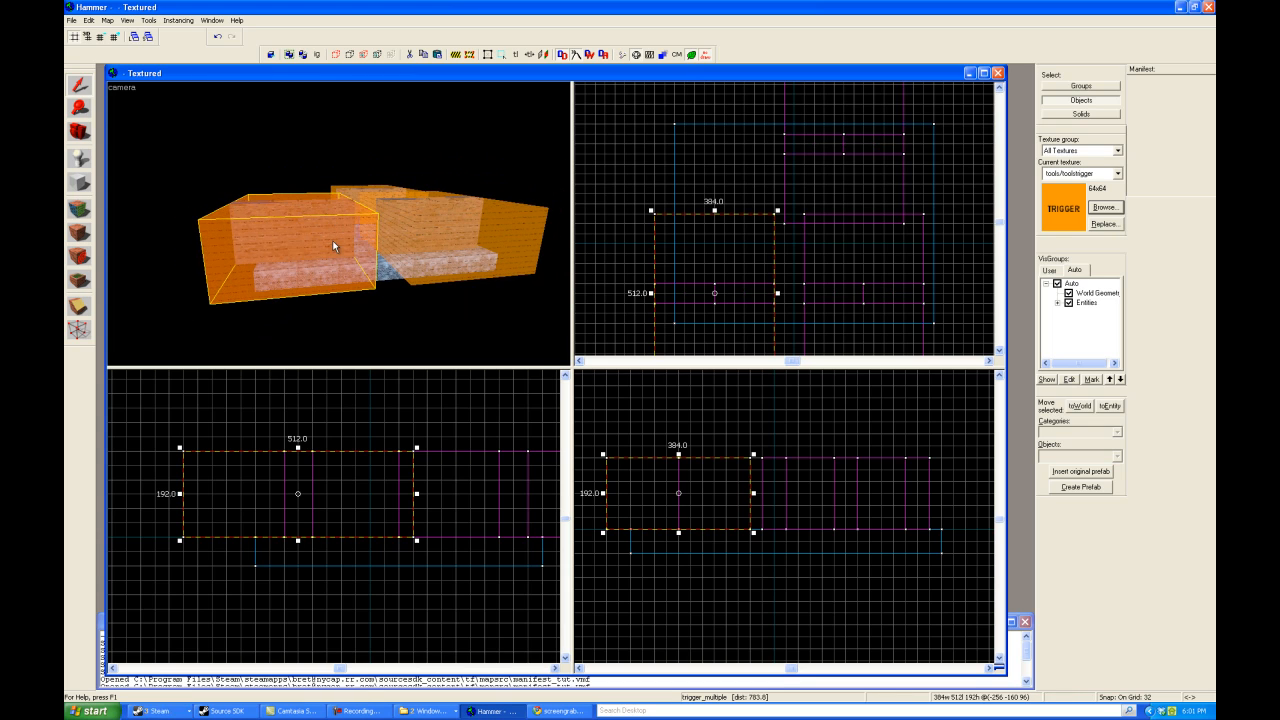
mouse_move(332, 235)
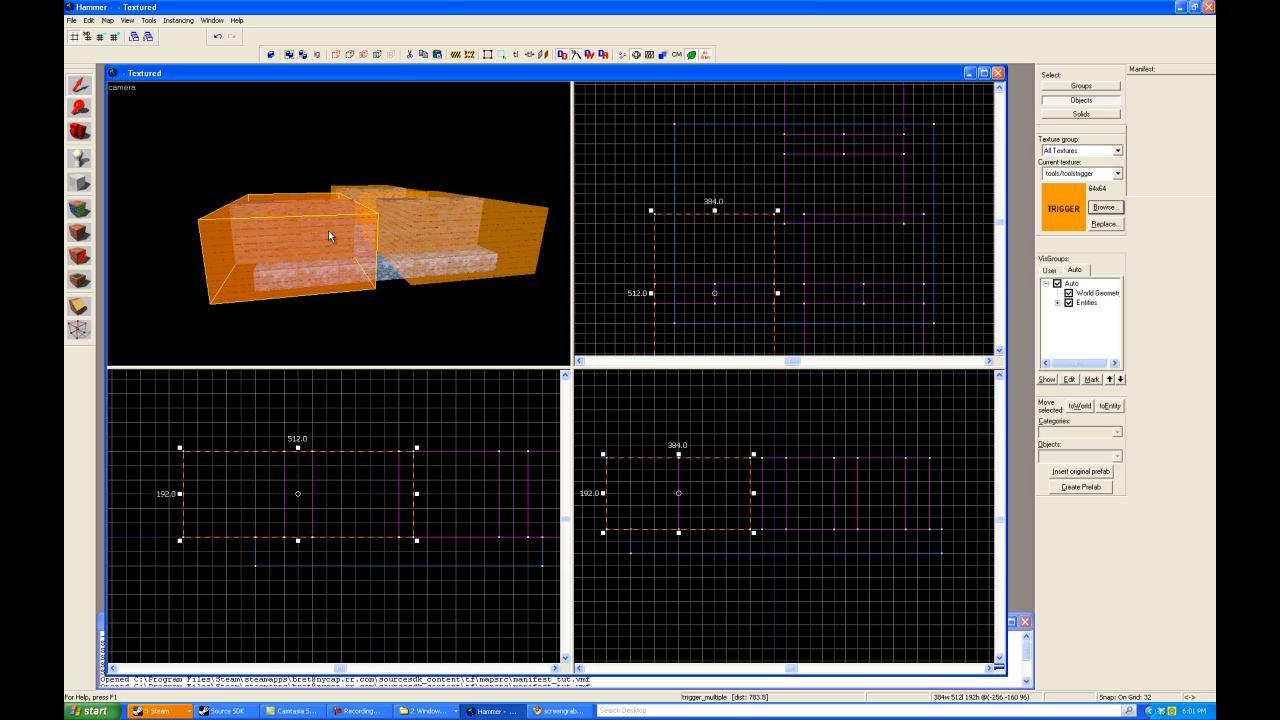
mouse_move(400, 242)
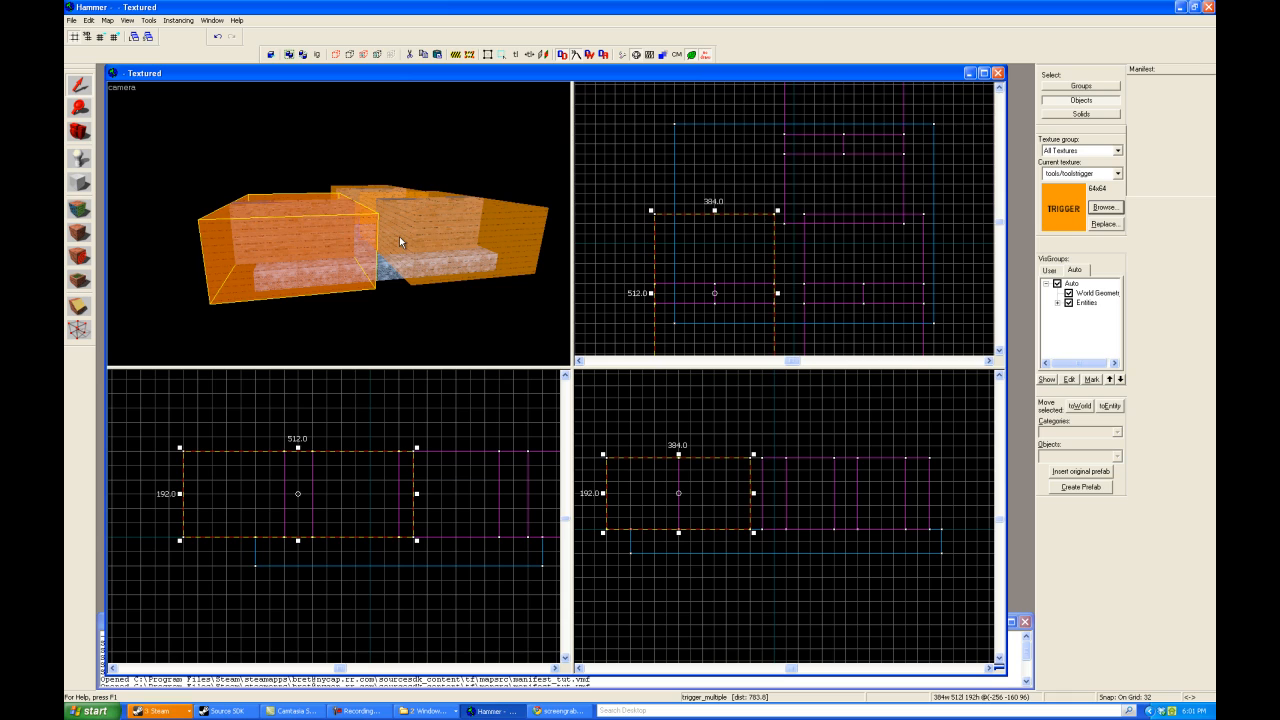